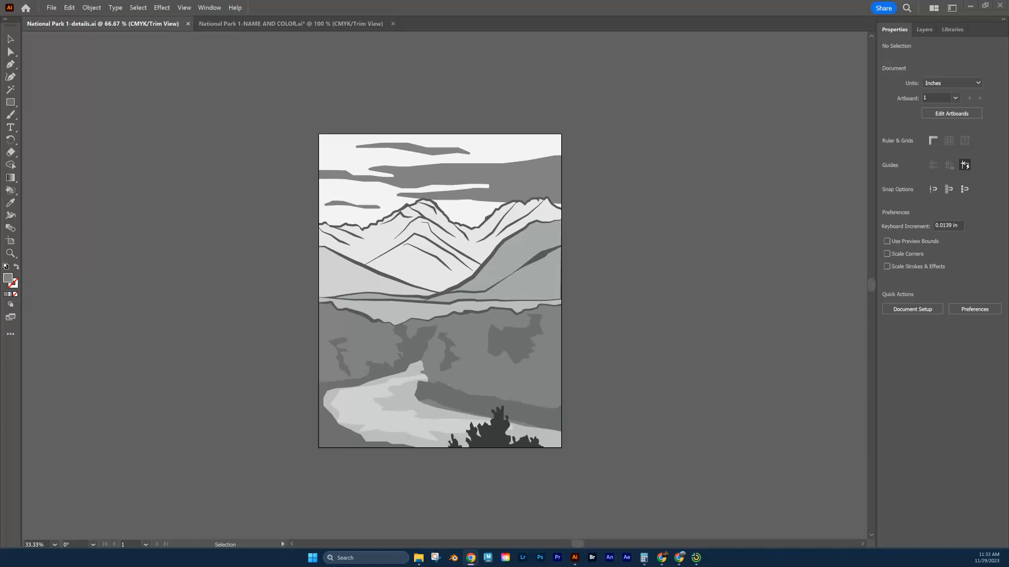
mouse_move(71, 230)
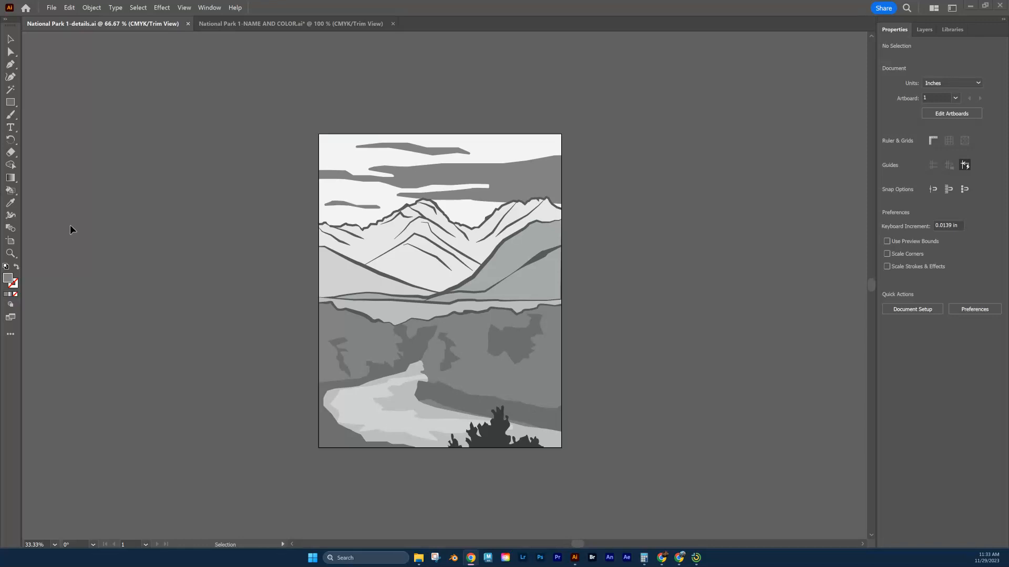
mouse_move(11, 253)
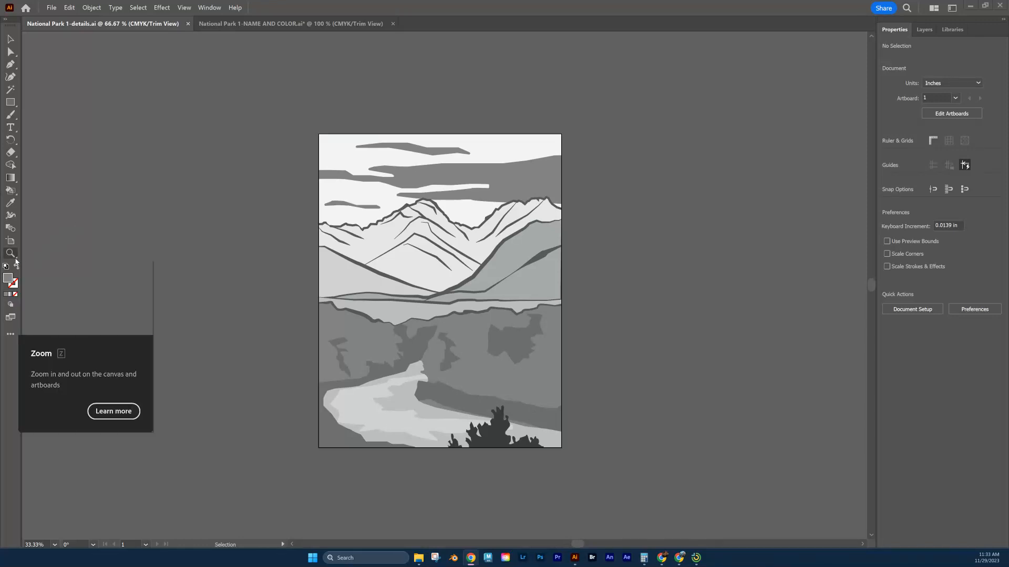
mouse_move(408, 227)
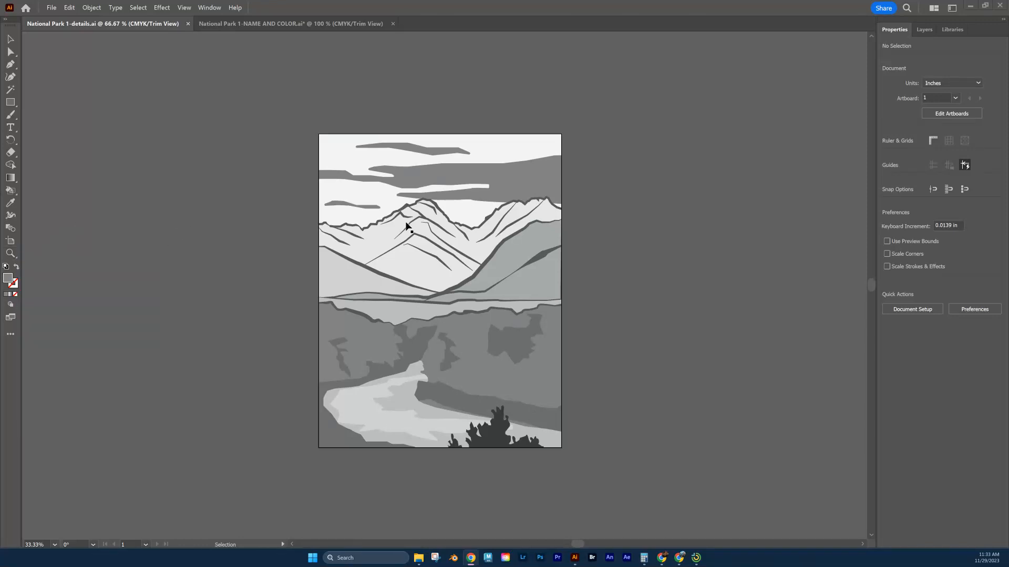
mouse_move(349, 277)
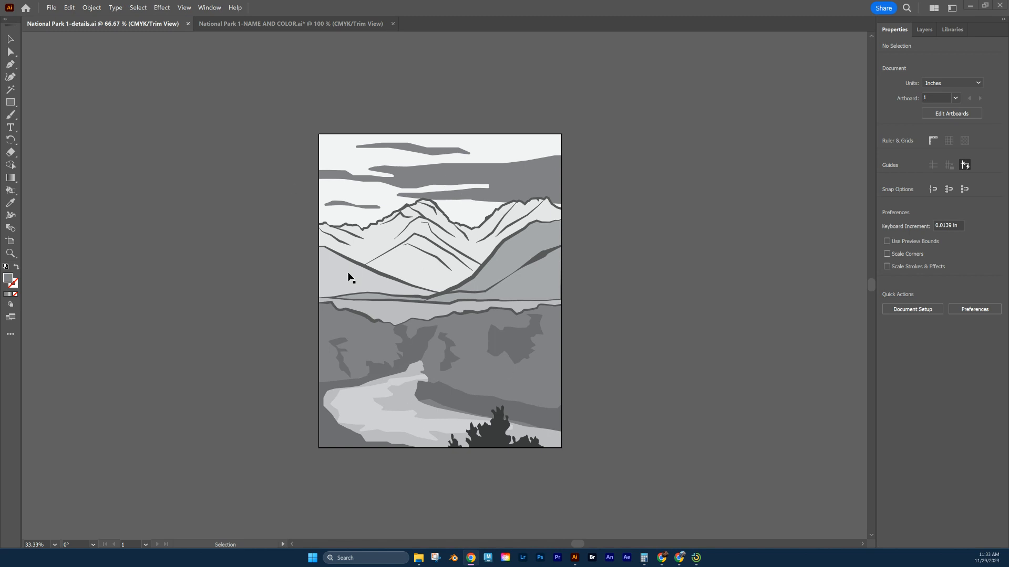
mouse_move(325, 277)
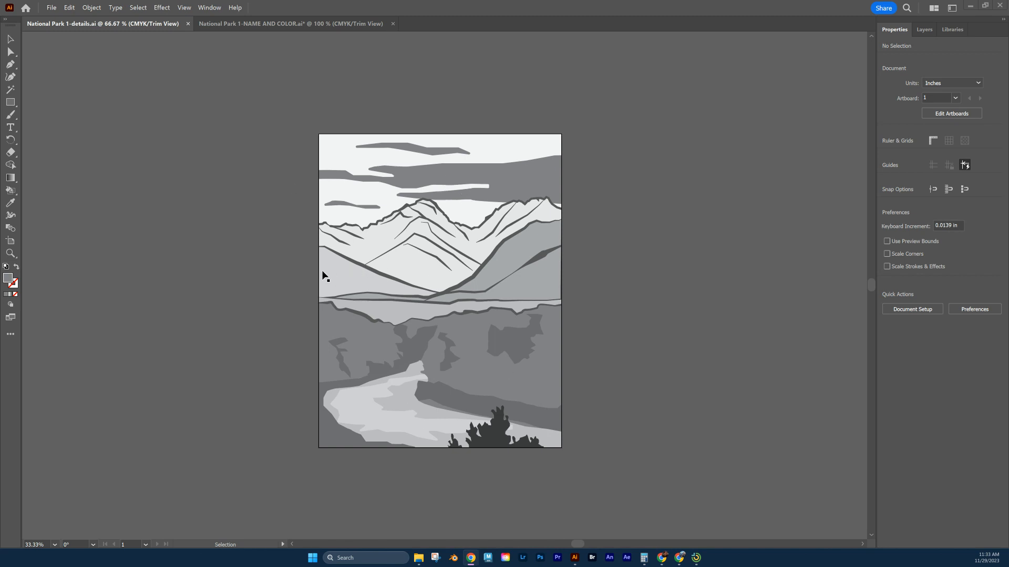
mouse_move(245, 237)
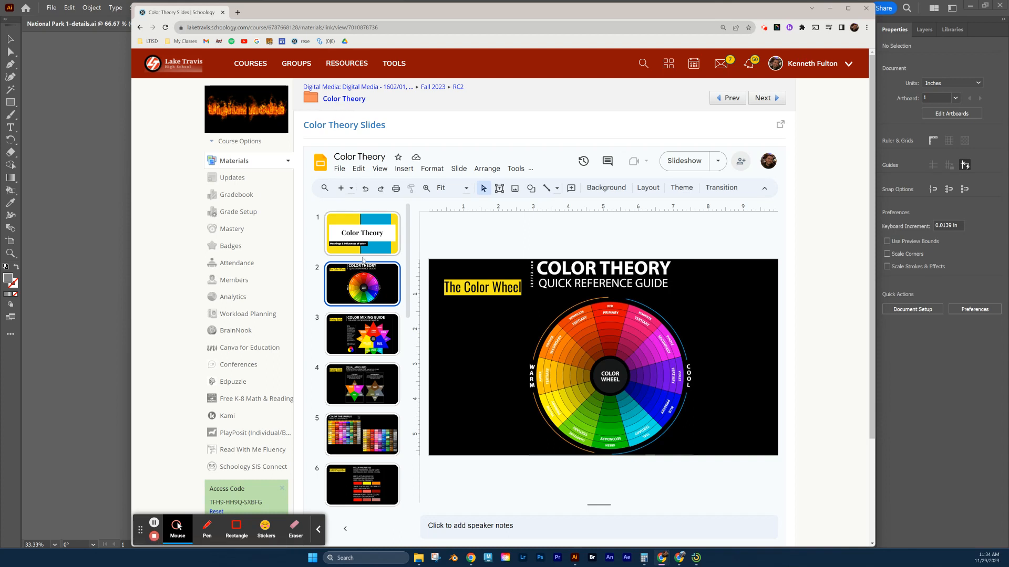
- Browse the slide filmstrip and show slide 7, Color Relationships
scroll("down", 3)
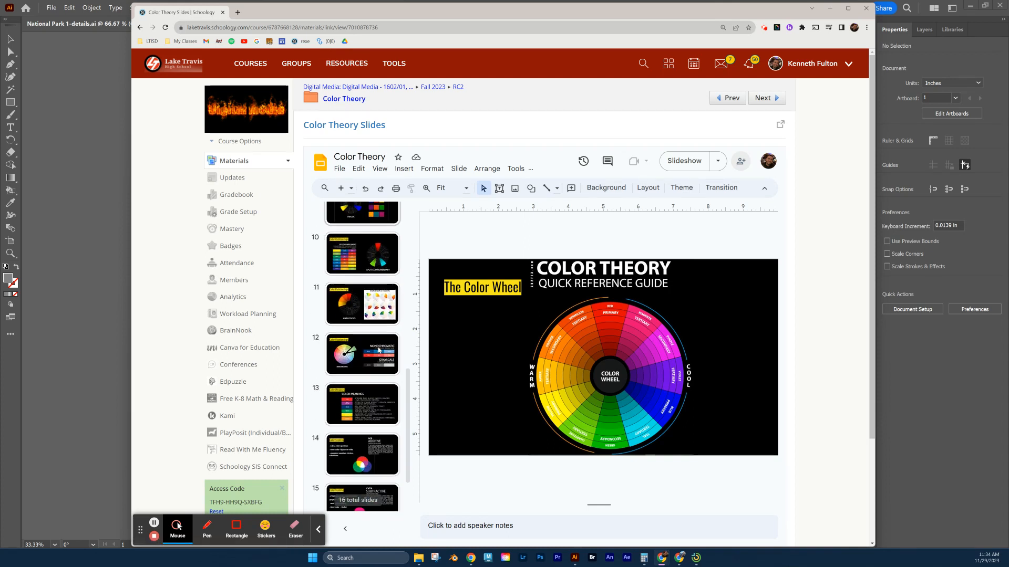
scroll("up", 3)
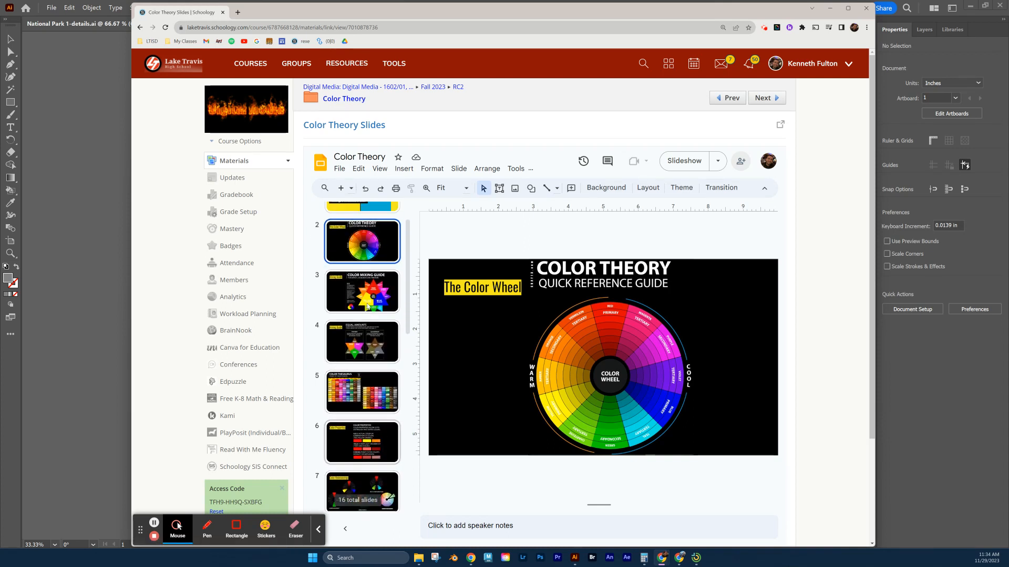
scroll("down", 3)
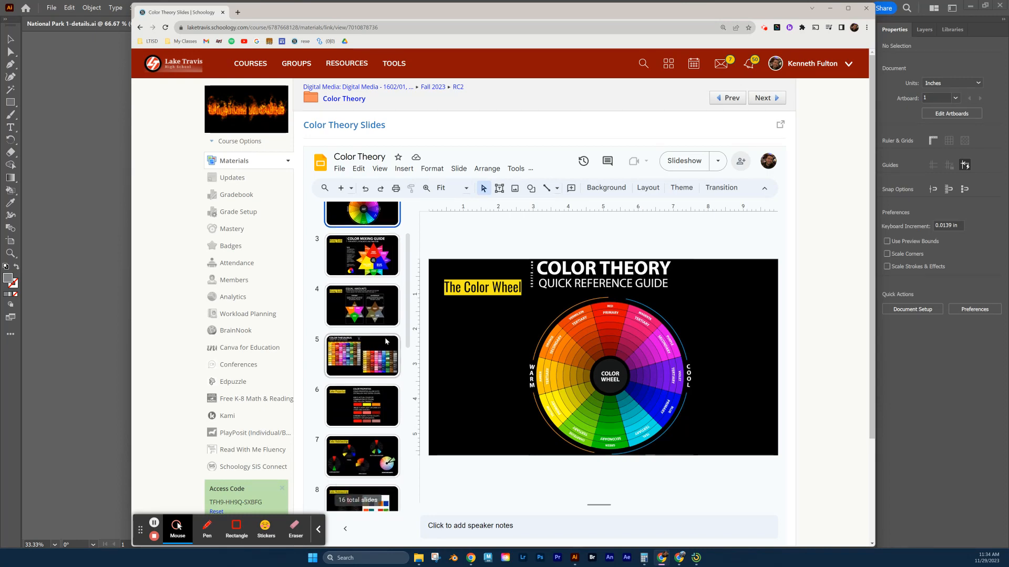
left_click(362, 306)
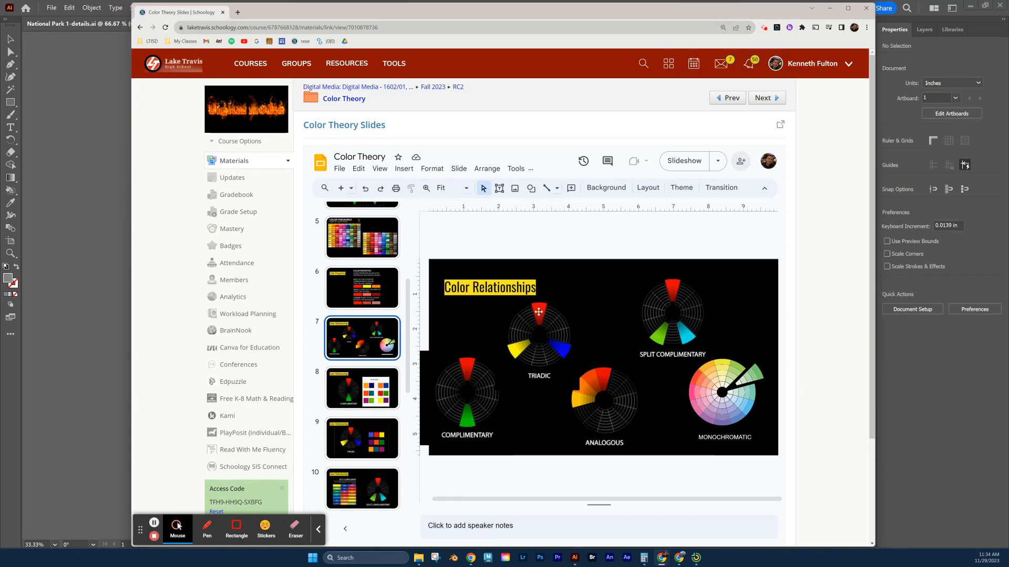
mouse_move(498, 317)
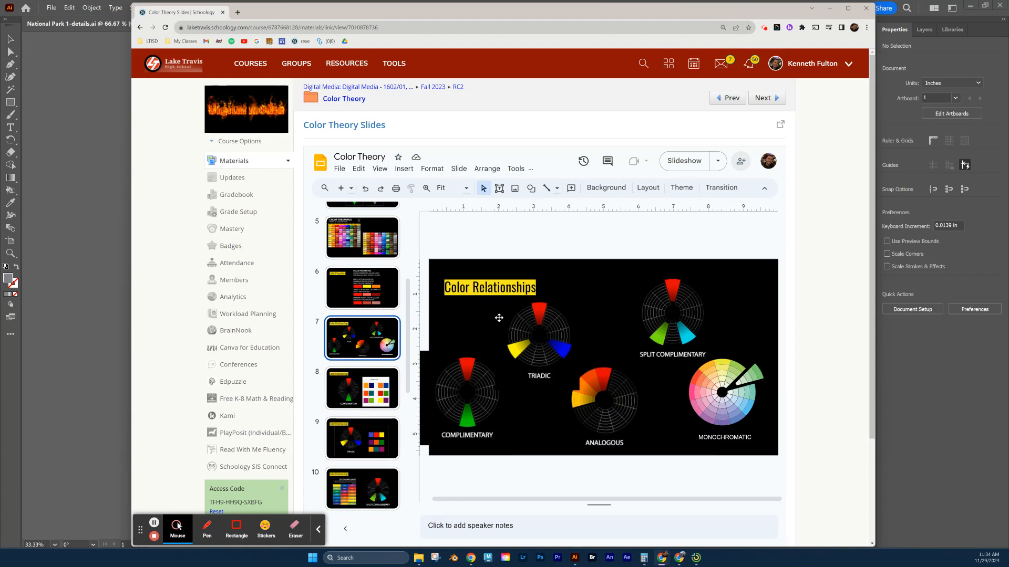
mouse_move(533, 339)
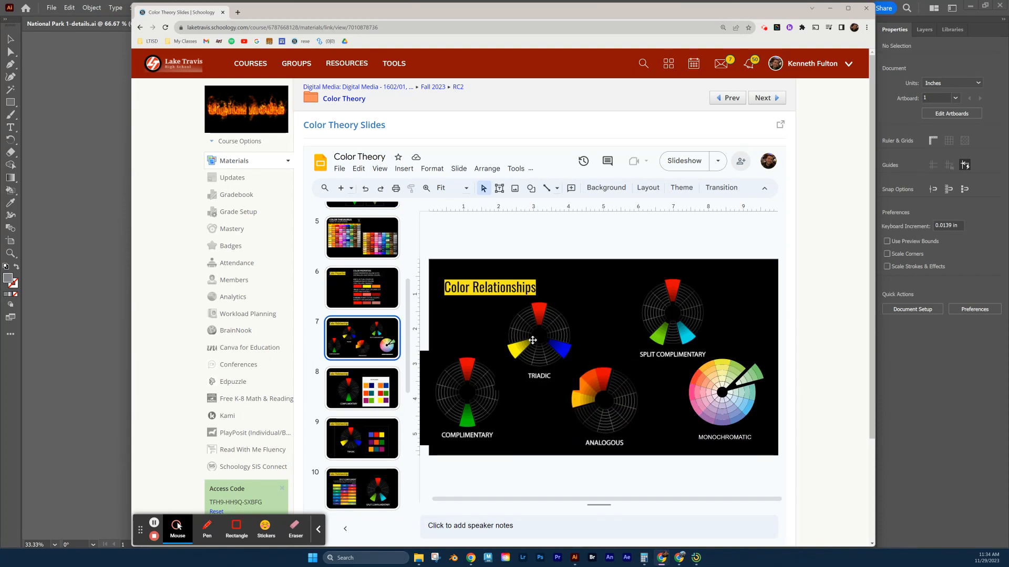
- Move on to slide 9 illustrating the triadic red, yellow and blue relationship
scroll("up", 3)
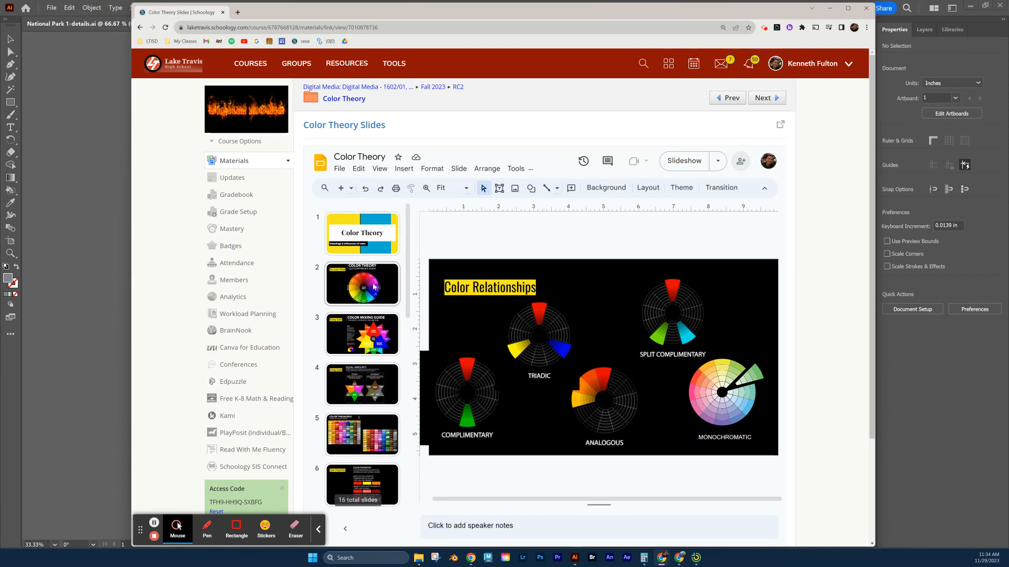
scroll("down", 3)
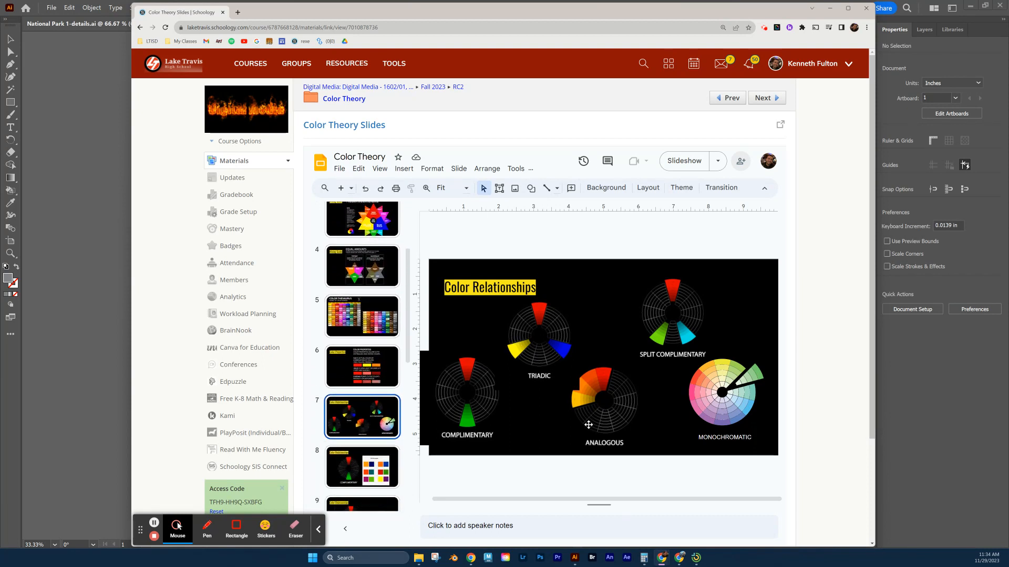
mouse_move(735, 423)
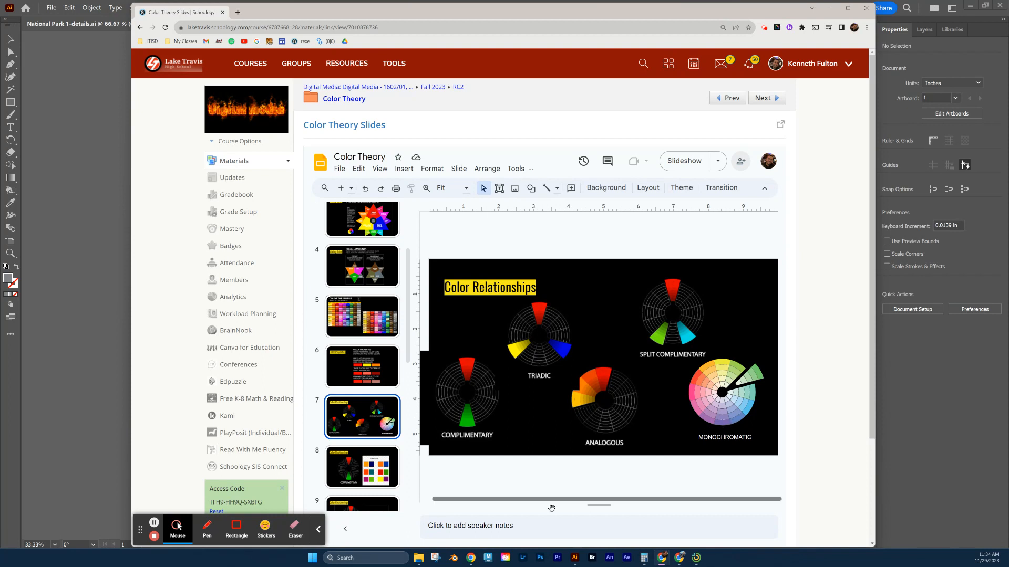
scroll("down", 3)
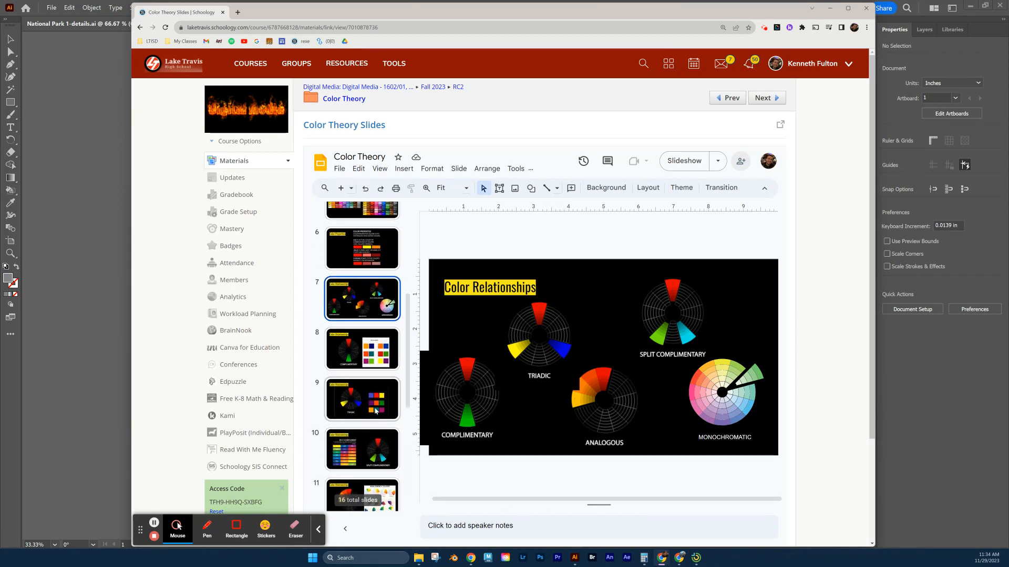
scroll("up", 3)
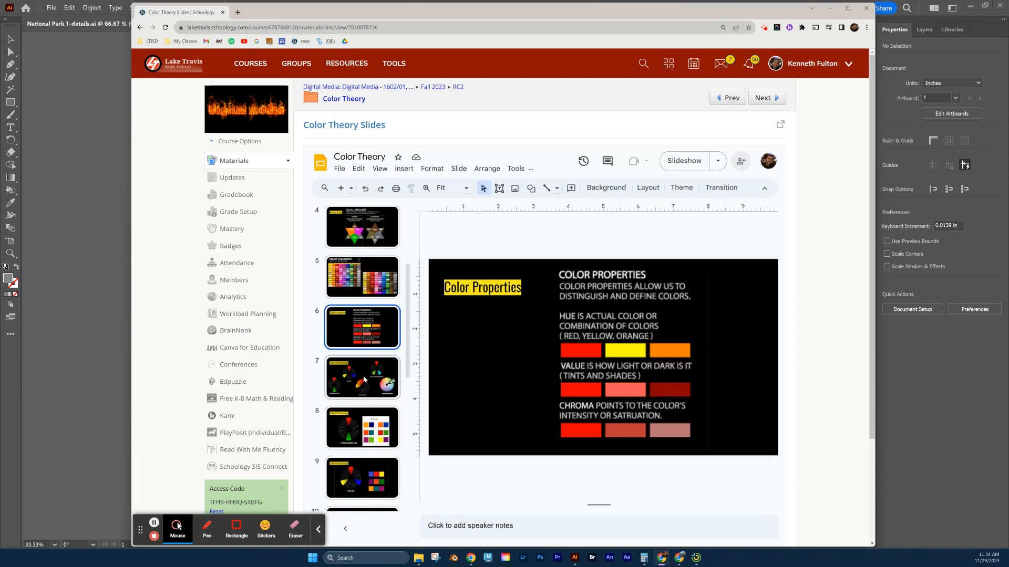
left_click(361, 428)
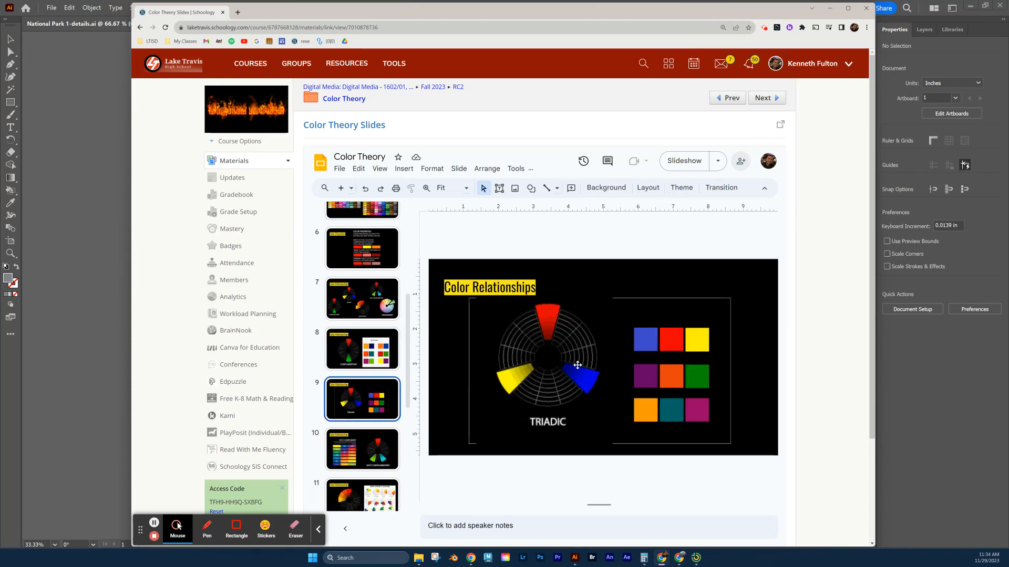
mouse_move(494, 349)
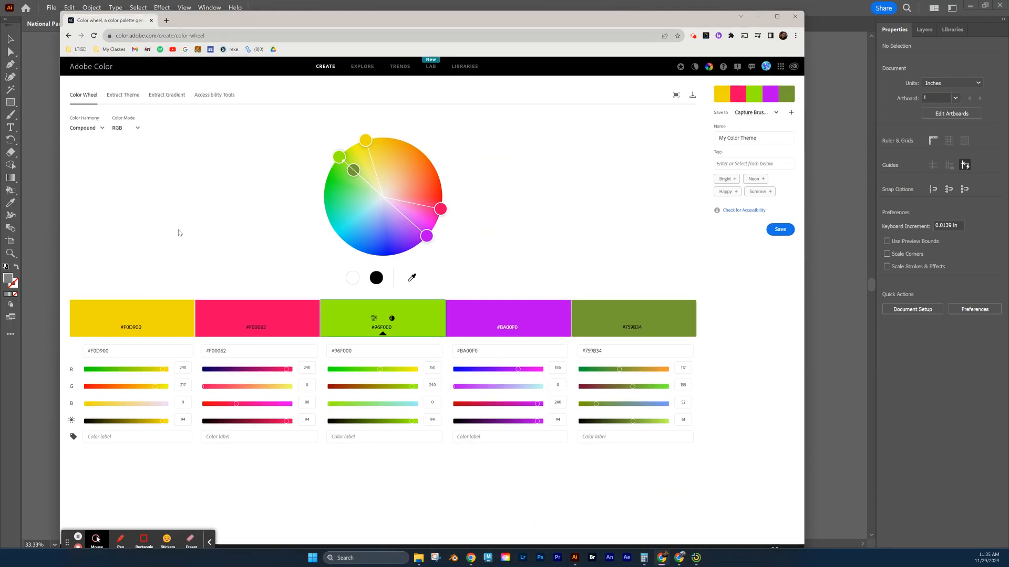
- Switch the colour wheel's harmony rule to Analogous
left_click(86, 127)
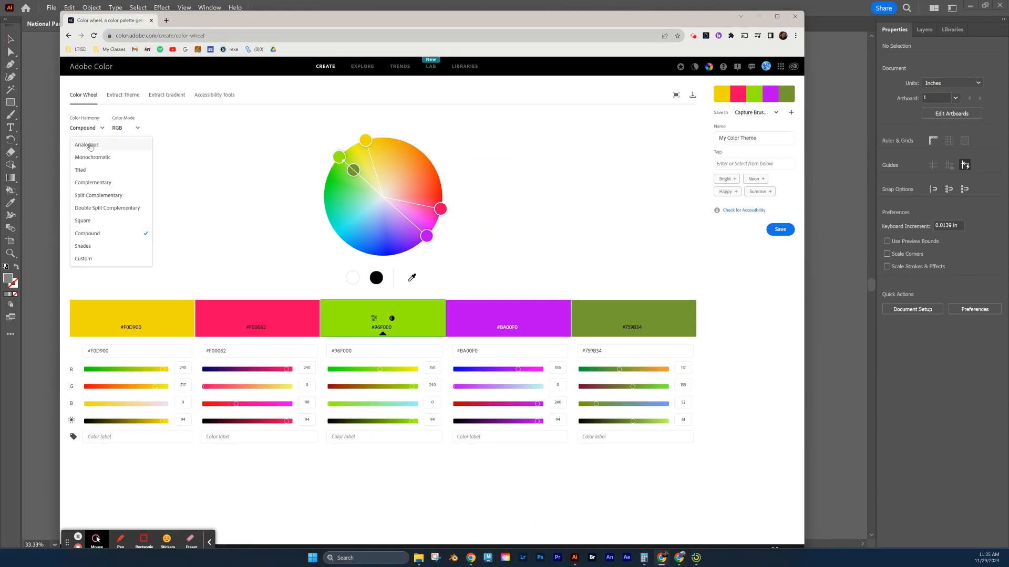
left_click(87, 145)
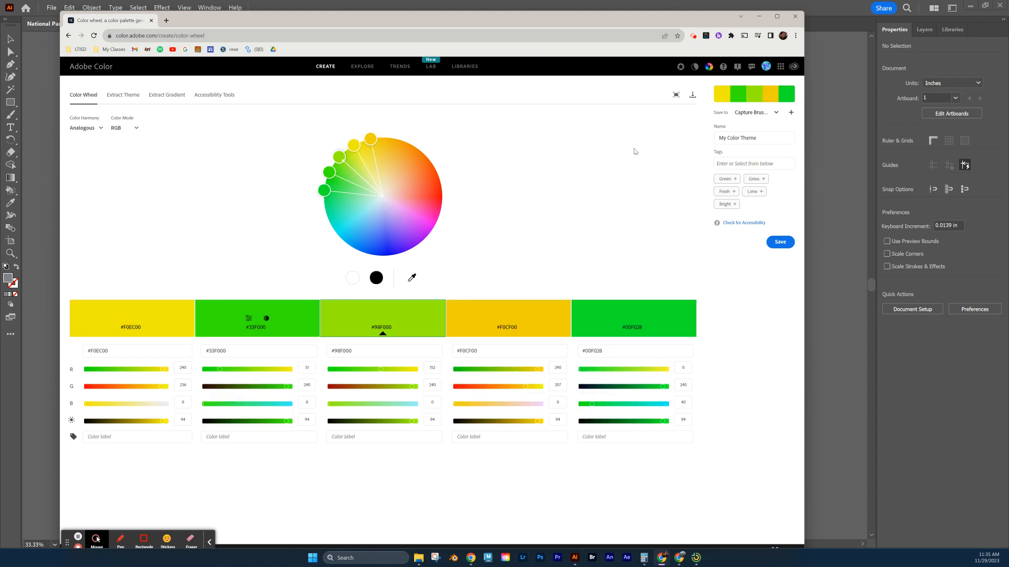
mouse_move(555, 167)
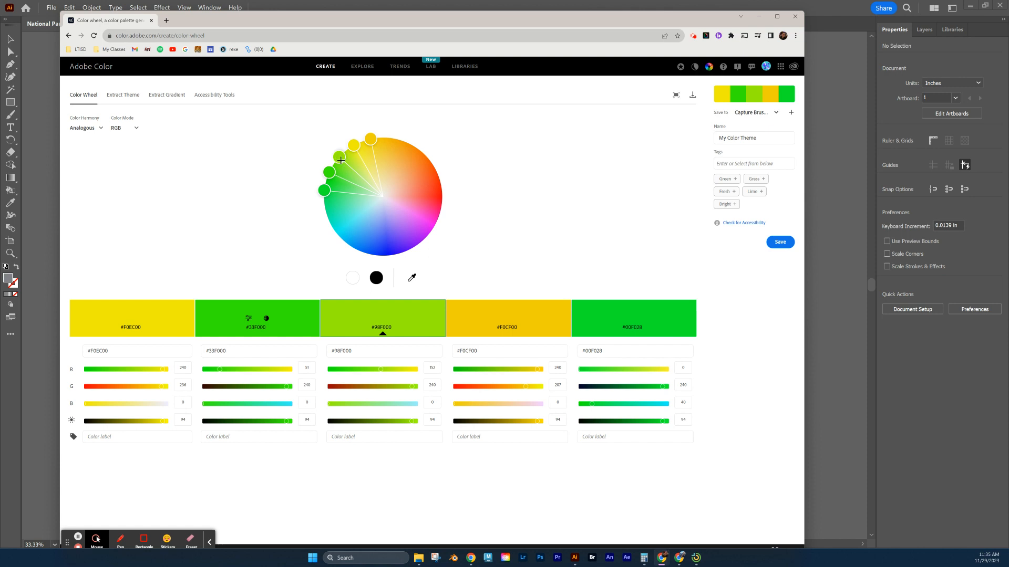
mouse_move(343, 166)
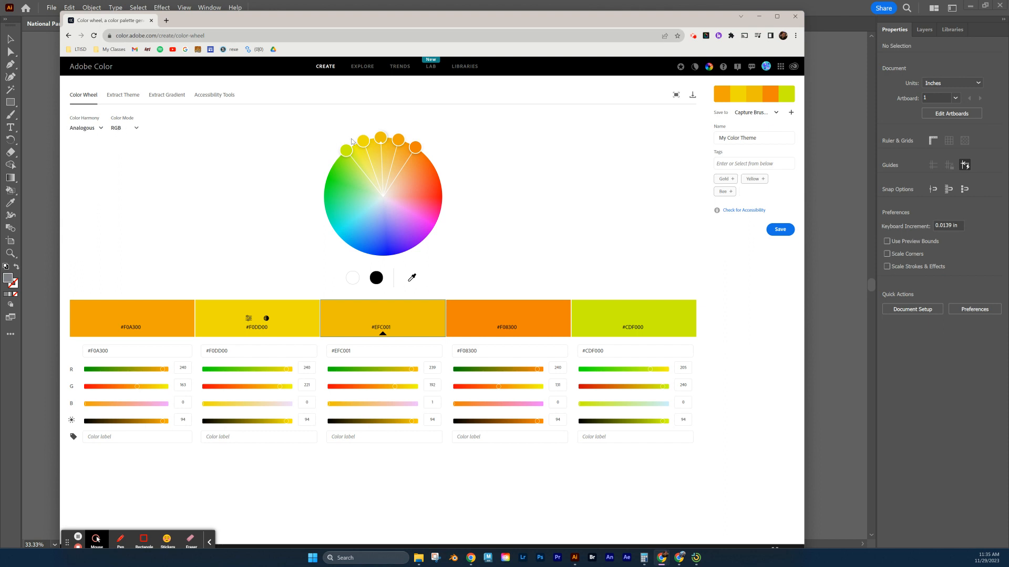
mouse_move(122, 128)
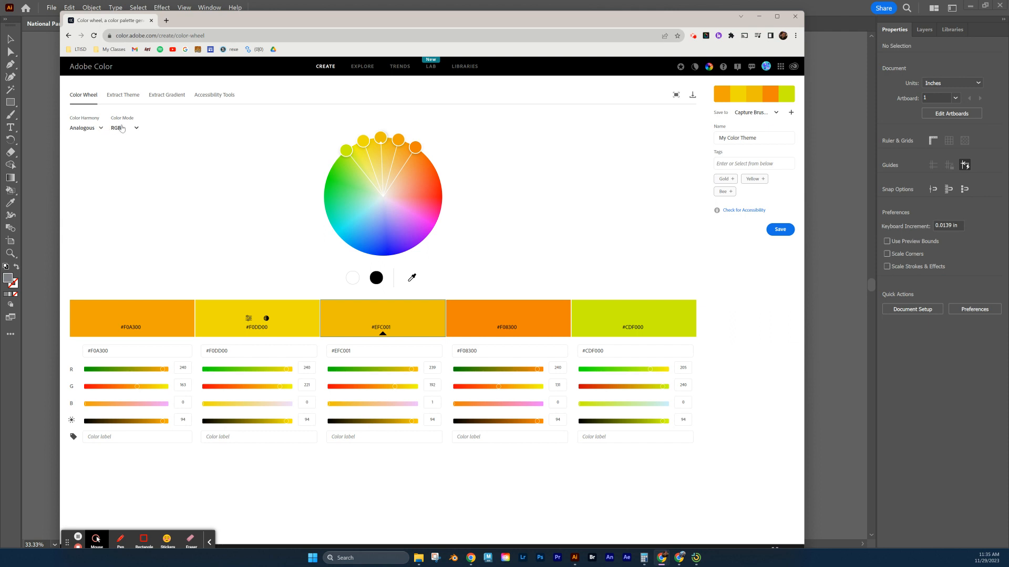
mouse_move(122, 136)
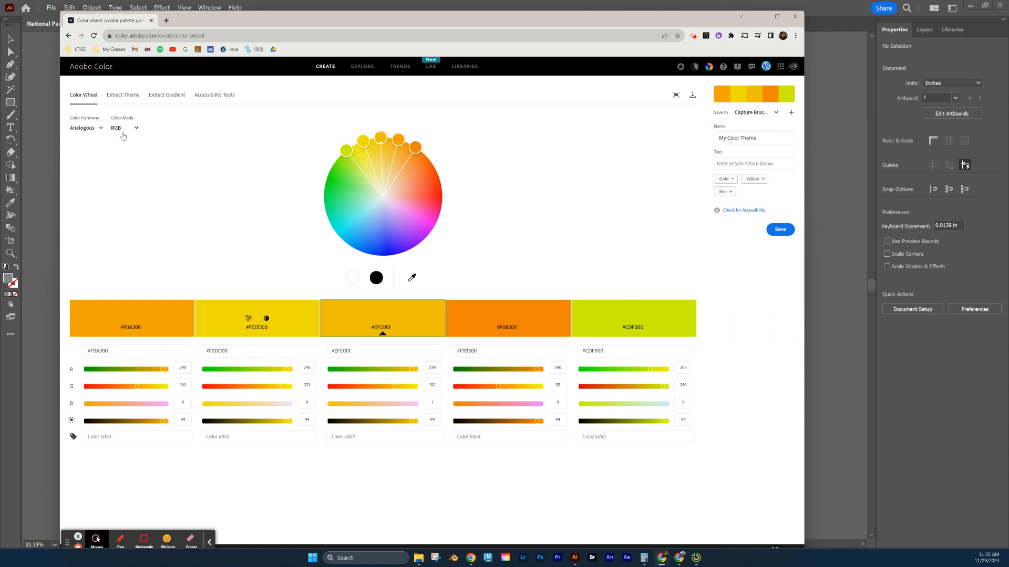
mouse_move(382, 138)
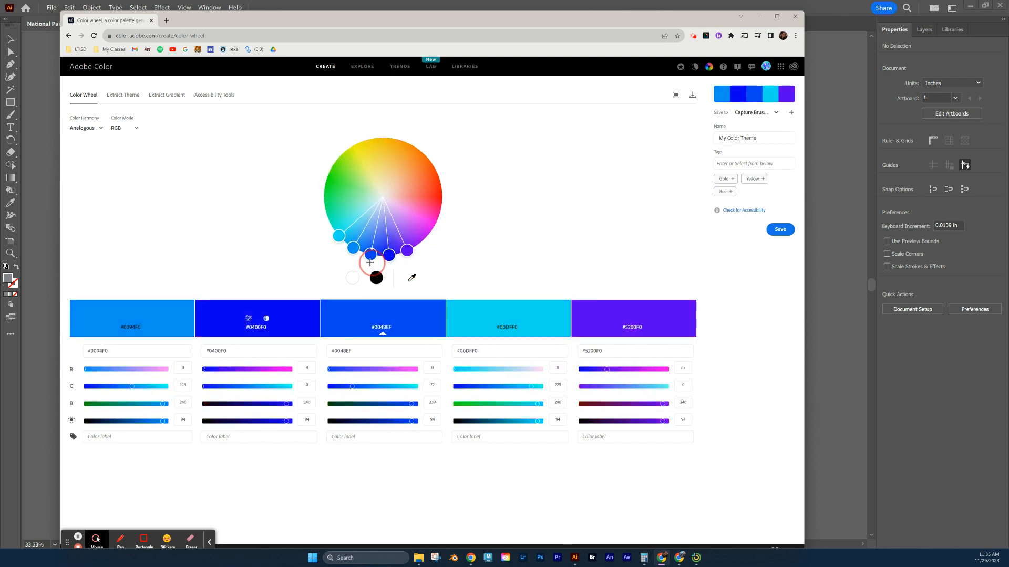
- Drag the analogous markers through purples, teals and greens, settling on cyan #00F0E7 and blues
left_click_drag(370, 254, 352, 251)
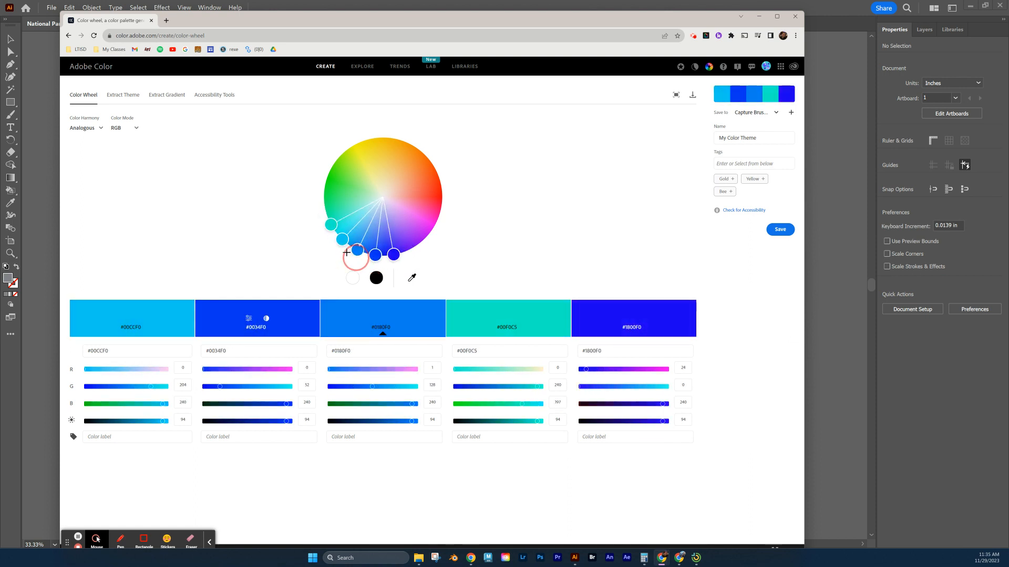
left_click_drag(356, 251, 325, 209)
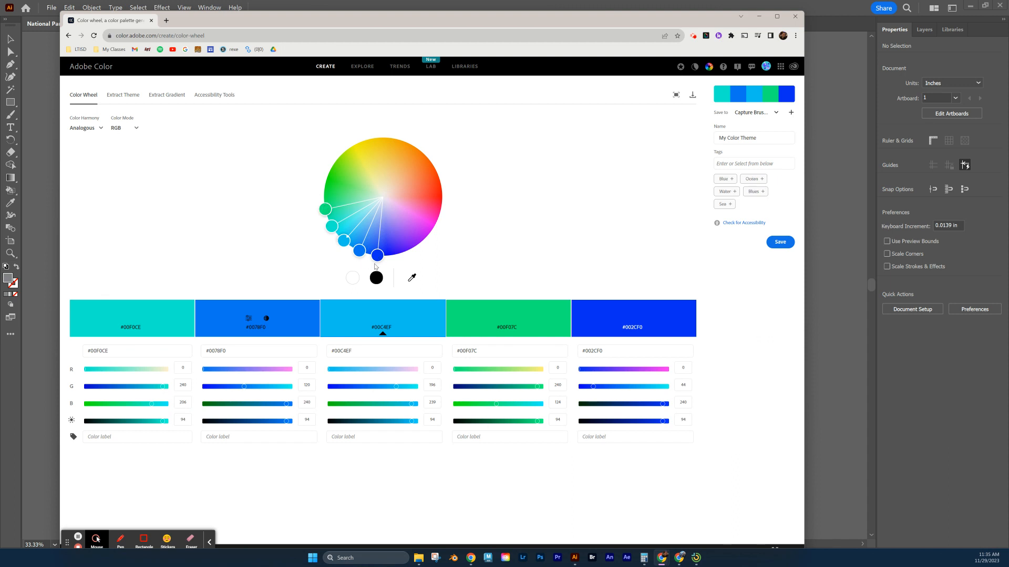
mouse_move(346, 243)
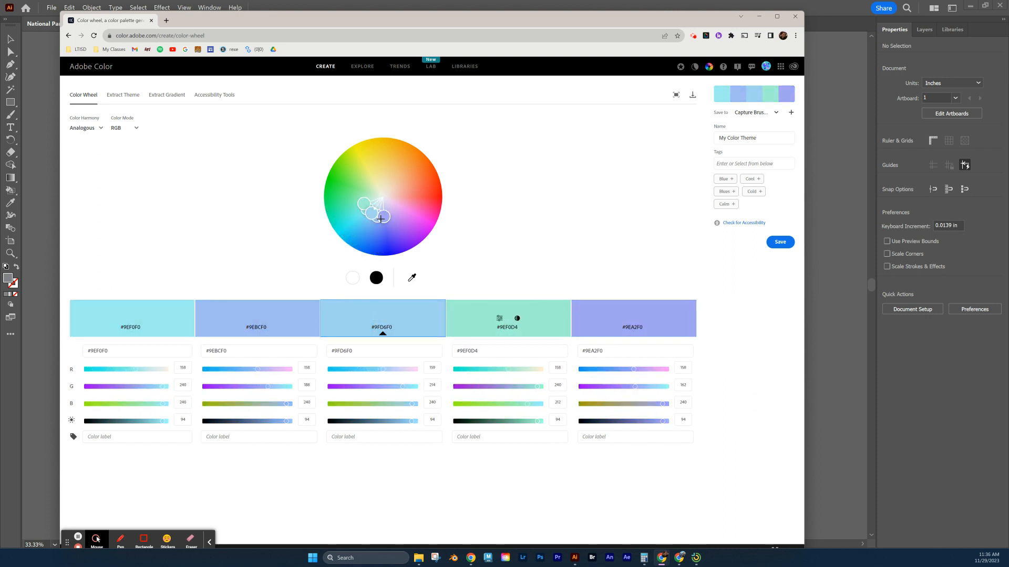
left_click_drag(376, 216, 361, 207)
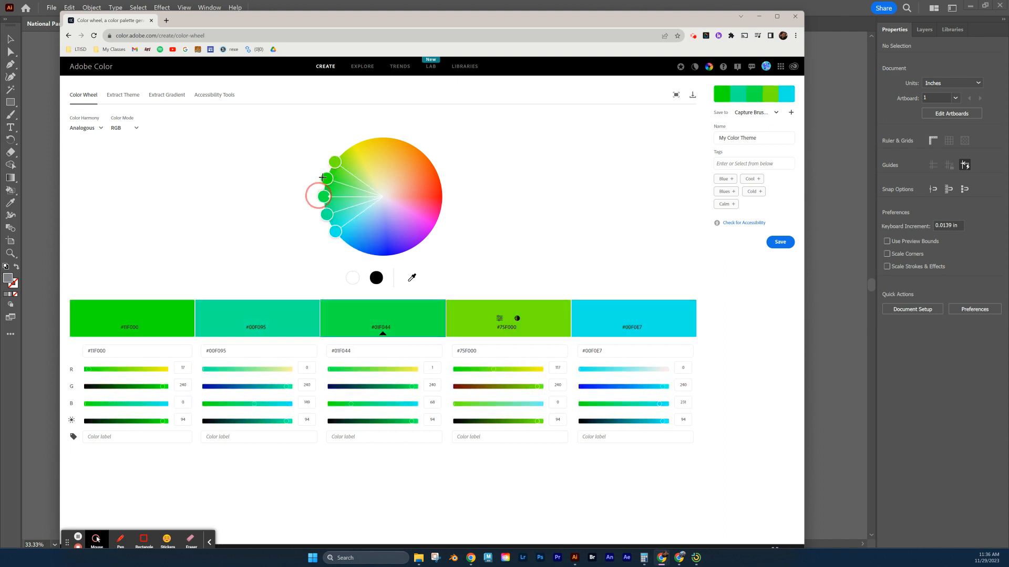
left_click_drag(318, 196, 431, 200)
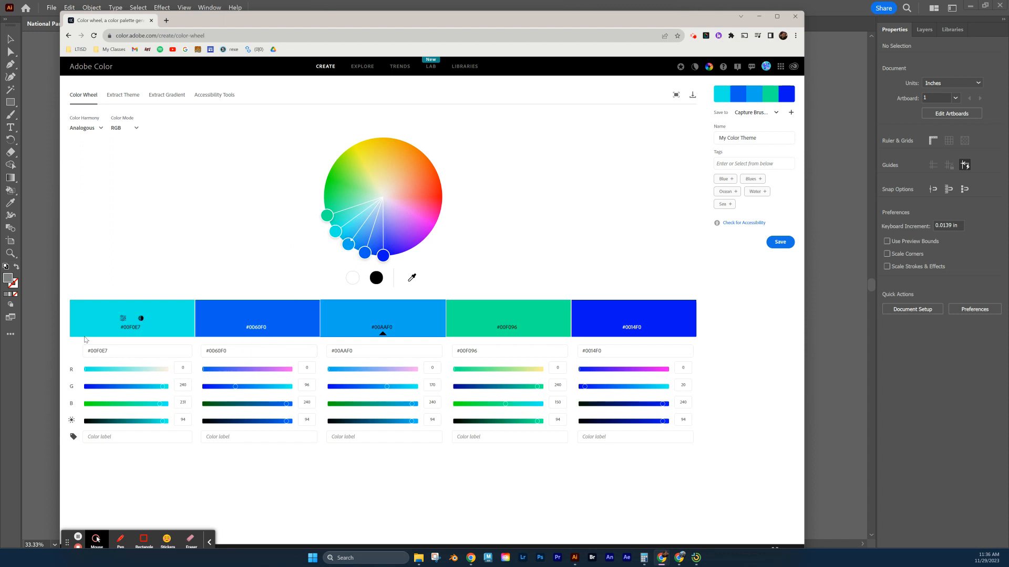
mouse_move(285, 417)
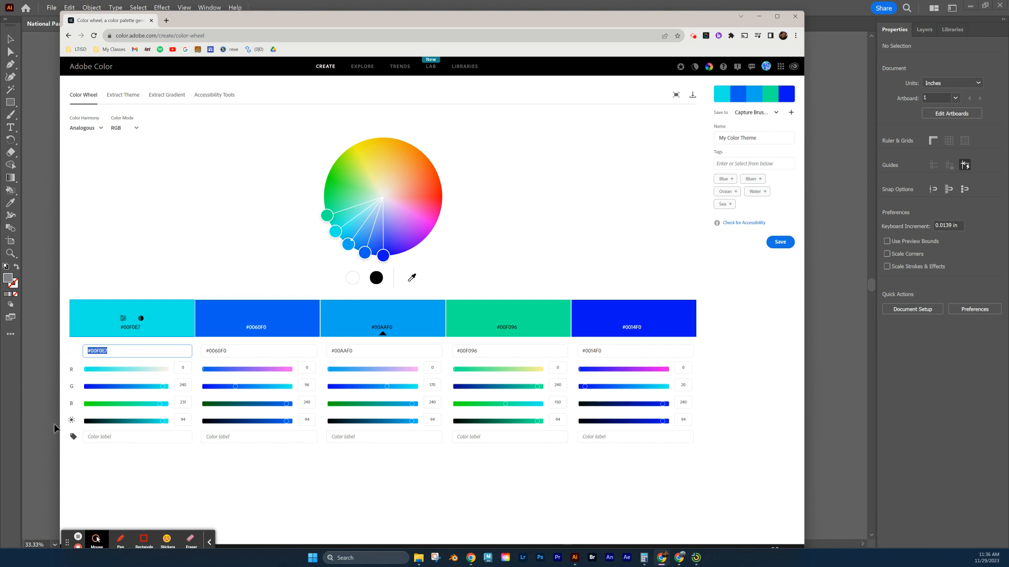
mouse_move(88, 429)
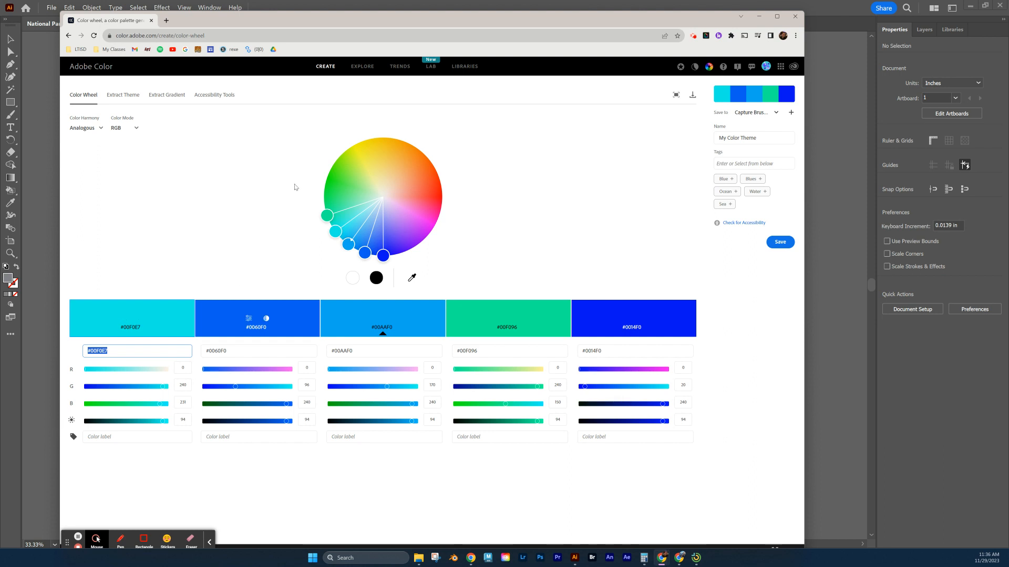
mouse_move(177, 325)
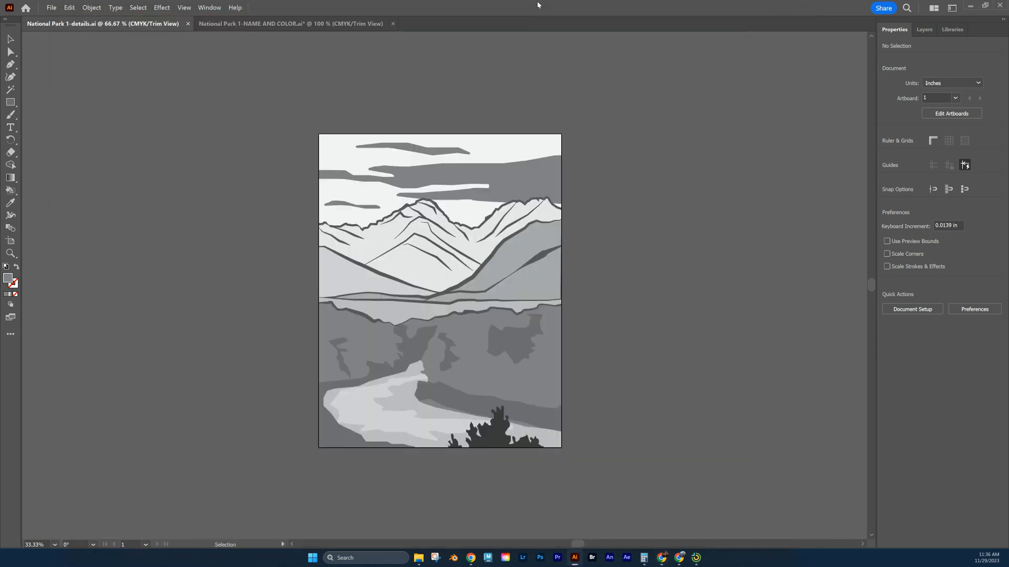
mouse_move(395, 197)
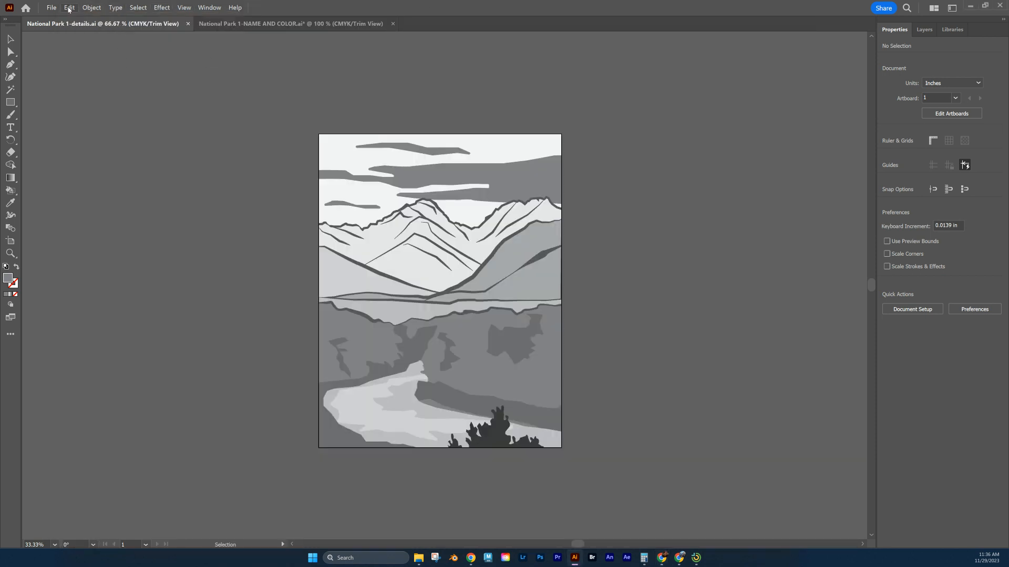
mouse_move(363, 228)
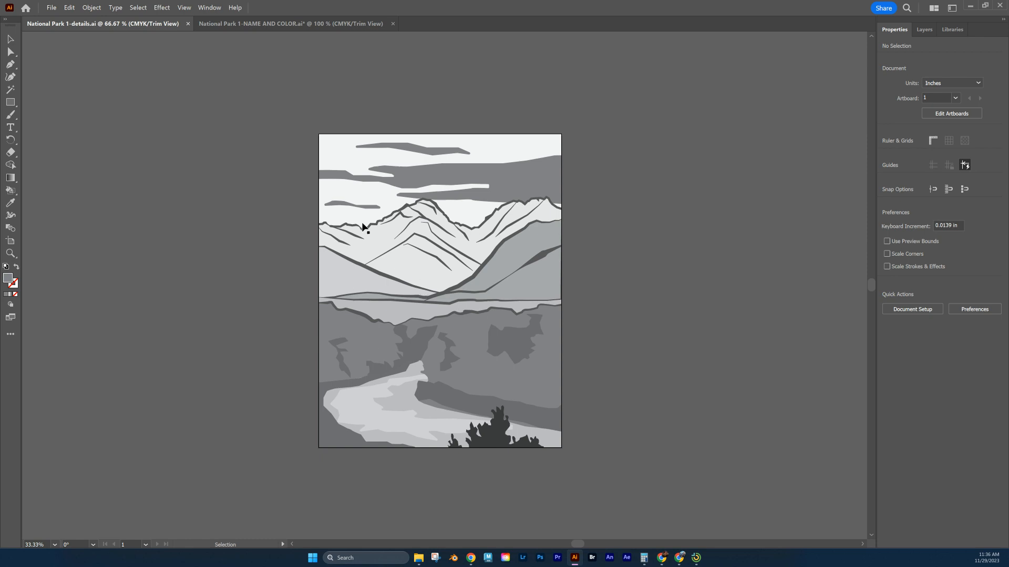
mouse_move(50, 8)
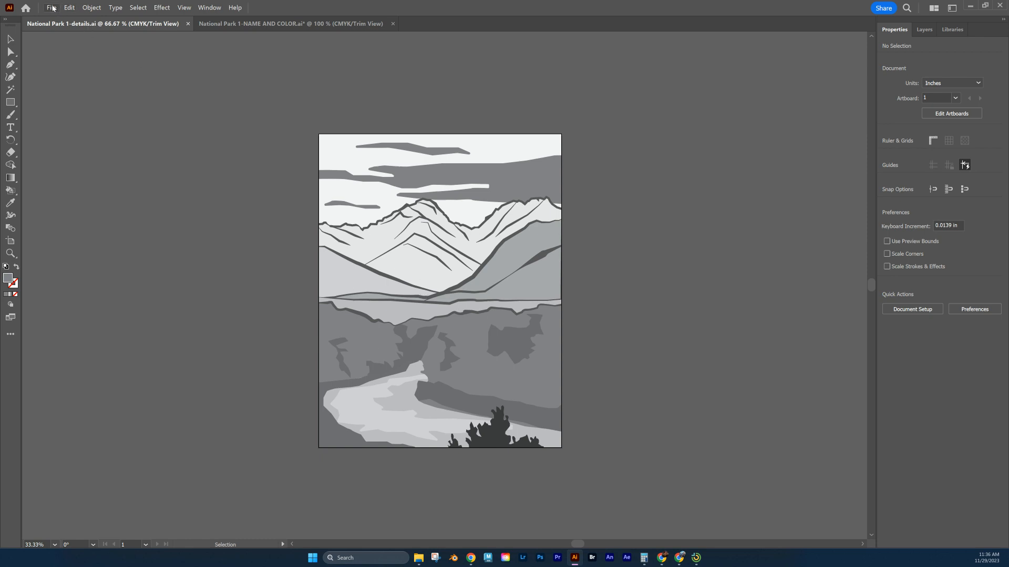
- Browse the File and Edit menus for the Document Color Mode setting to switch to RGB
left_click(51, 7)
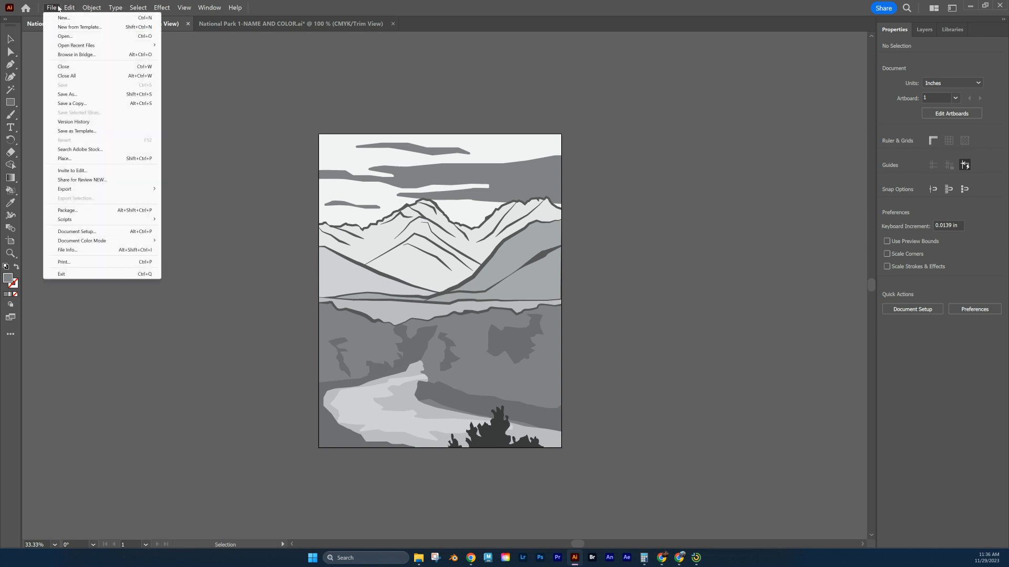
left_click(69, 7)
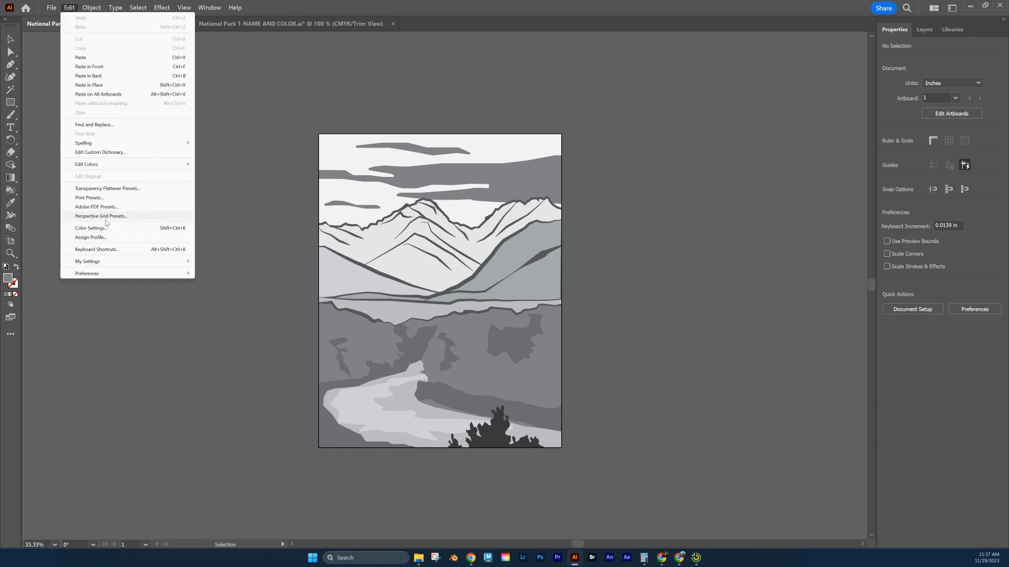
mouse_move(103, 249)
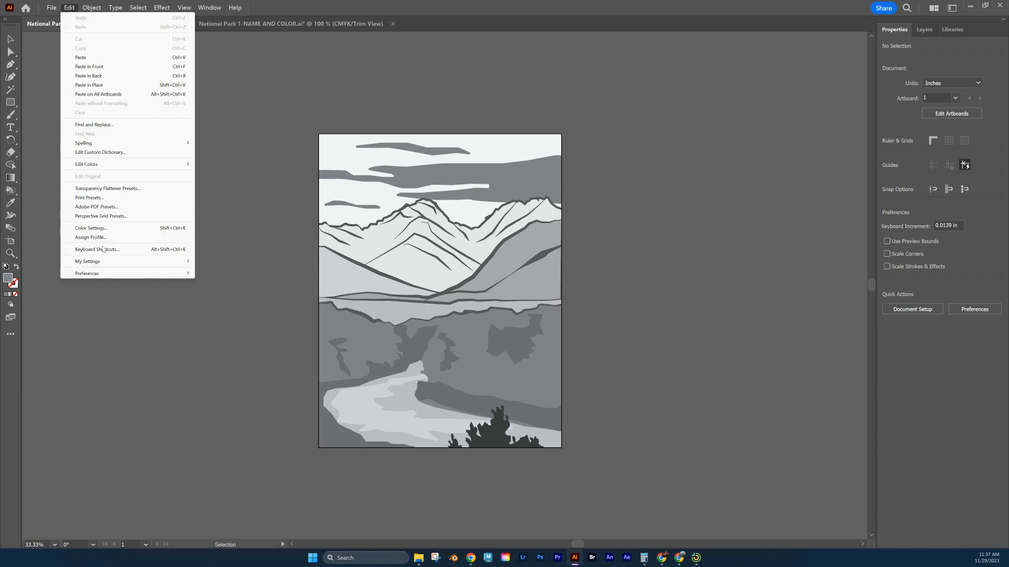
left_click(50, 8)
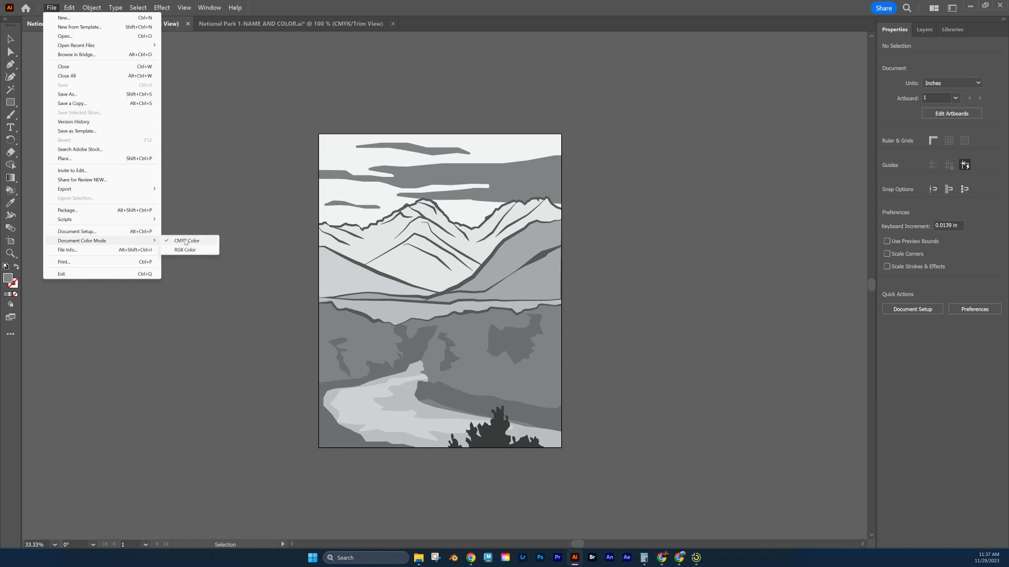
mouse_move(185, 250)
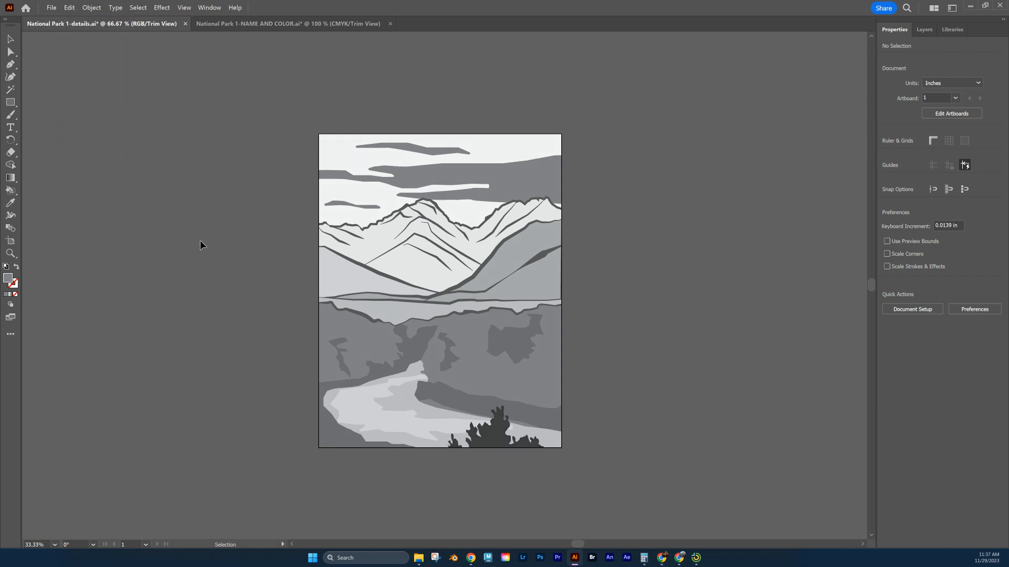
mouse_move(406, 240)
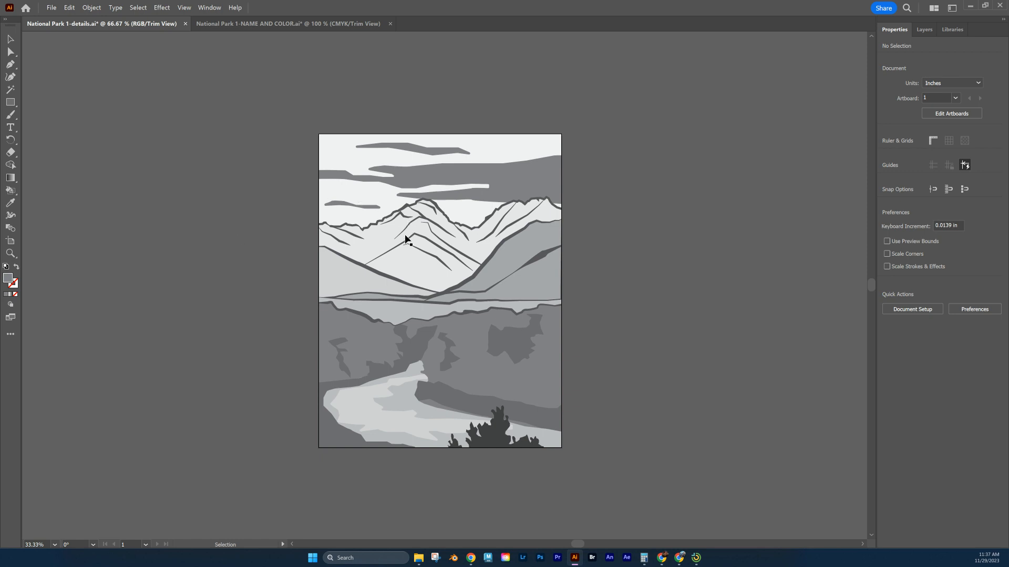
mouse_move(861, 260)
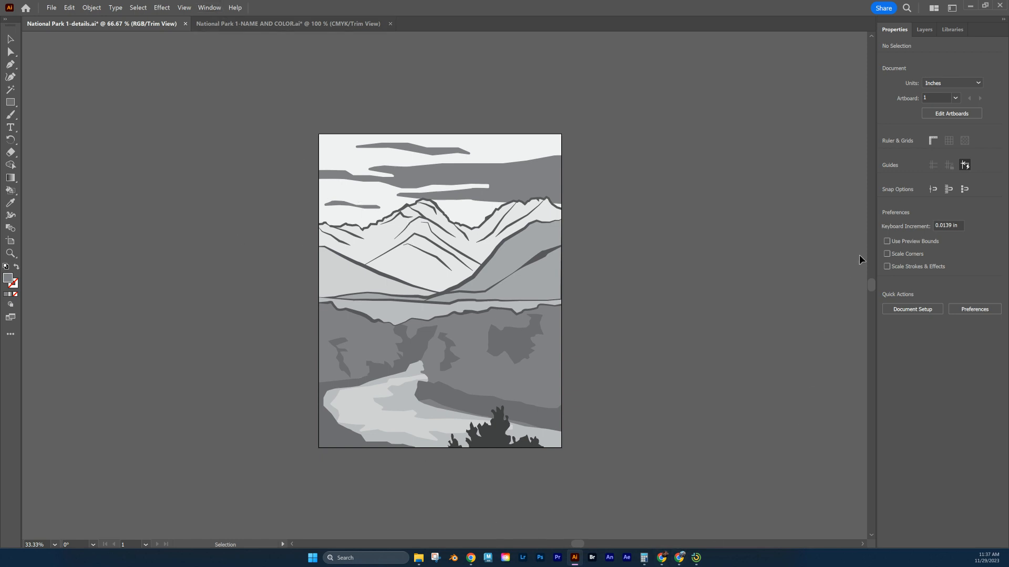
mouse_move(466, 152)
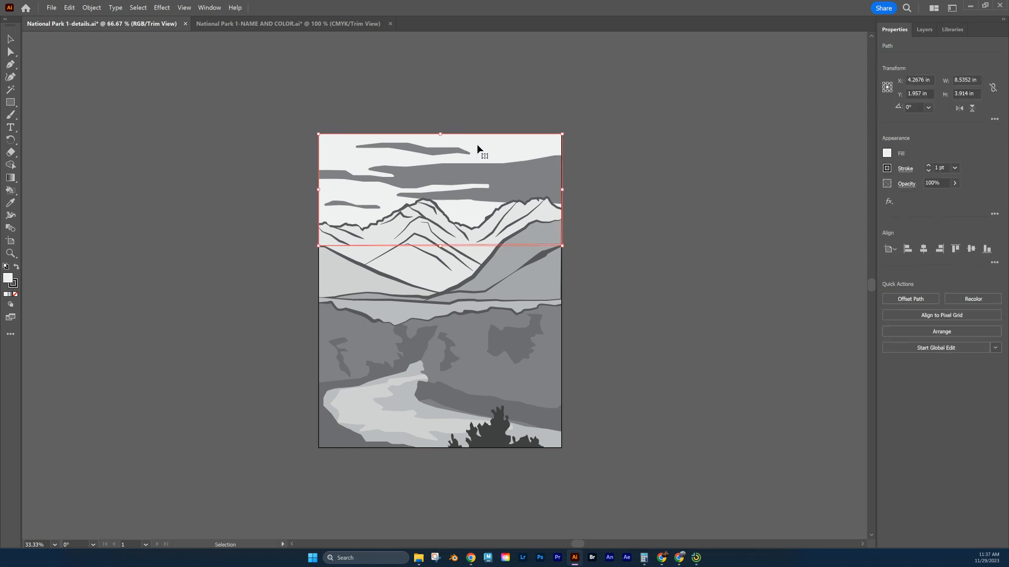
mouse_move(584, 160)
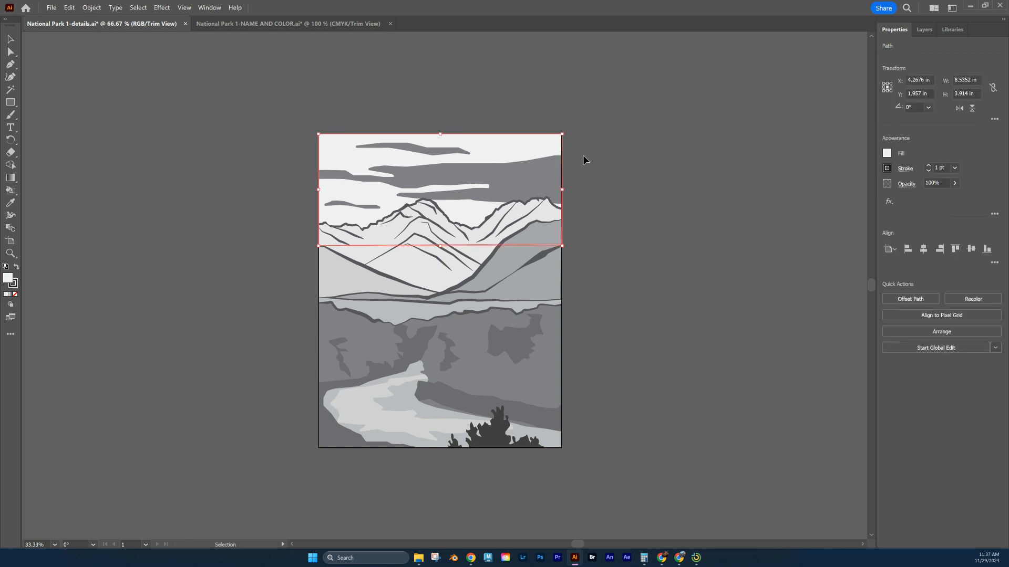
mouse_move(854, 140)
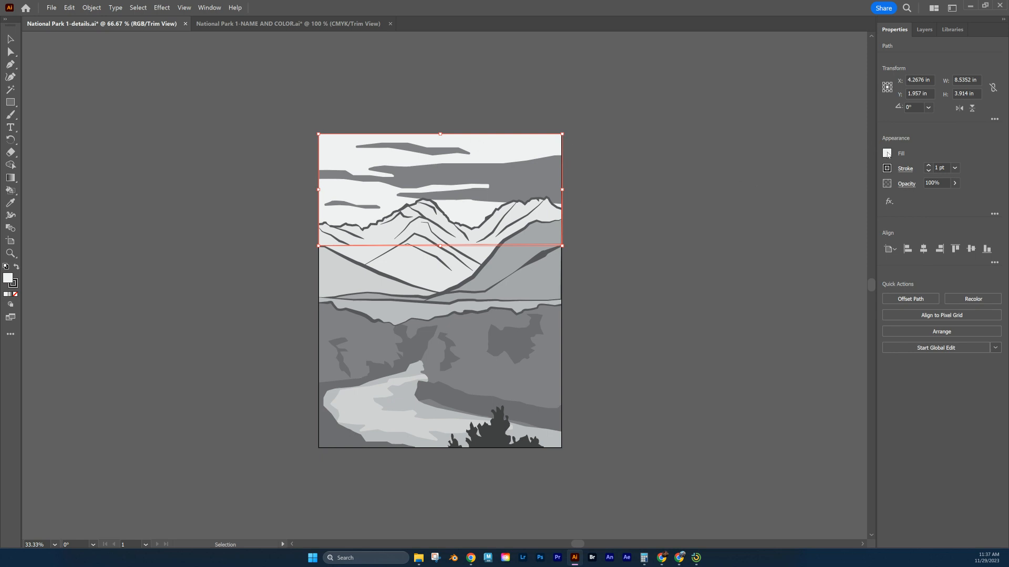
- Give the sky shape a custom bright cyan fill via its hex value
left_click(886, 153)
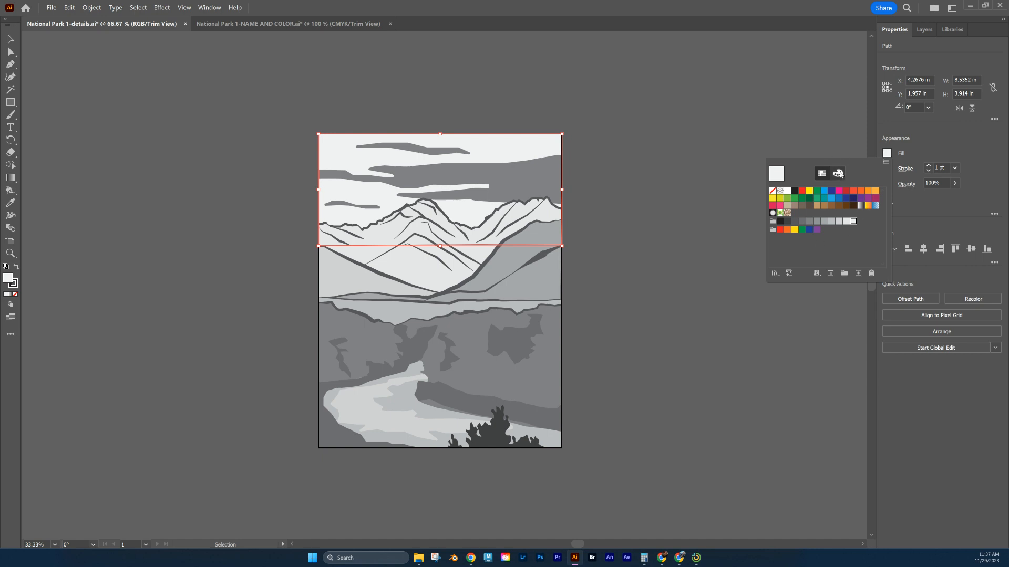
mouse_move(838, 173)
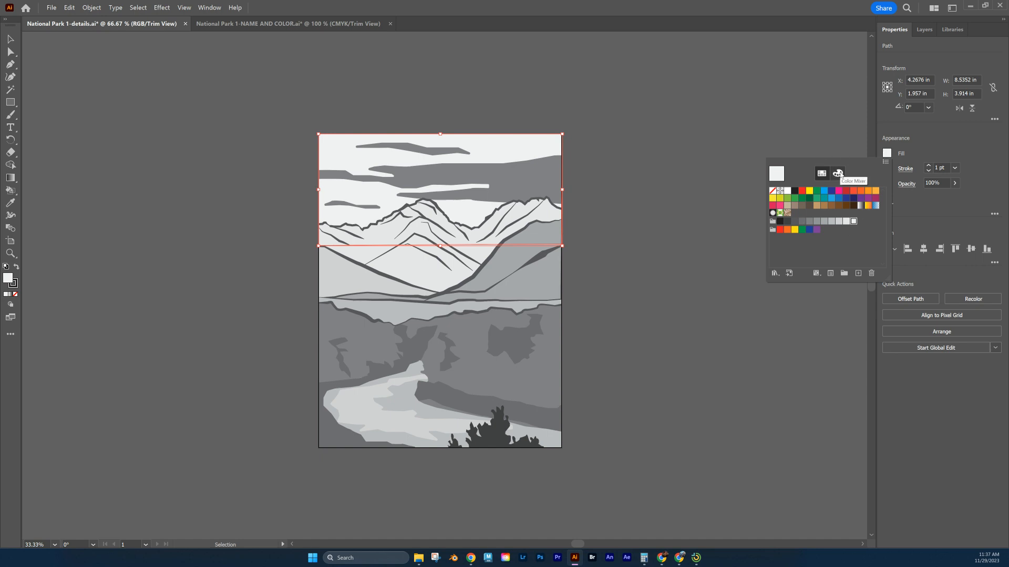
left_click(838, 173)
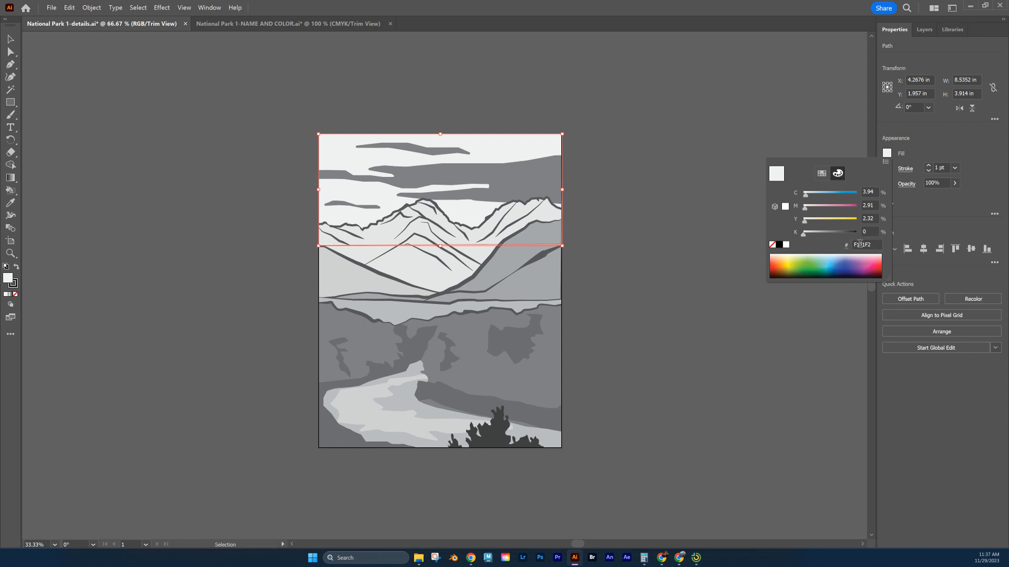
triple_click(862, 245)
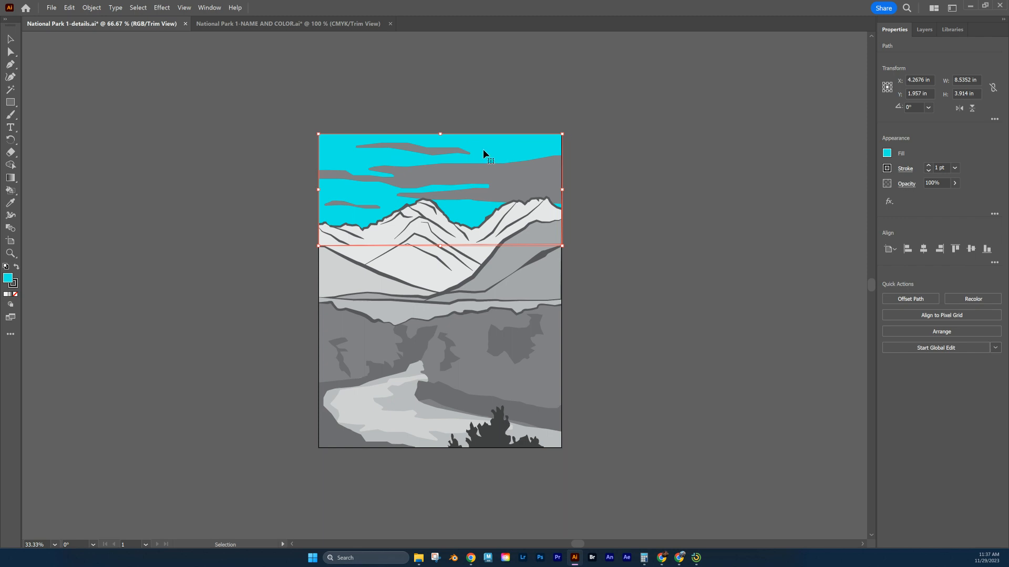
mouse_move(449, 165)
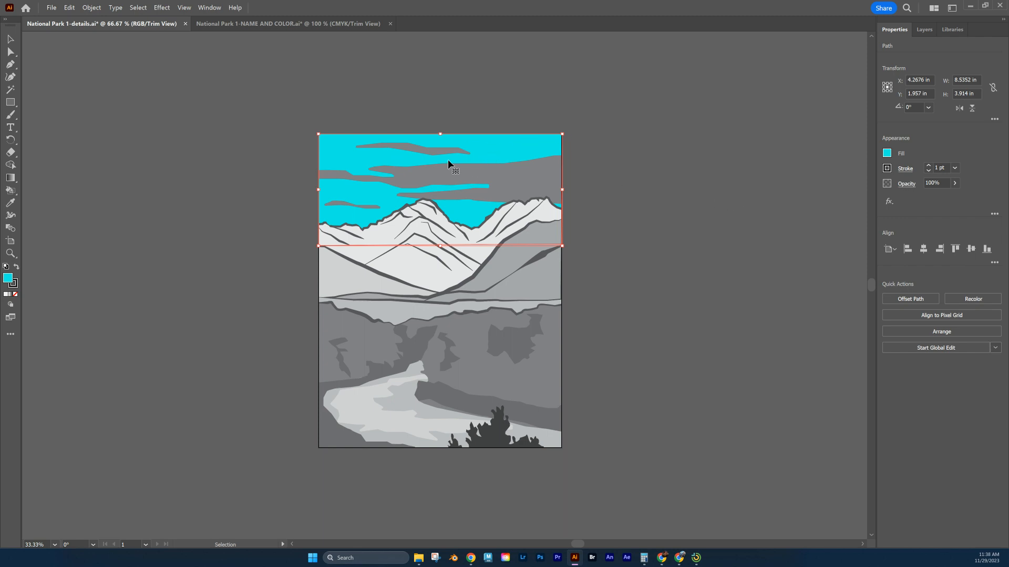
mouse_move(521, 196)
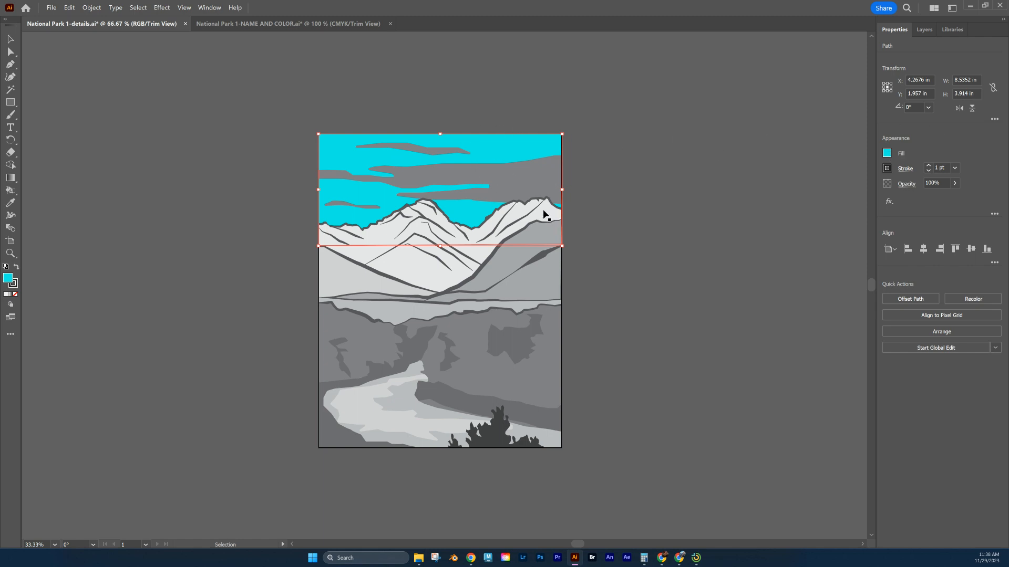
mouse_move(514, 226)
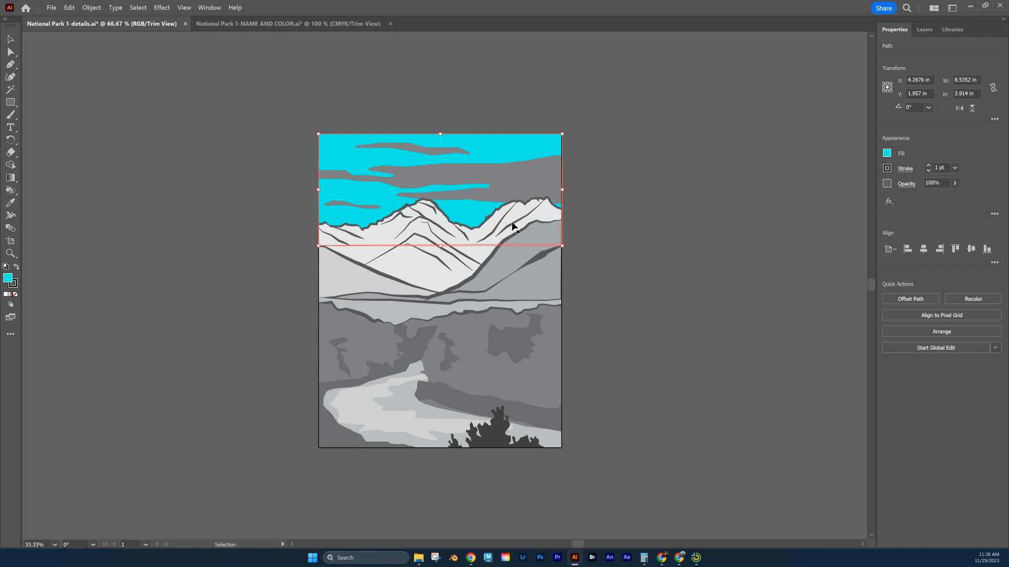
- Fill the snowy mountain shape with vivid blue #0060F0
left_click(527, 216)
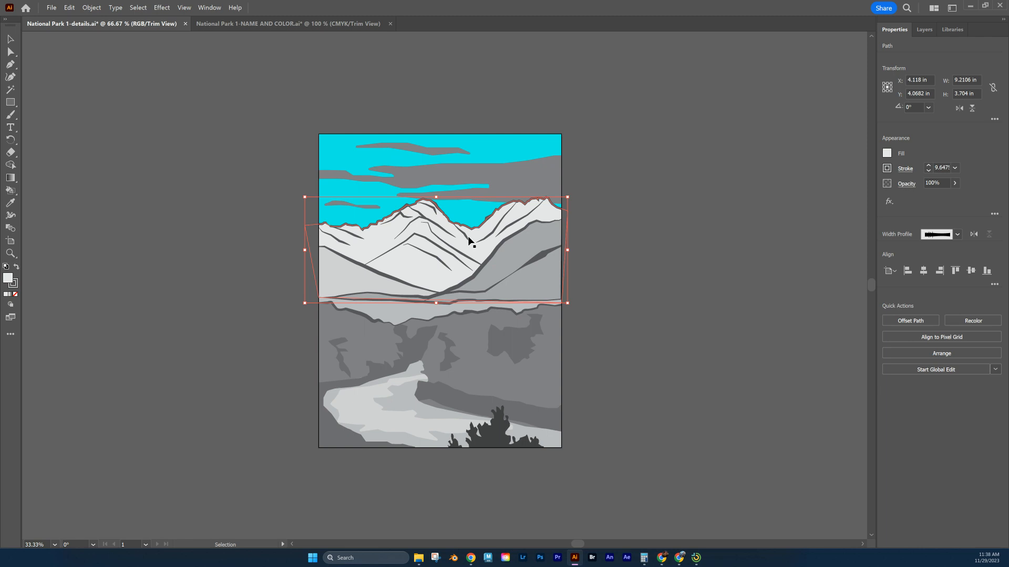
mouse_move(471, 242)
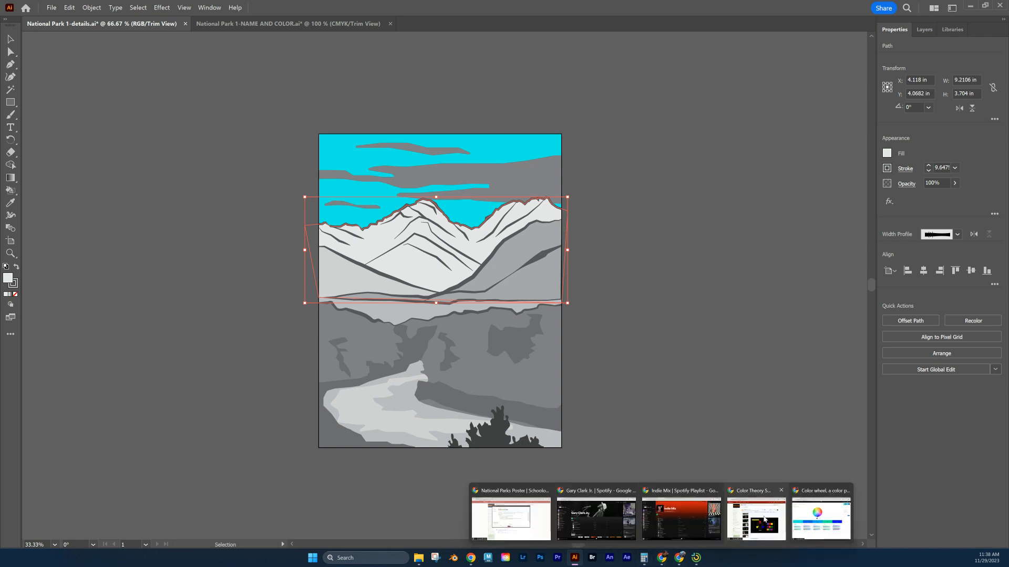
left_click(819, 518)
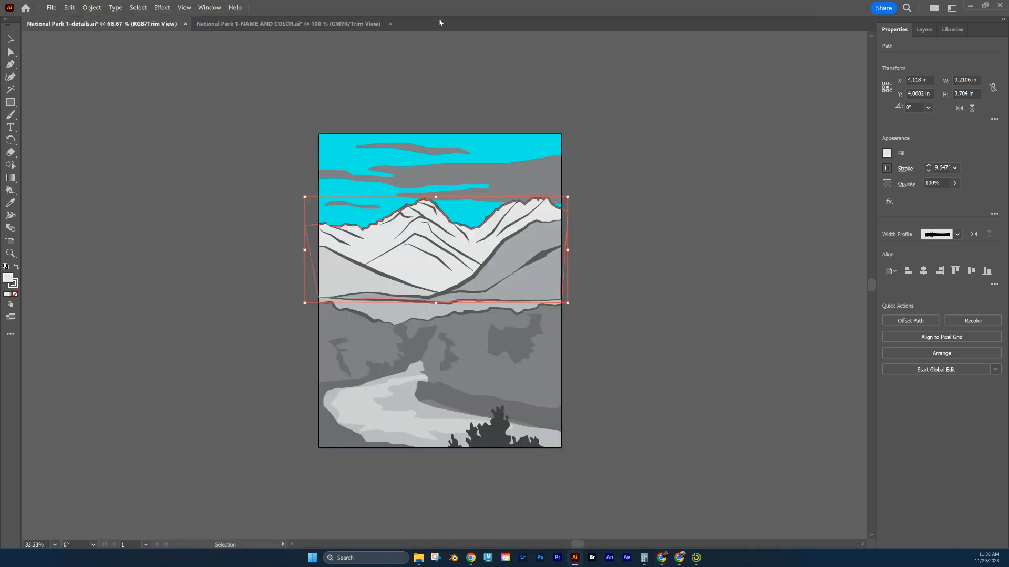
left_click(887, 153)
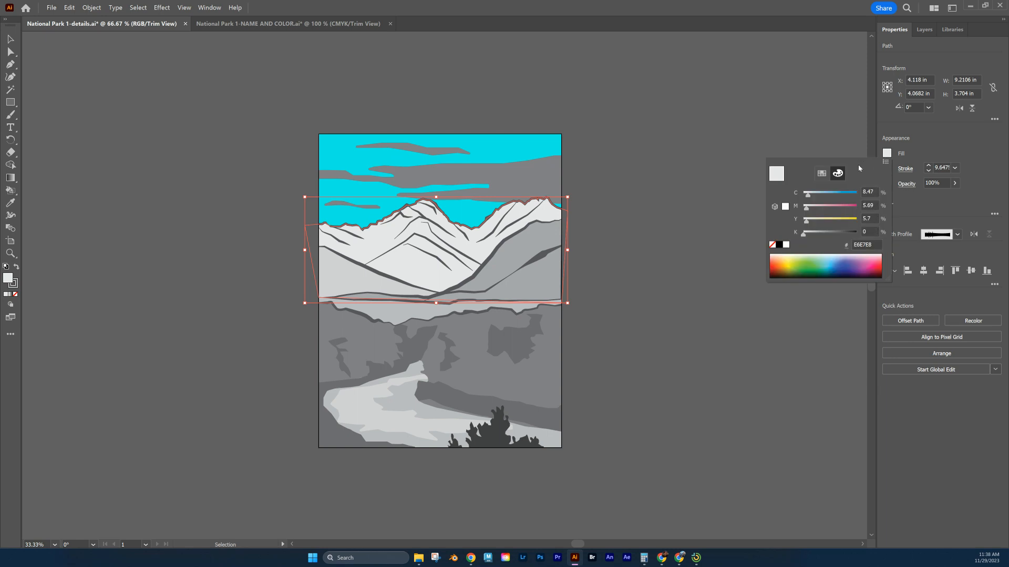
triple_click(864, 245)
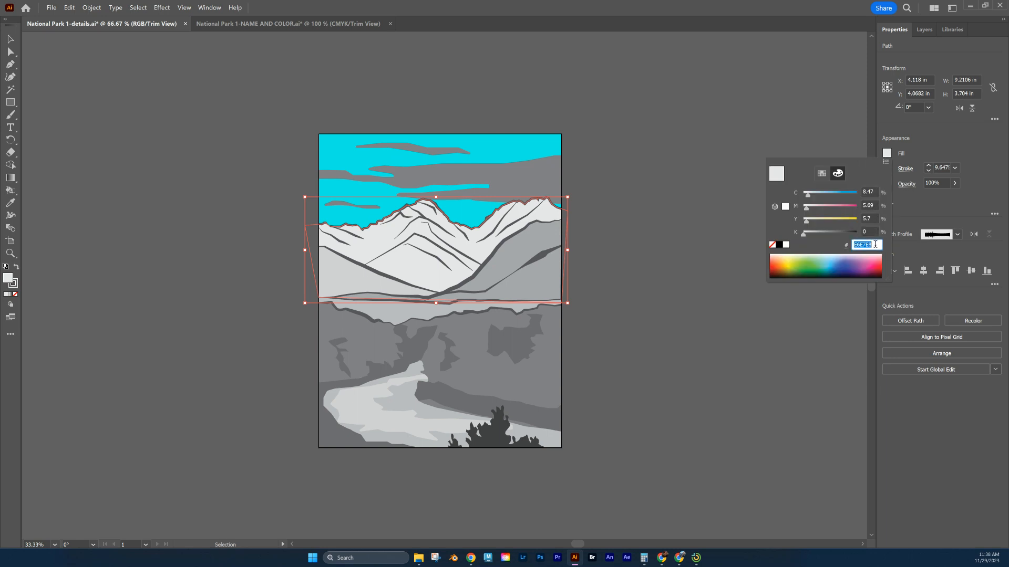
type("0060F")
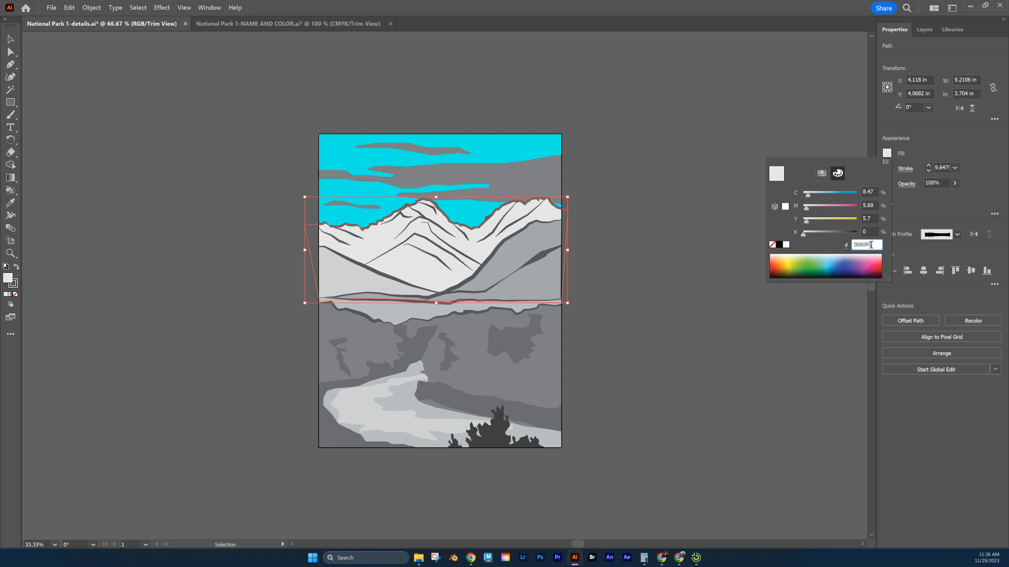
key("Return")
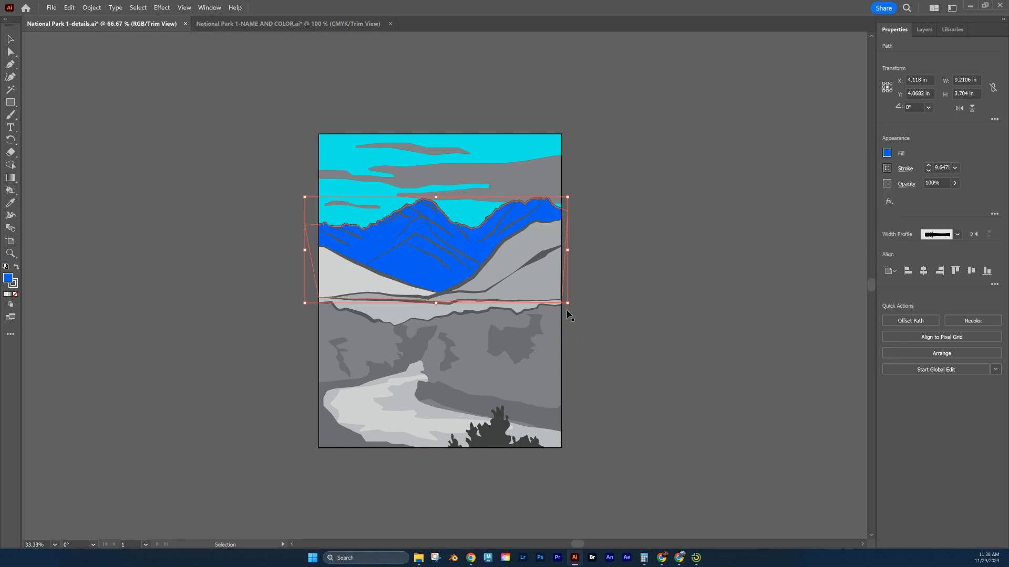
mouse_move(512, 207)
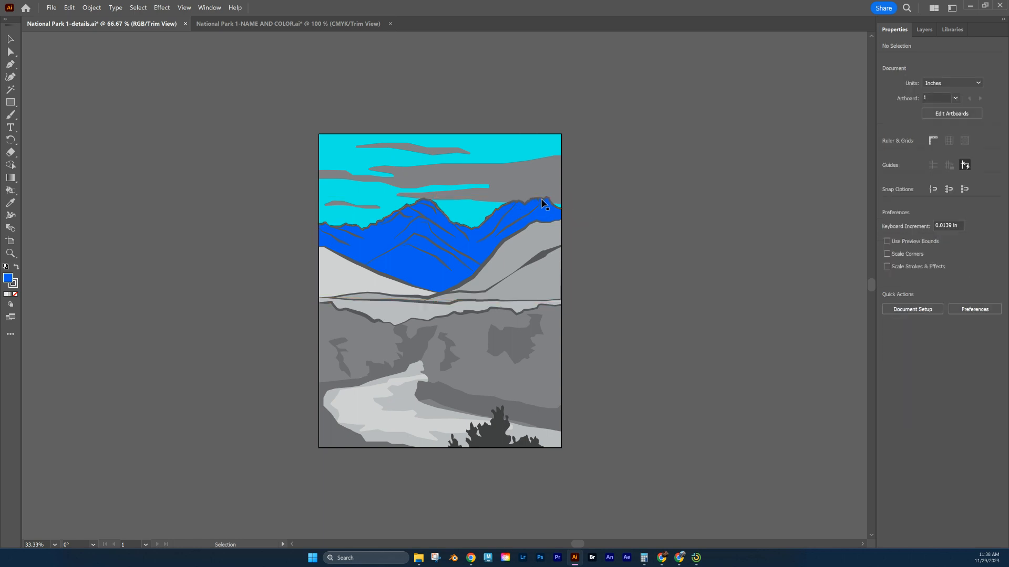
- Give the blue mountain shape a dark navy stroke from the CMYK spectrum
left_click(451, 218)
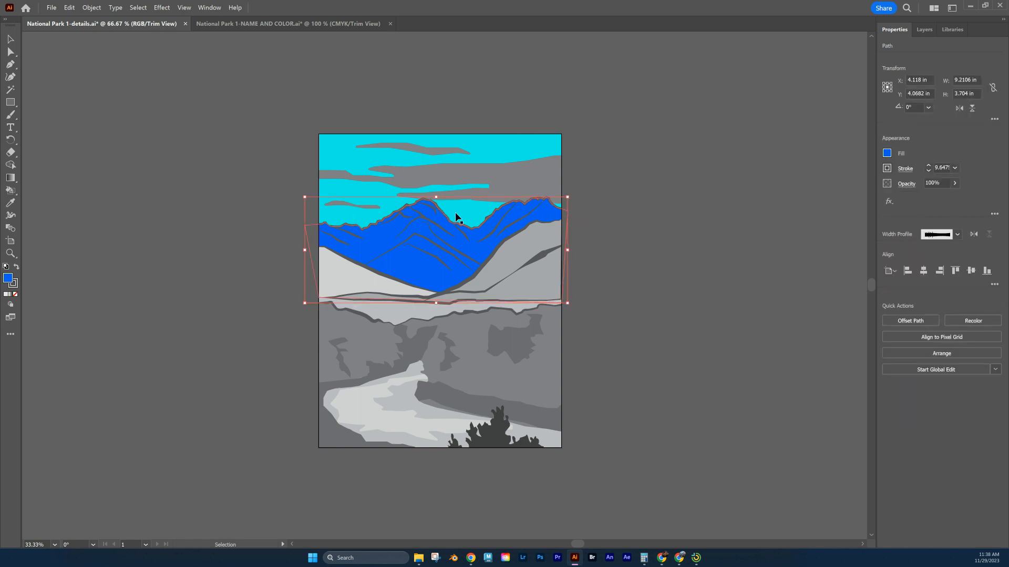
mouse_move(672, 195)
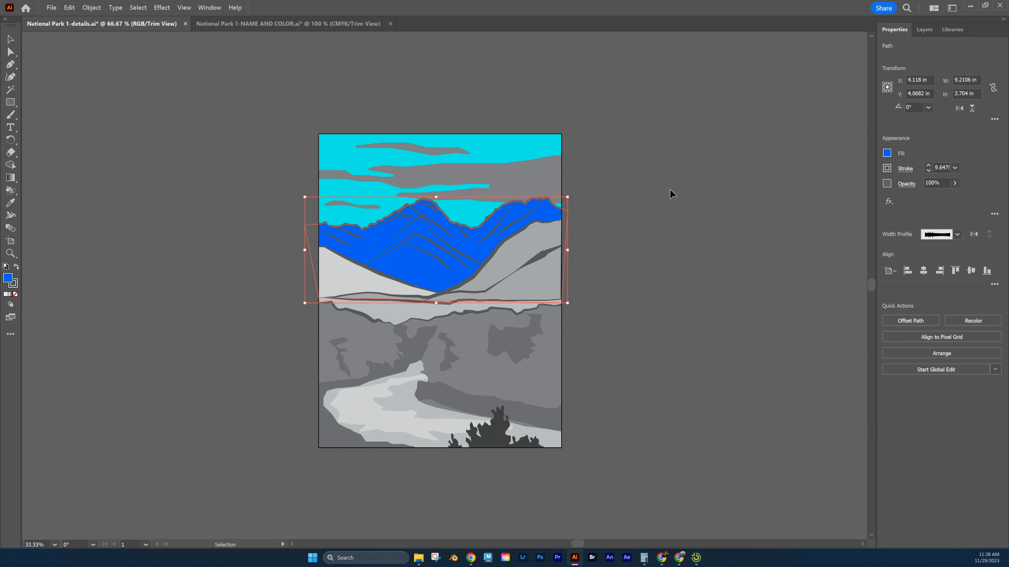
mouse_move(495, 260)
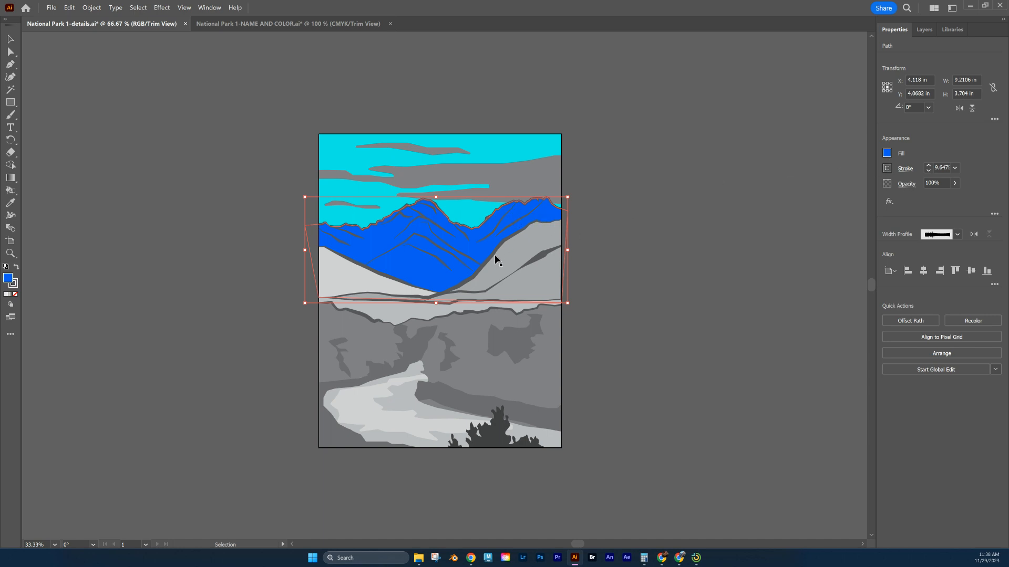
mouse_move(683, 198)
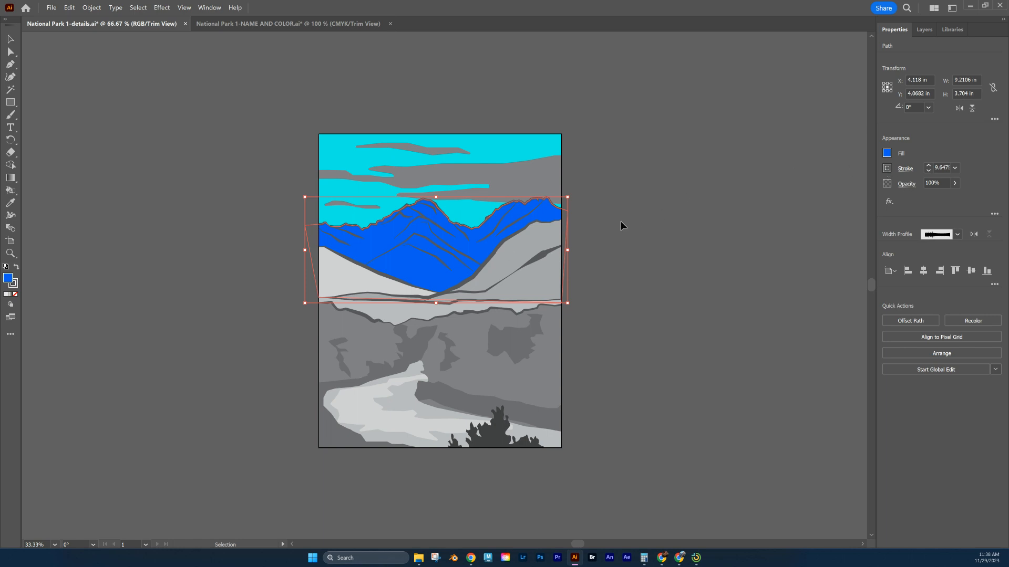
mouse_move(884, 173)
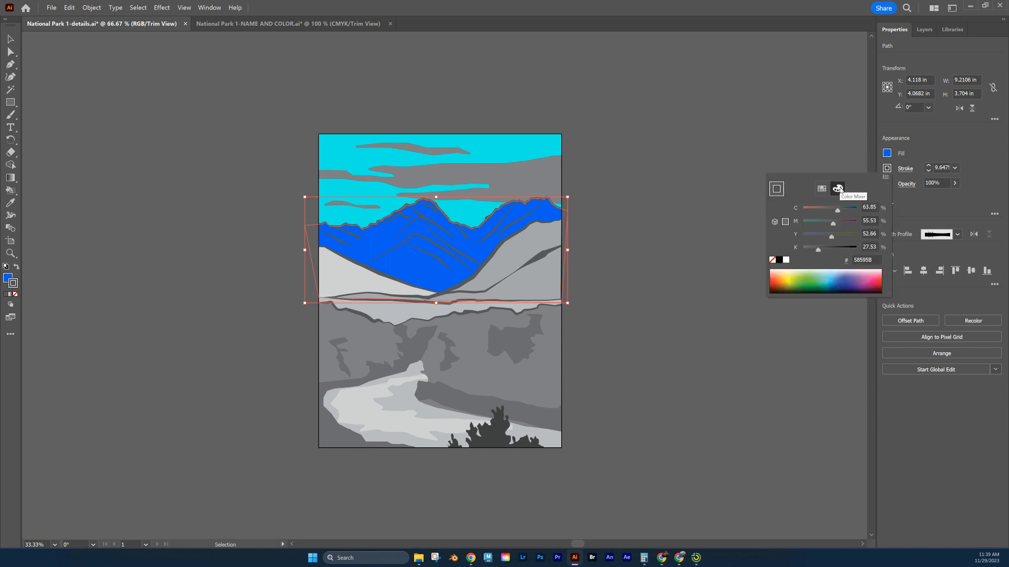
mouse_move(826, 290)
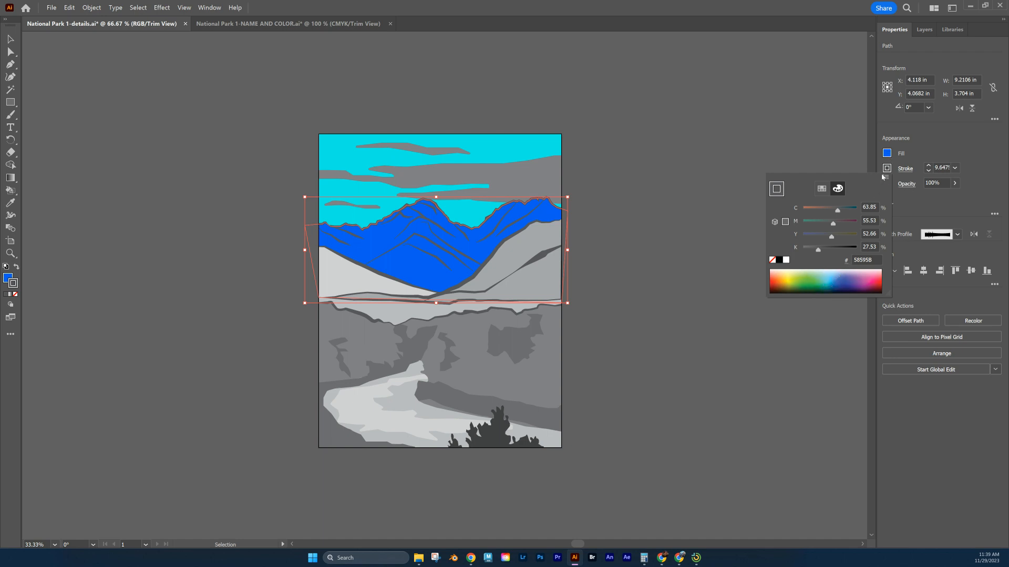
mouse_move(869, 182)
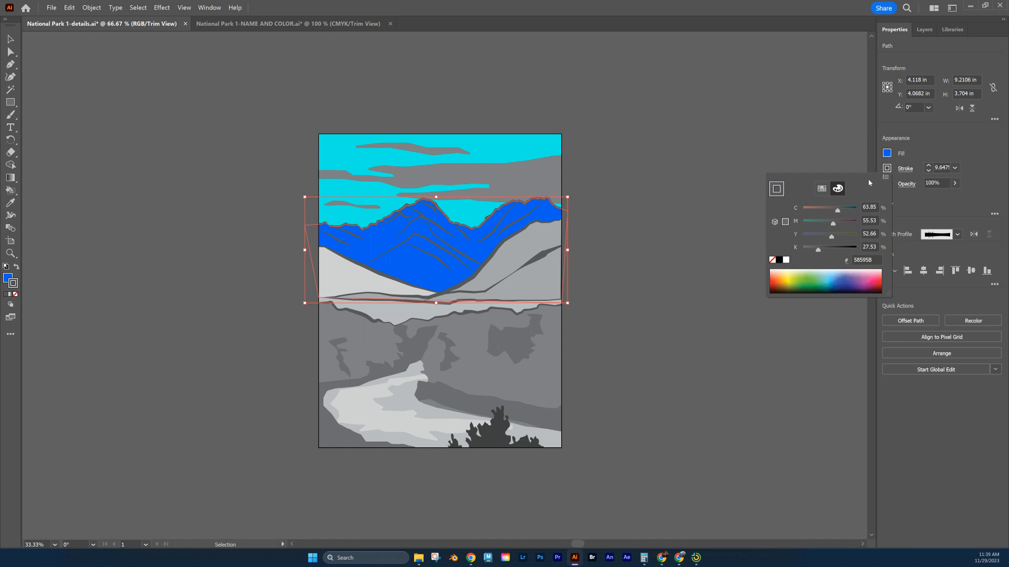
mouse_move(836, 278)
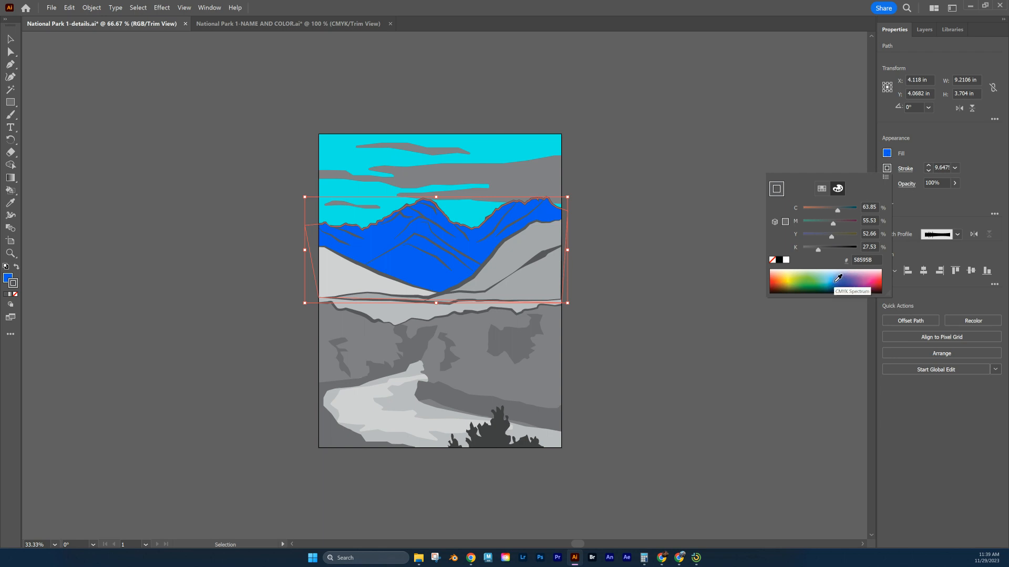
left_click(824, 278)
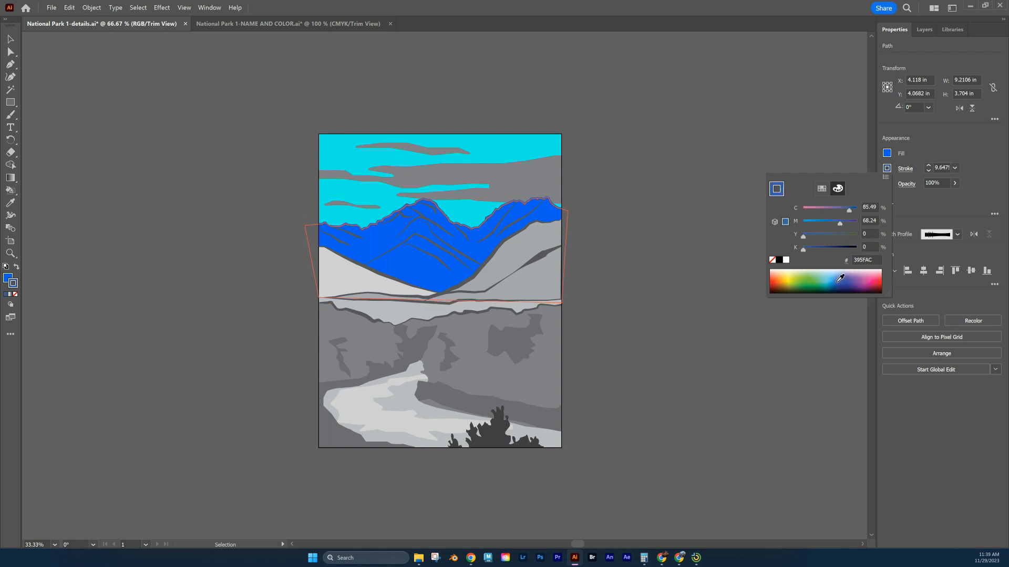
mouse_move(843, 279)
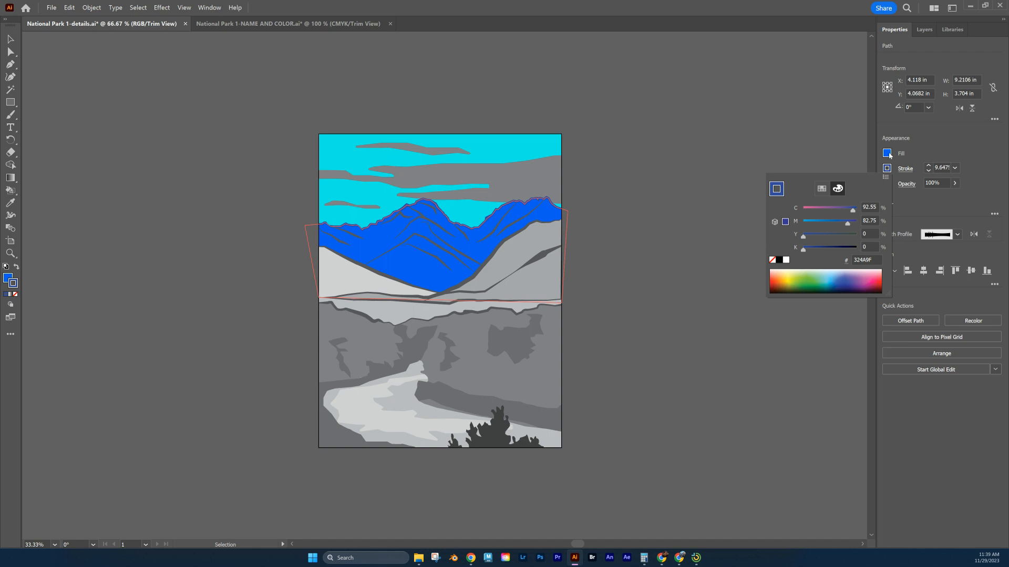
left_click(601, 222)
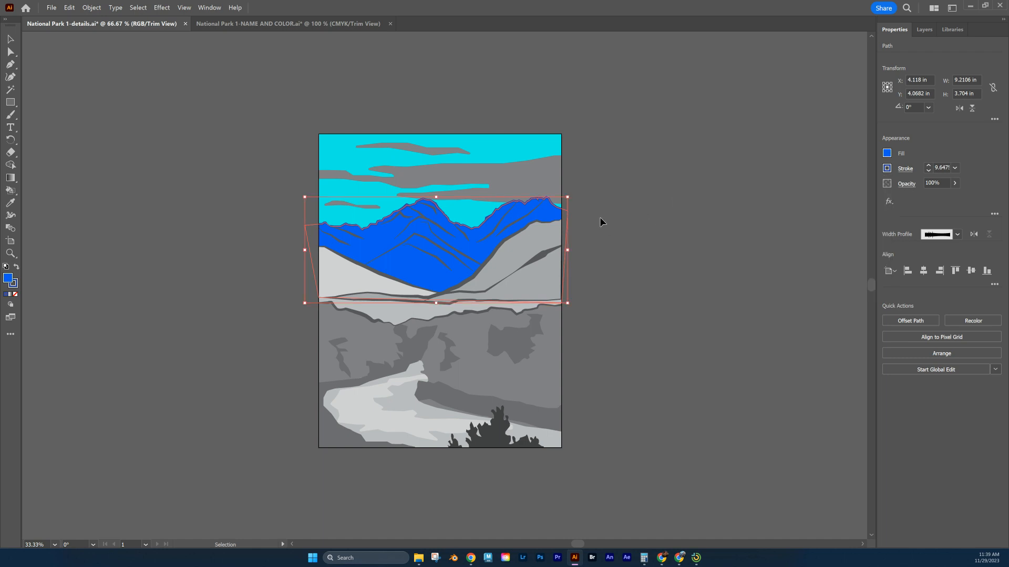
left_click(605, 221)
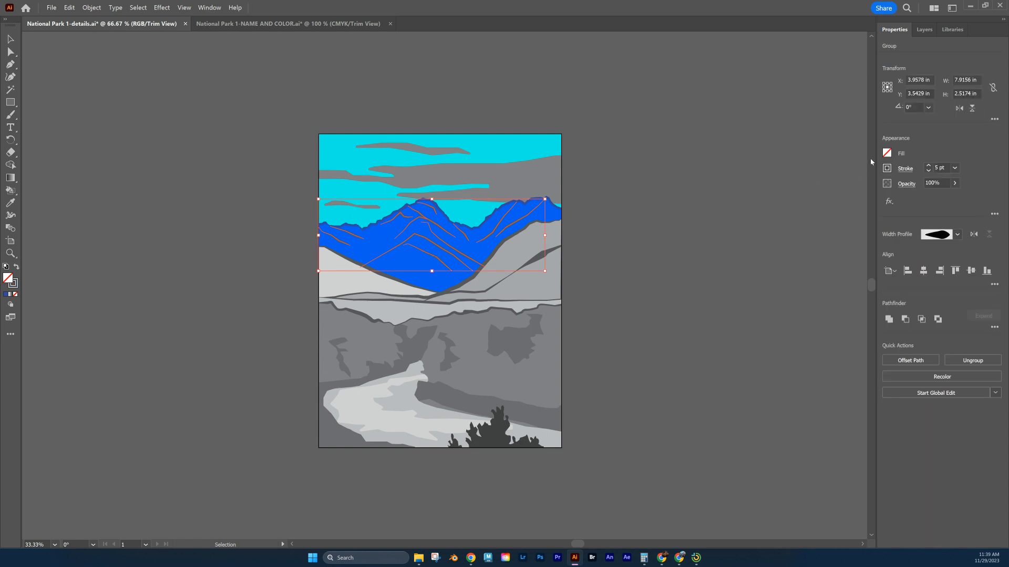
- Copy the mountain outline's dark blue onto the ridge-line group's stroke, then deselect
left_click(498, 213)
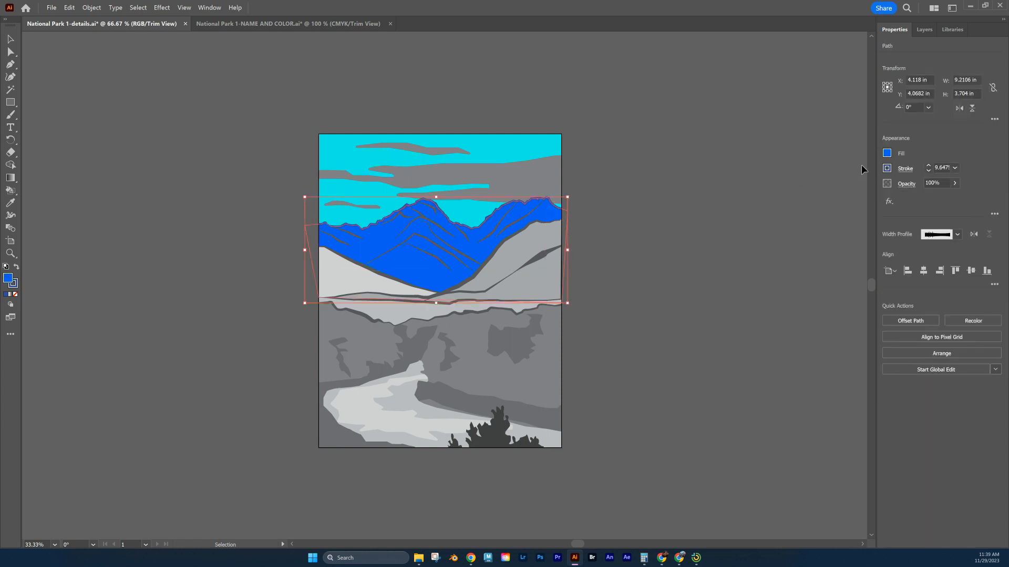
left_click(887, 168)
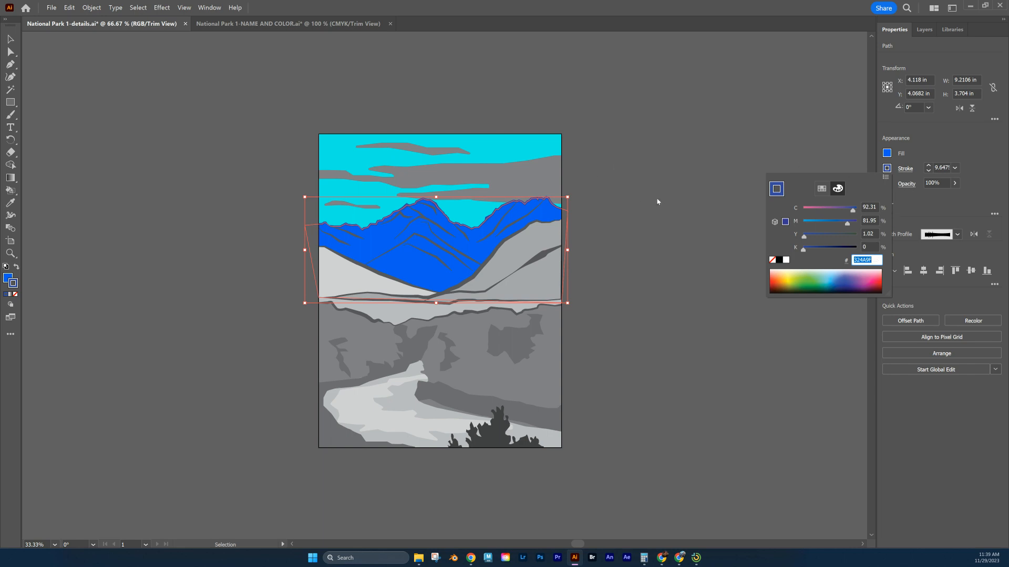
left_click(592, 218)
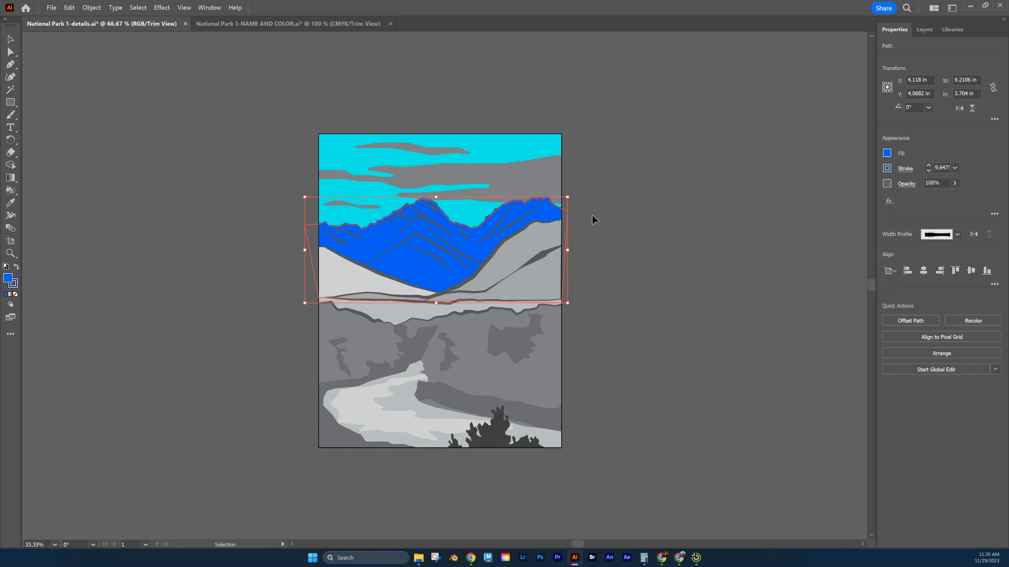
left_click(439, 251)
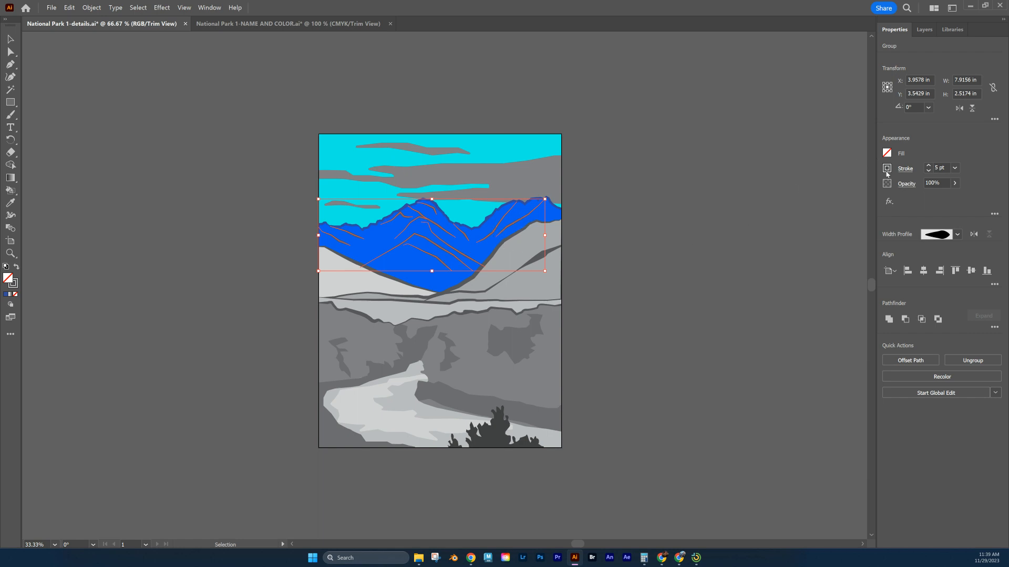
left_click(887, 168)
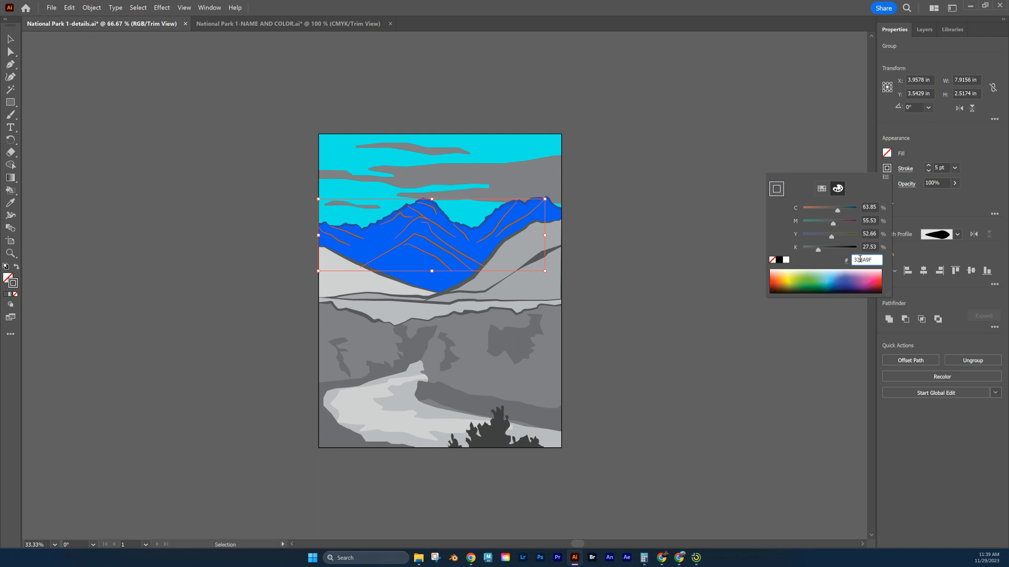
left_click(659, 264)
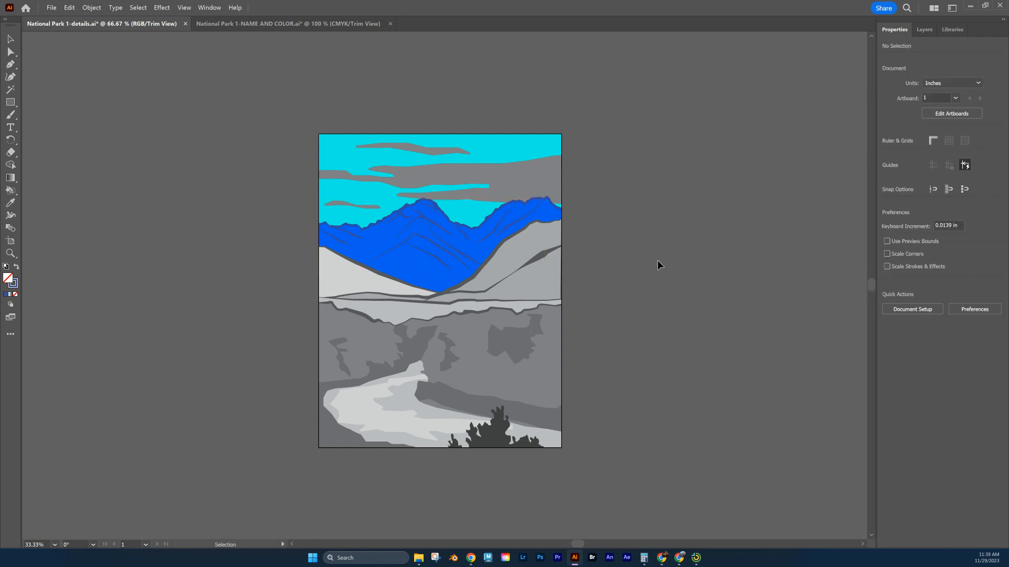
mouse_move(657, 265)
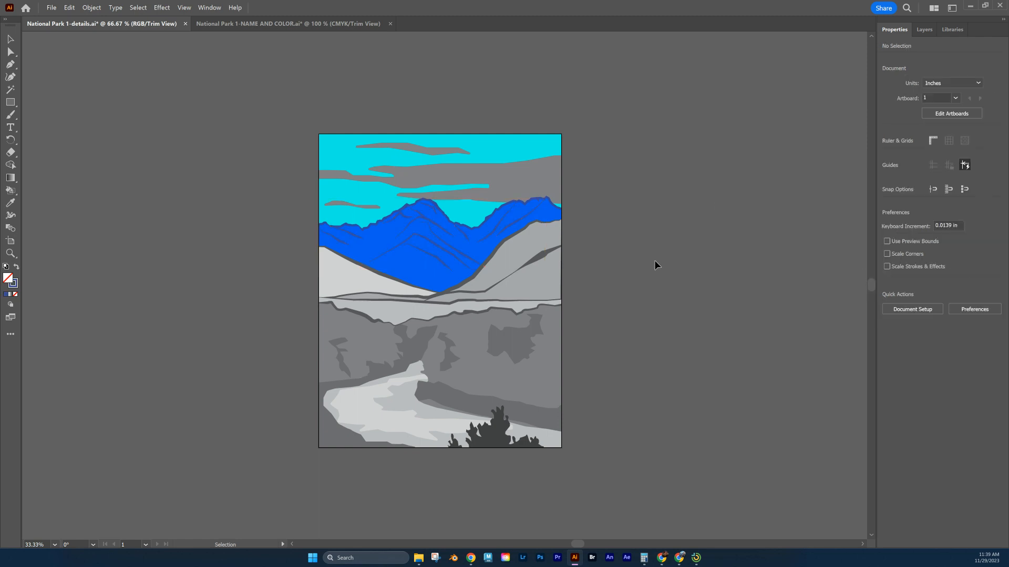
mouse_move(503, 221)
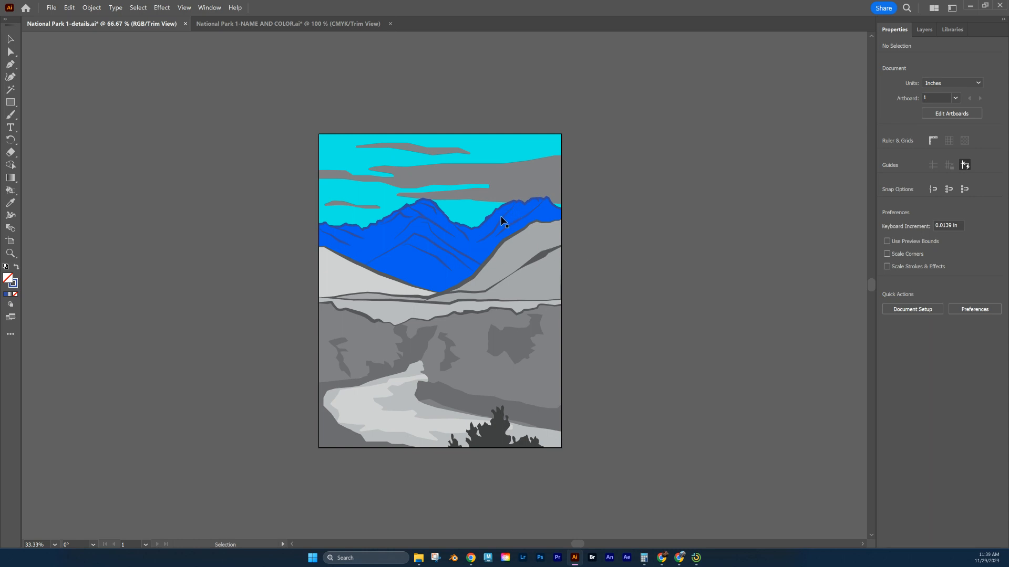
mouse_move(447, 211)
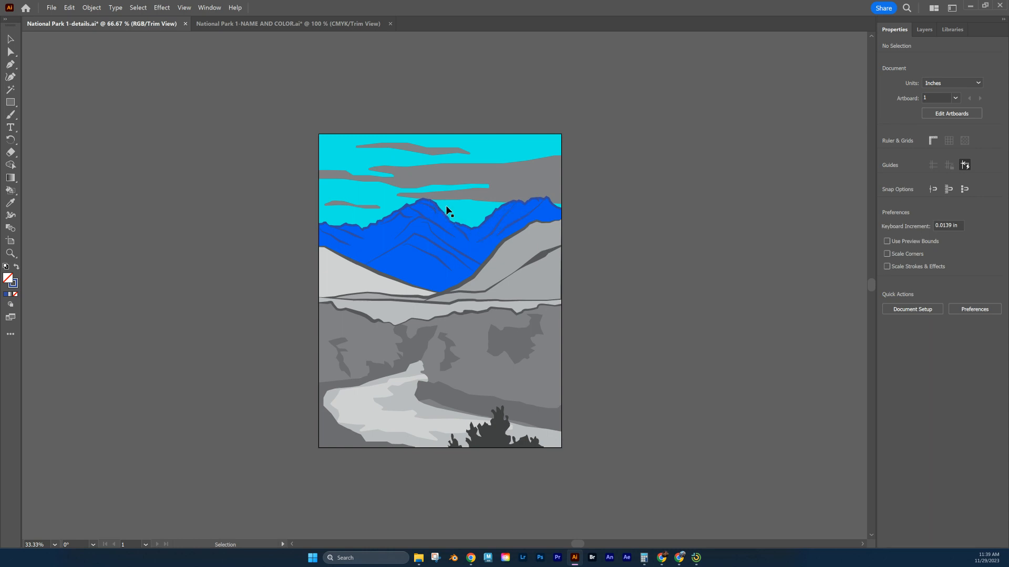
mouse_move(519, 264)
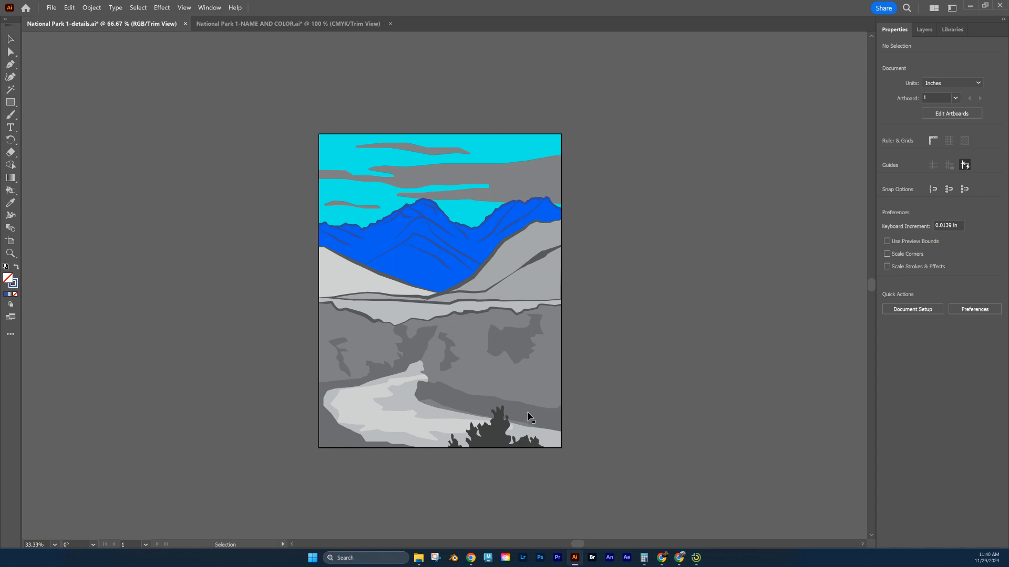
mouse_move(473, 218)
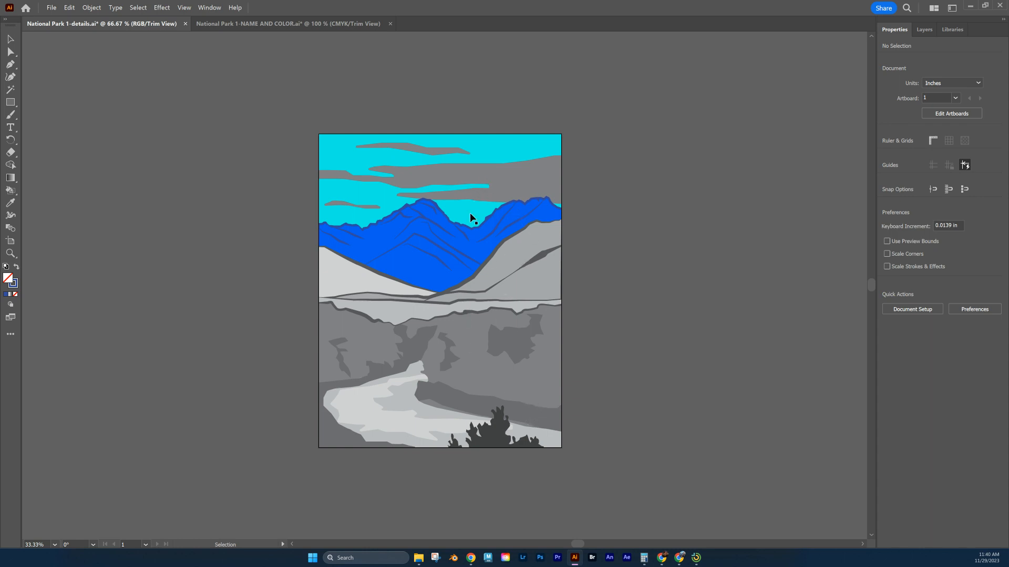
mouse_move(446, 273)
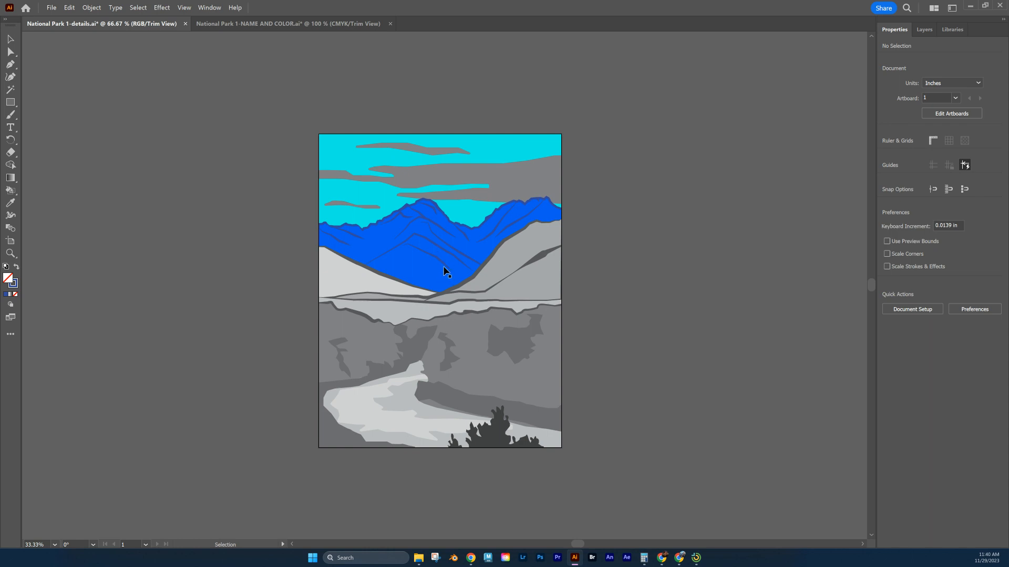
mouse_move(425, 291)
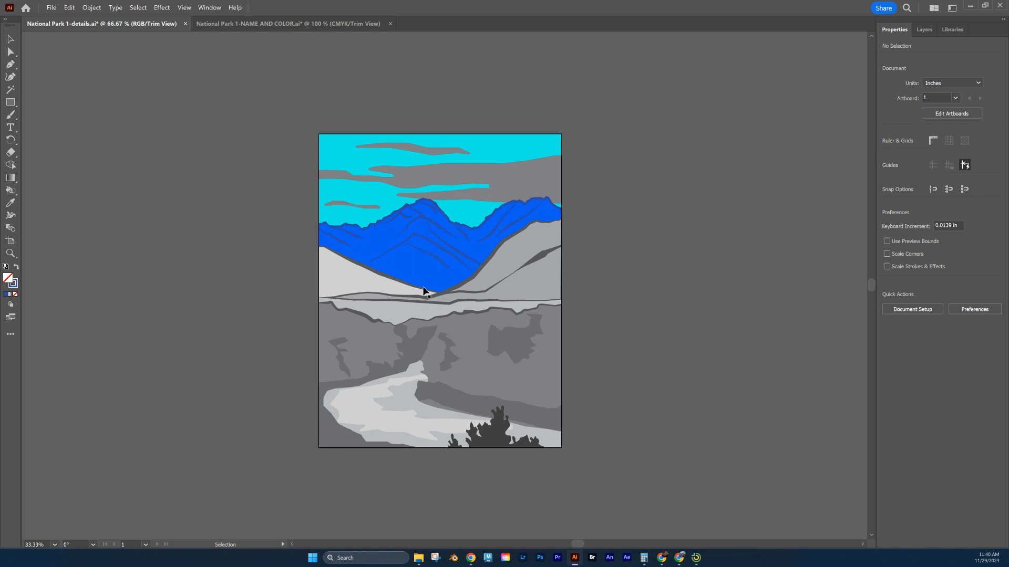
mouse_move(429, 239)
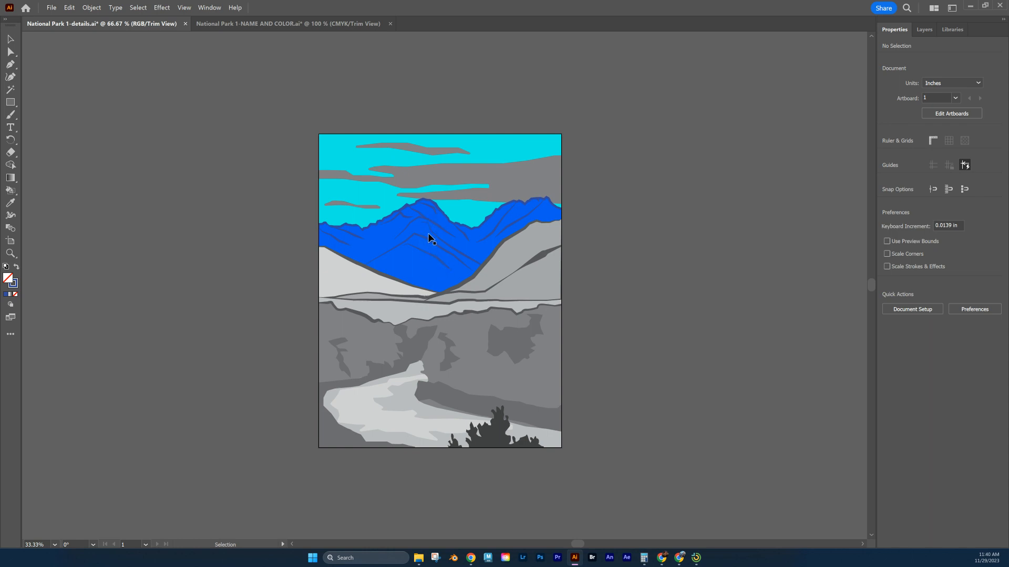
mouse_move(486, 295)
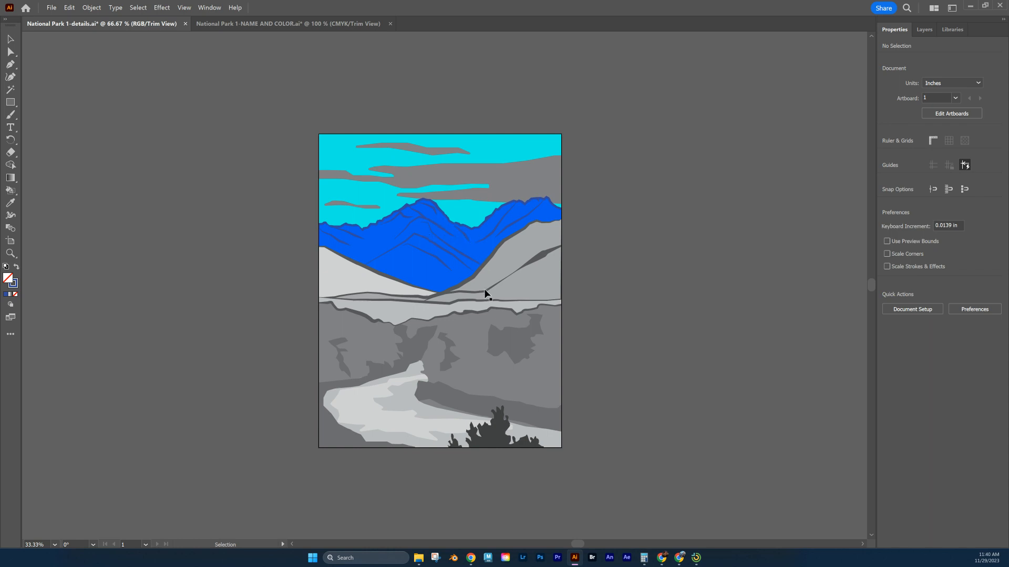
mouse_move(501, 449)
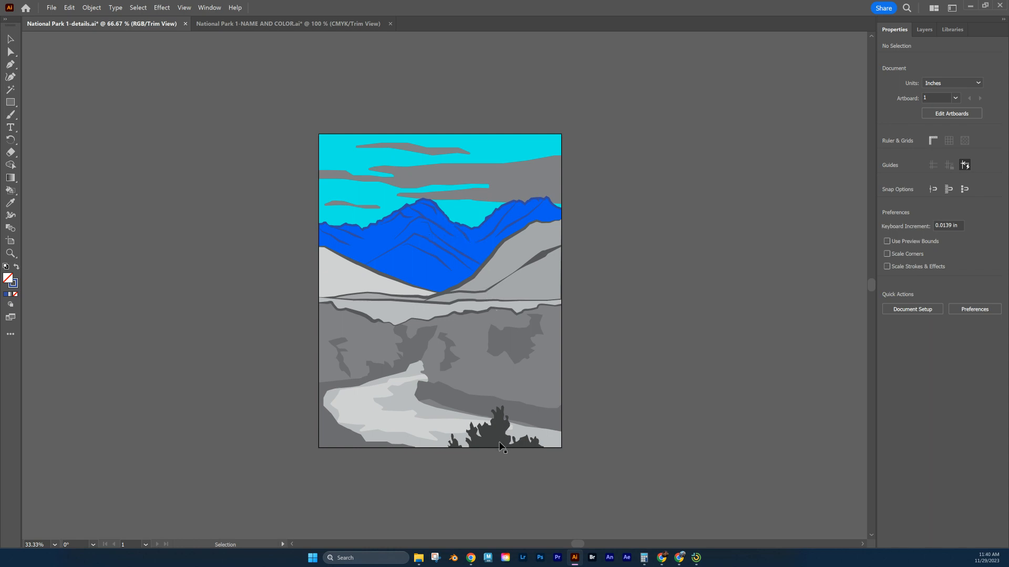
mouse_move(492, 440)
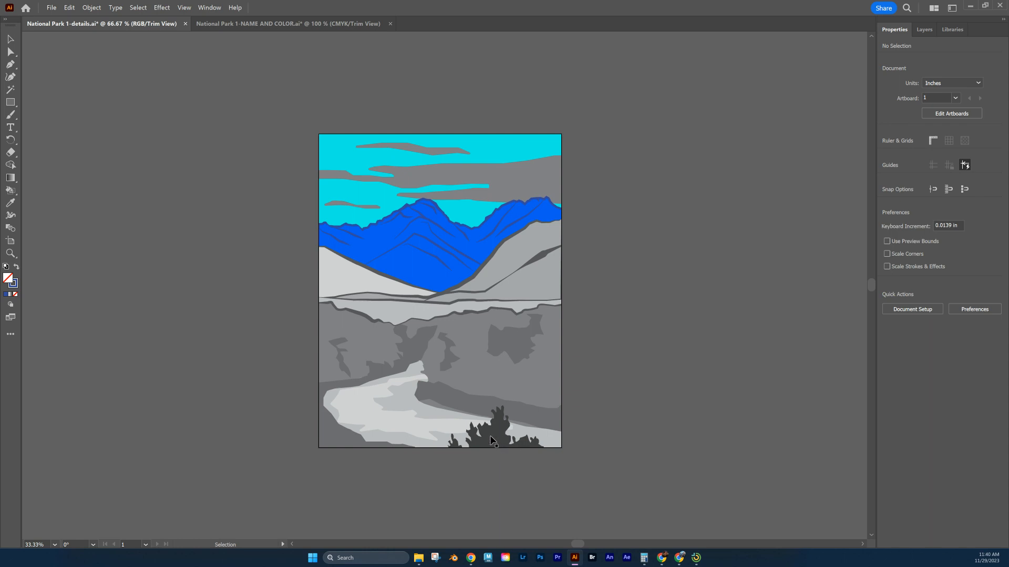
mouse_move(479, 432)
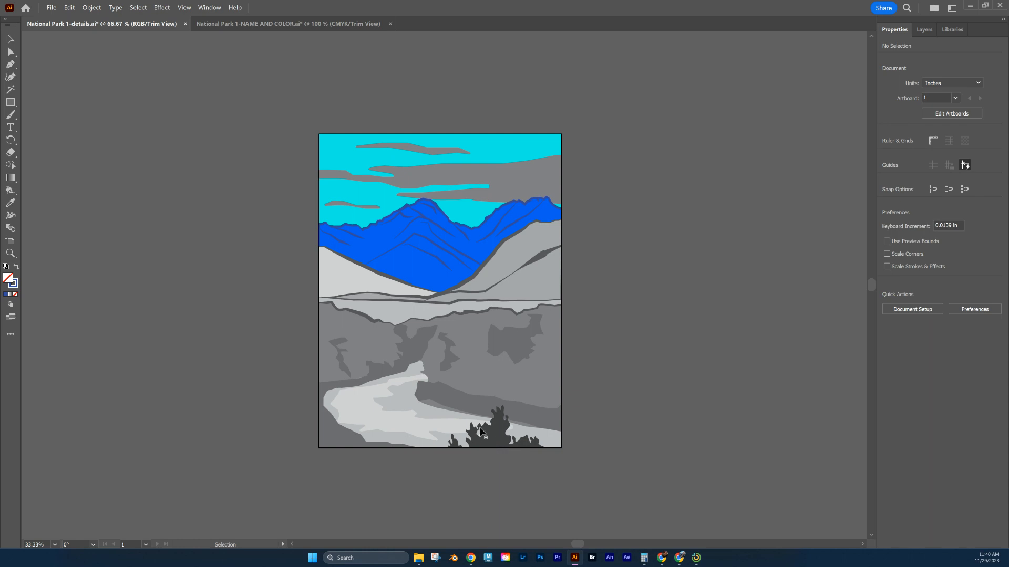
mouse_move(817, 81)
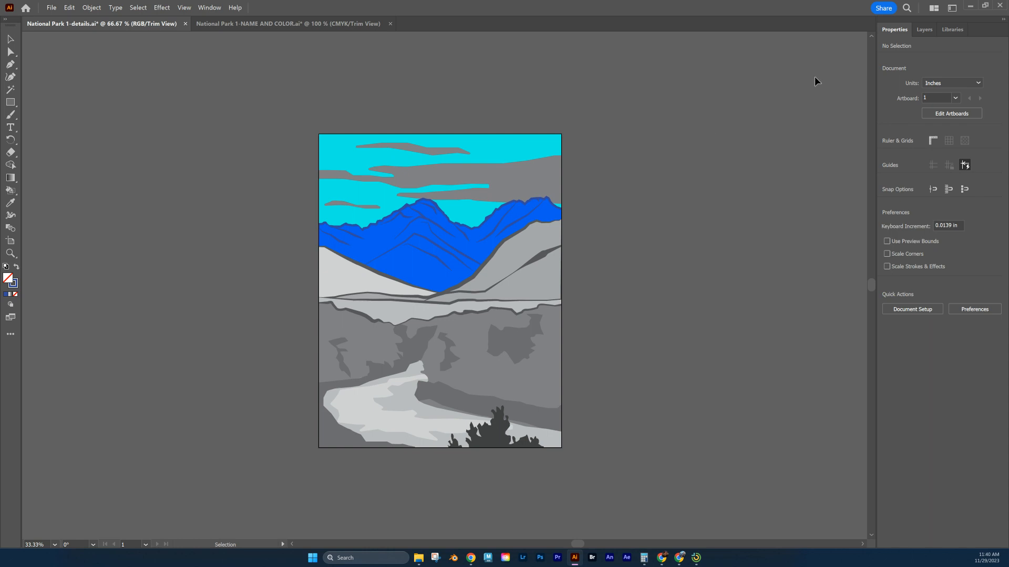
mouse_move(512, 206)
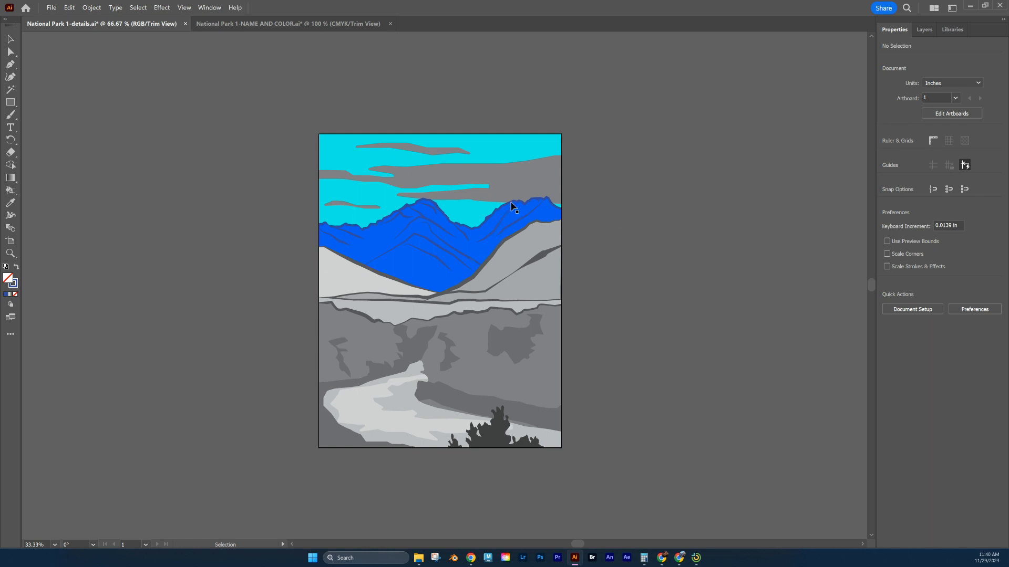
mouse_move(518, 179)
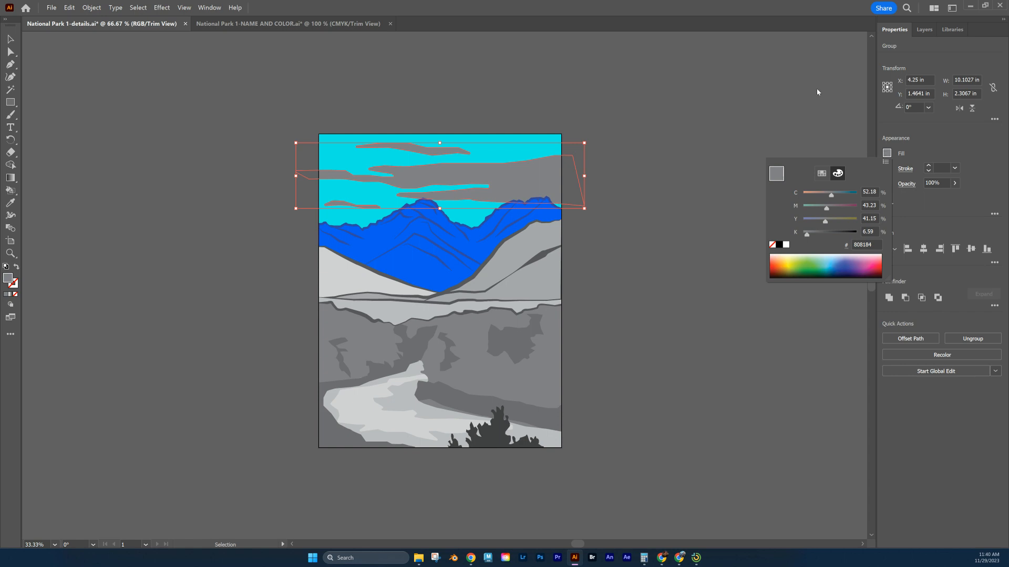
mouse_move(661, 558)
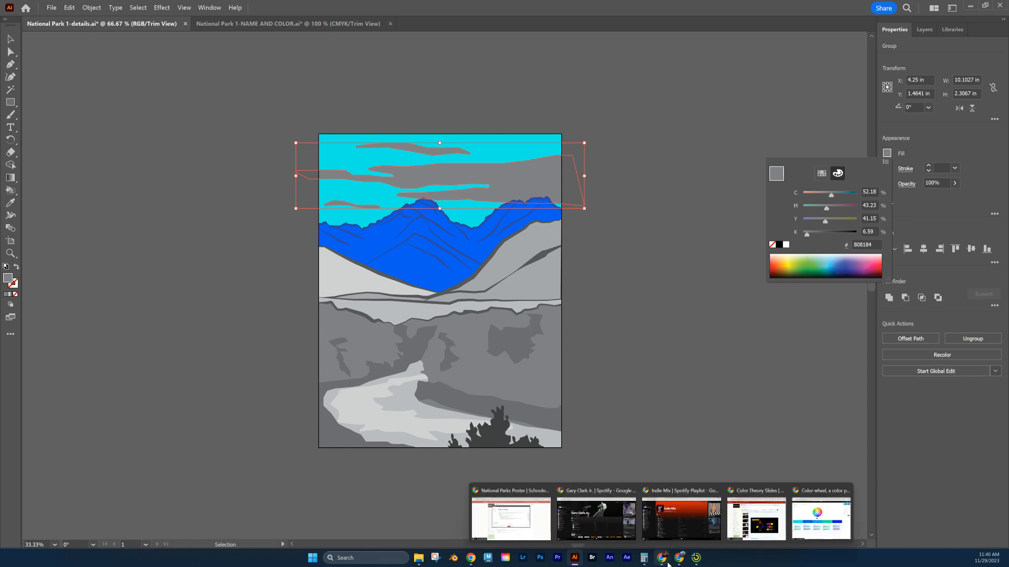
- Try cloud fill #00AAF0, dismissing the Move dialog that opened by mistake
left_click(821, 519)
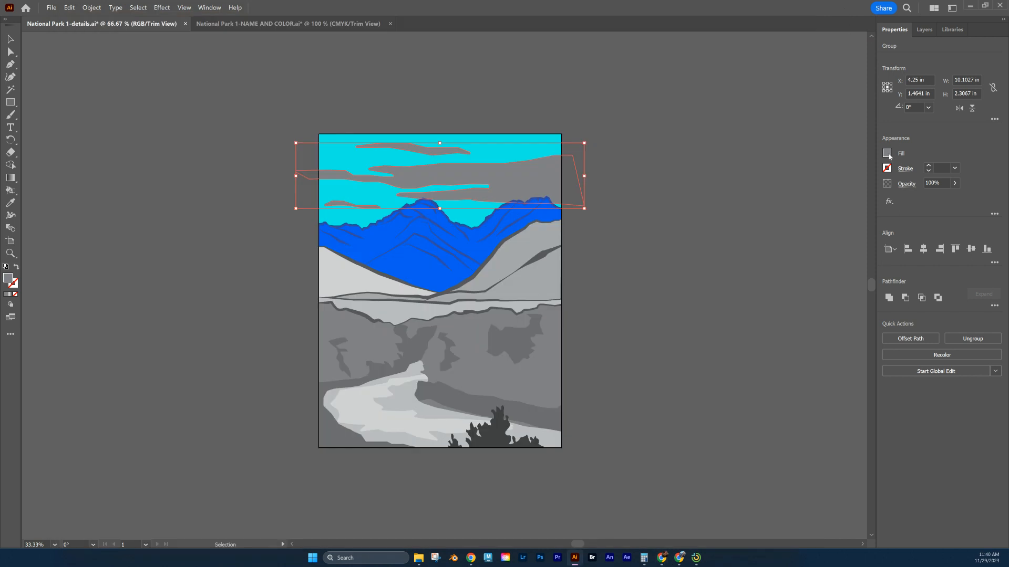
left_click(887, 153)
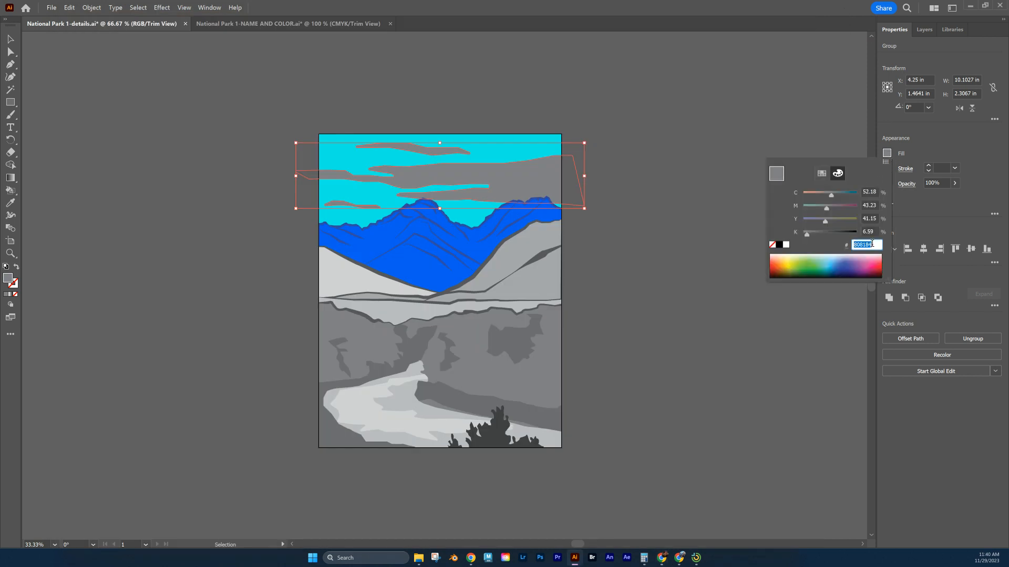
mouse_move(565, 205)
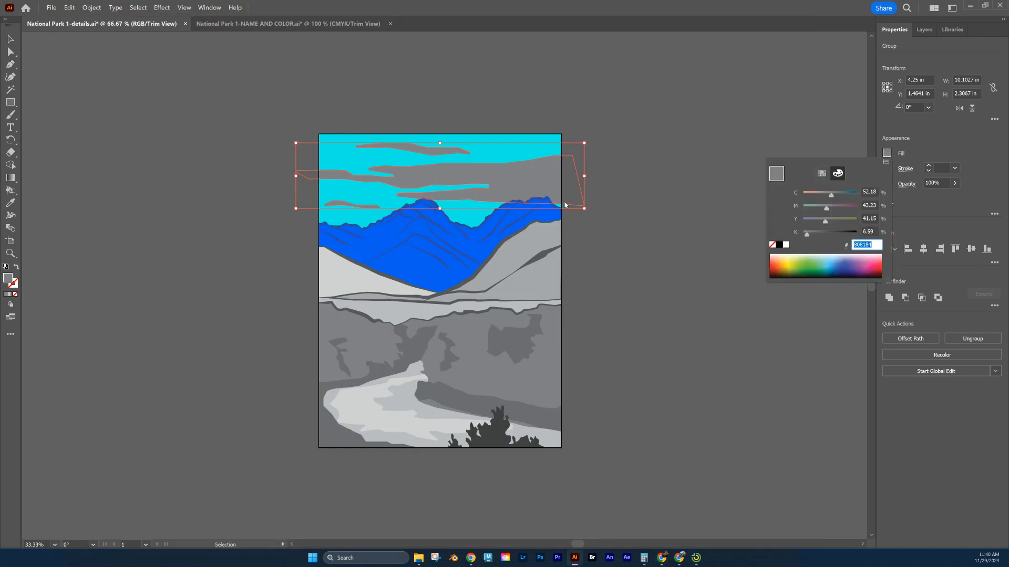
type("00AAF0")
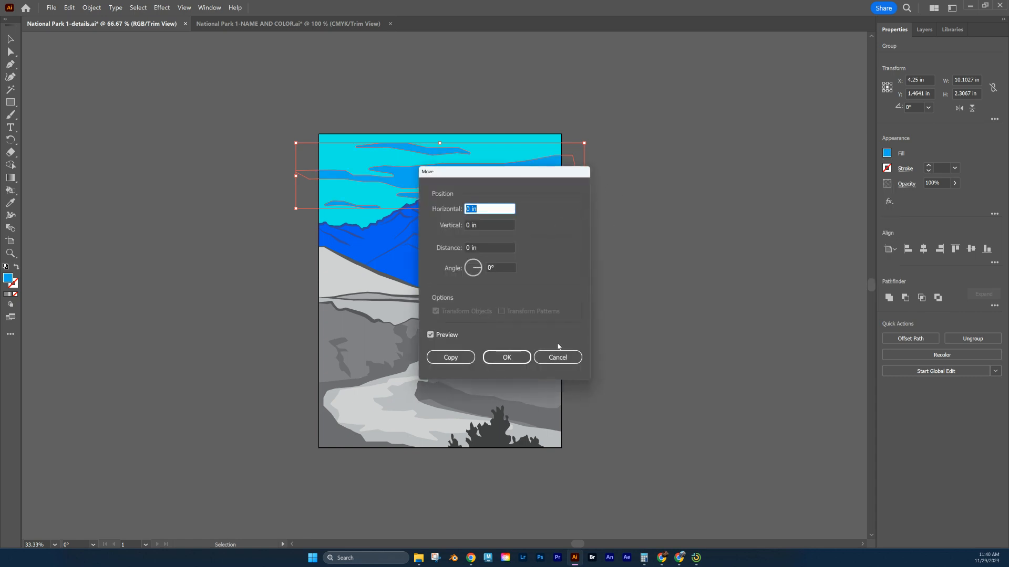
left_click(507, 357)
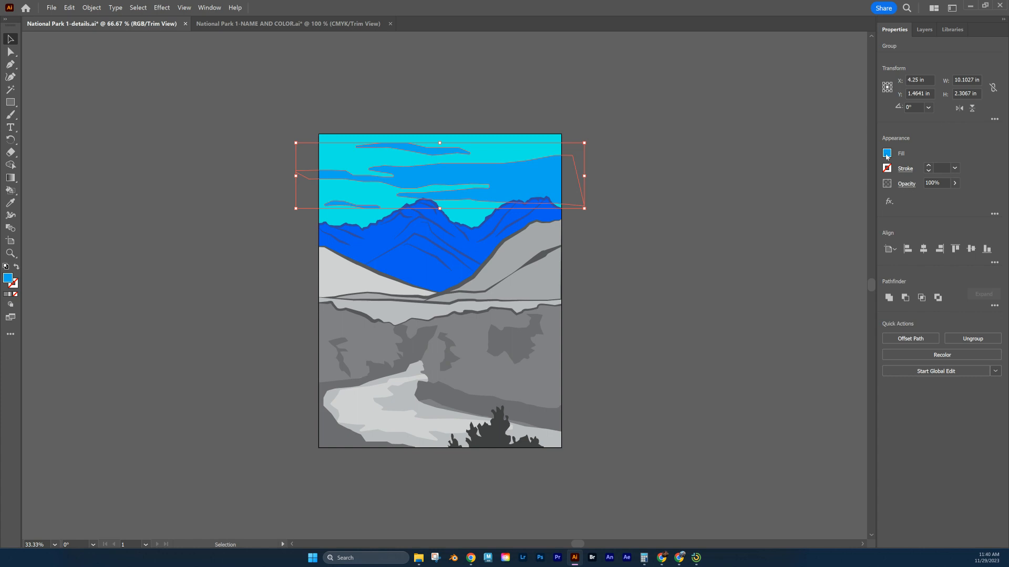
- Fill the clouds with a pale sky blue above the blue mountains
left_click(887, 154)
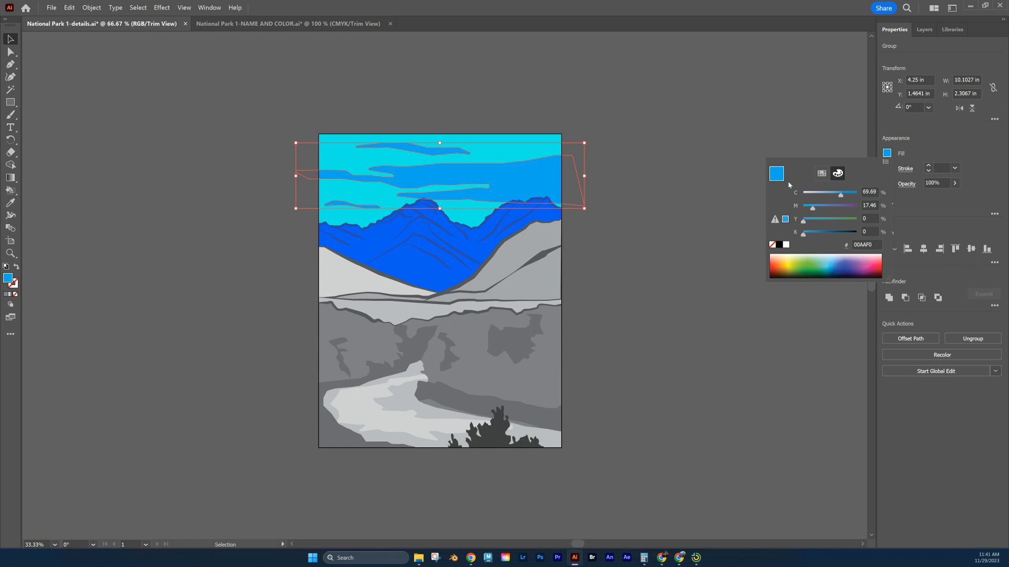
mouse_move(842, 200)
type("54")
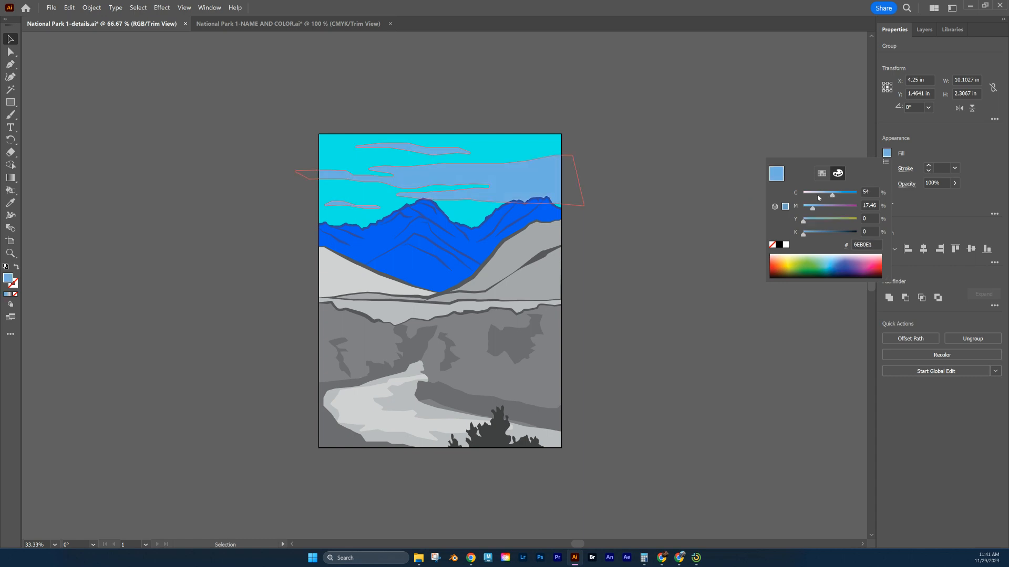
mouse_move(832, 254)
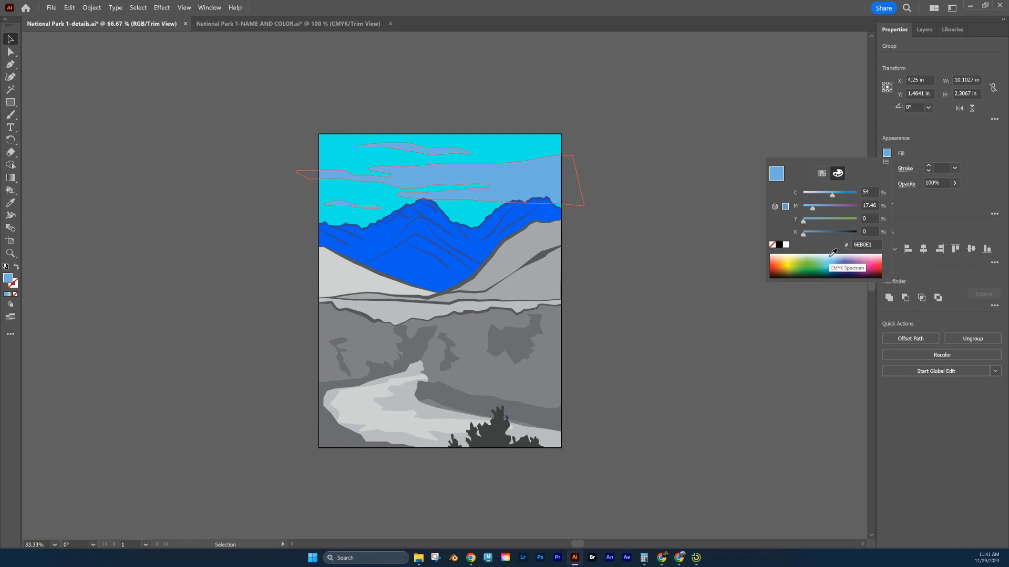
left_click(833, 264)
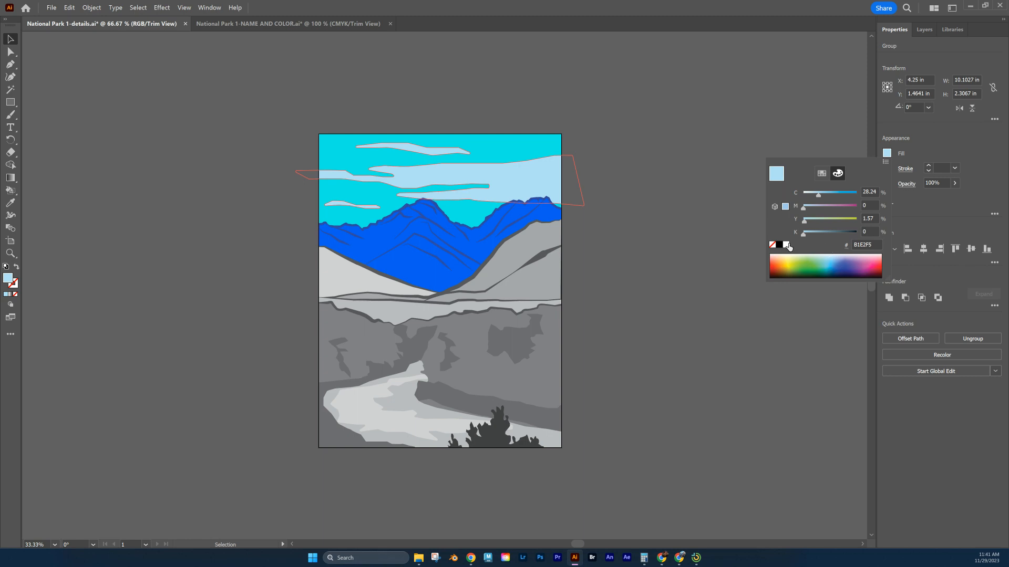
mouse_move(835, 252)
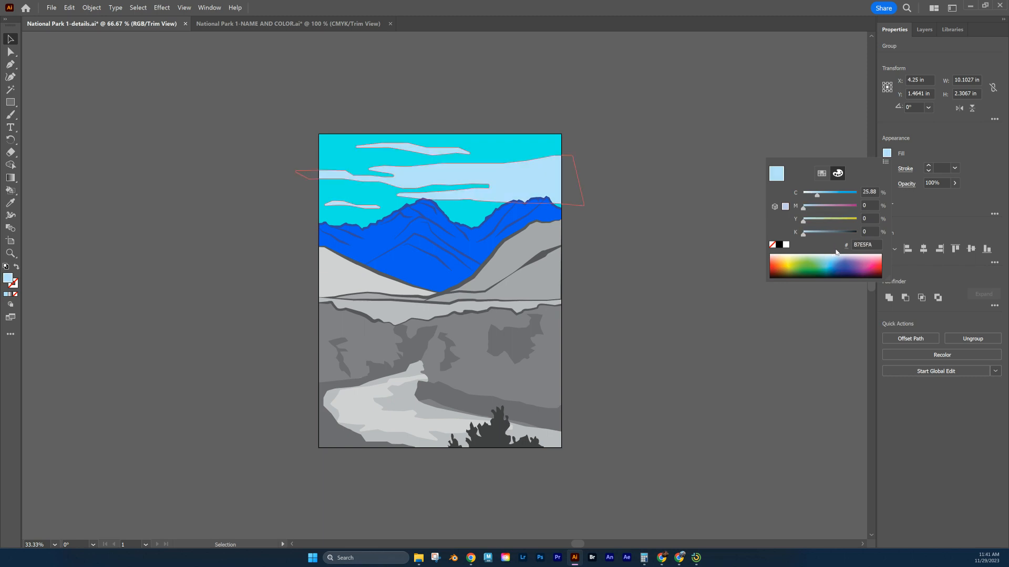
mouse_move(829, 247)
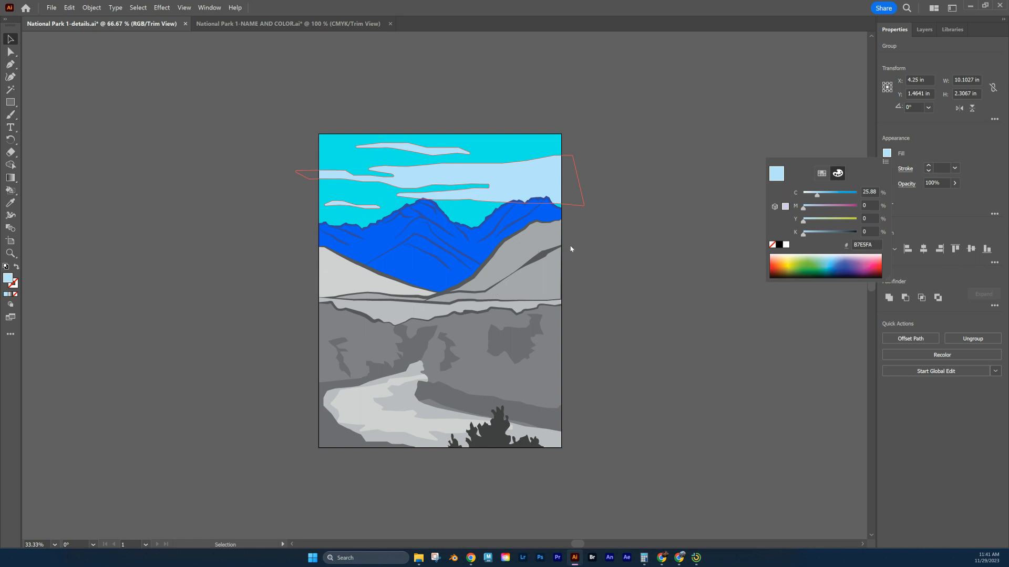
left_click(439, 176)
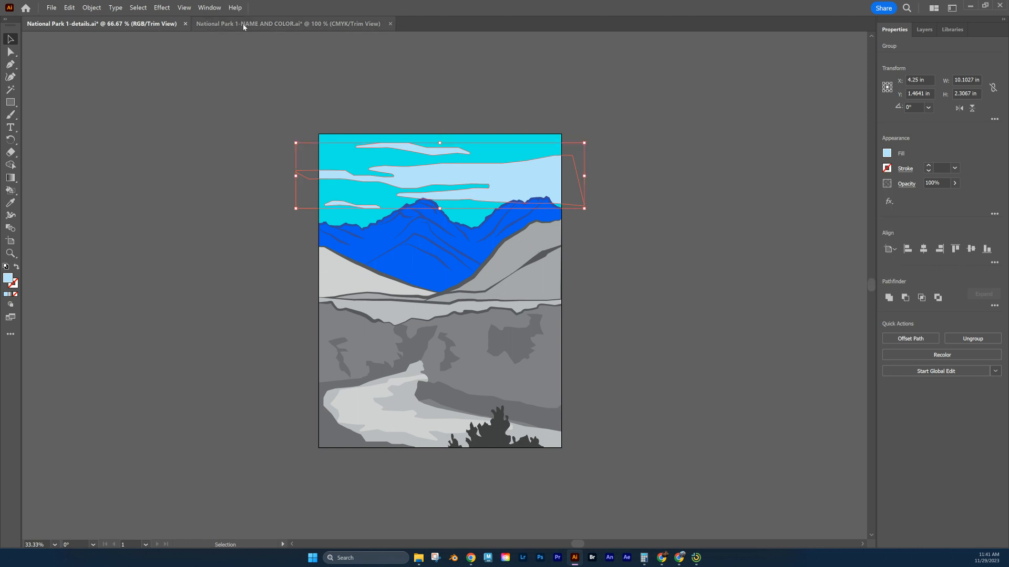
- Bring the finished 'National Park 1-NAME AND COLOR.ai' poster document forward
left_click(285, 24)
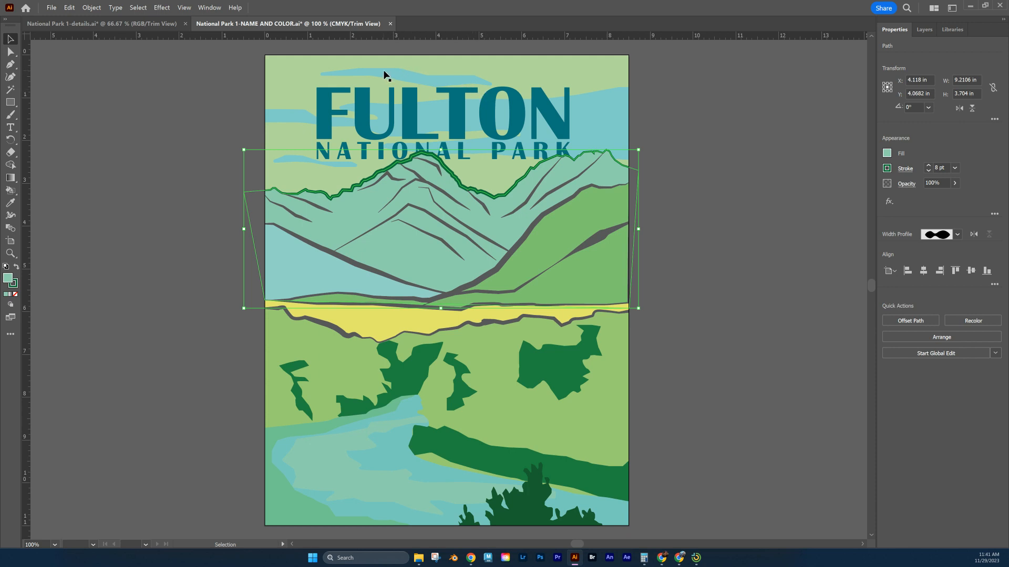
mouse_move(417, 104)
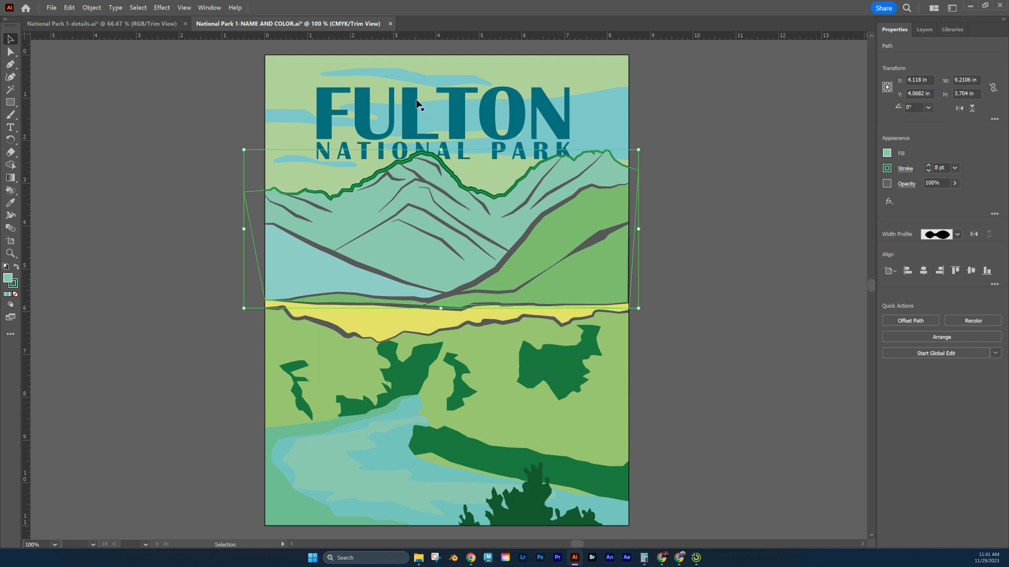
mouse_move(465, 114)
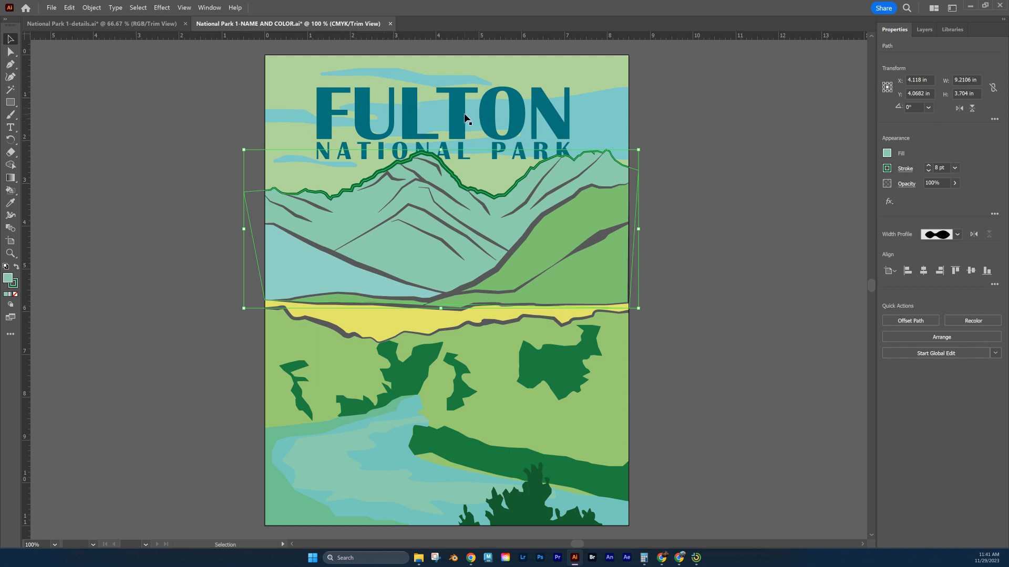
mouse_move(550, 221)
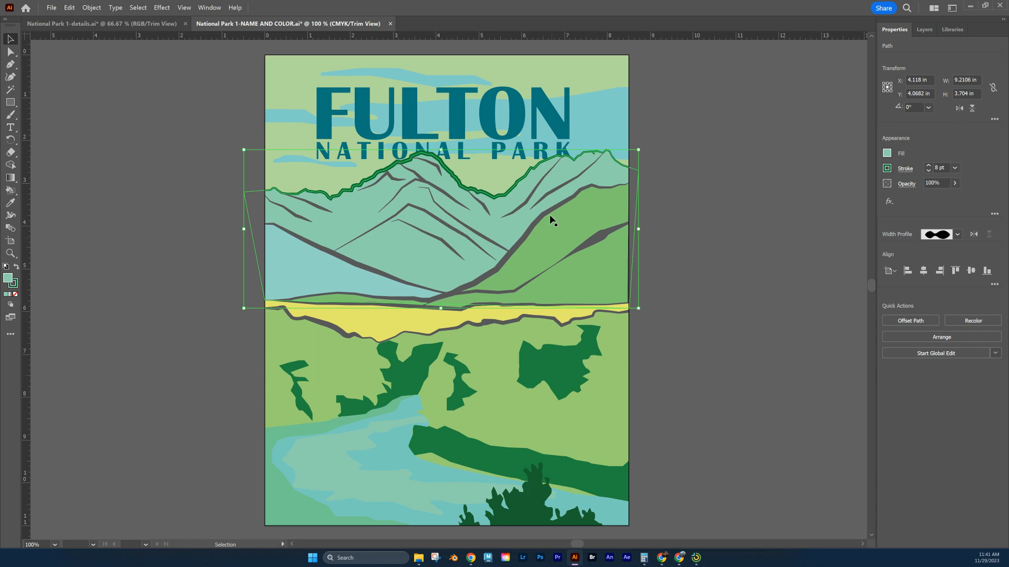
mouse_move(408, 264)
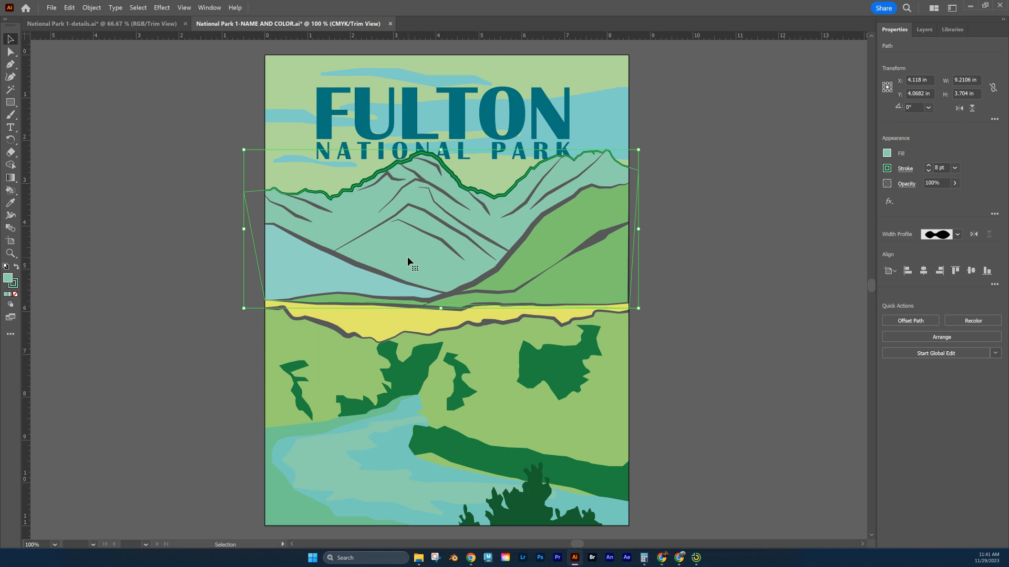
mouse_move(356, 103)
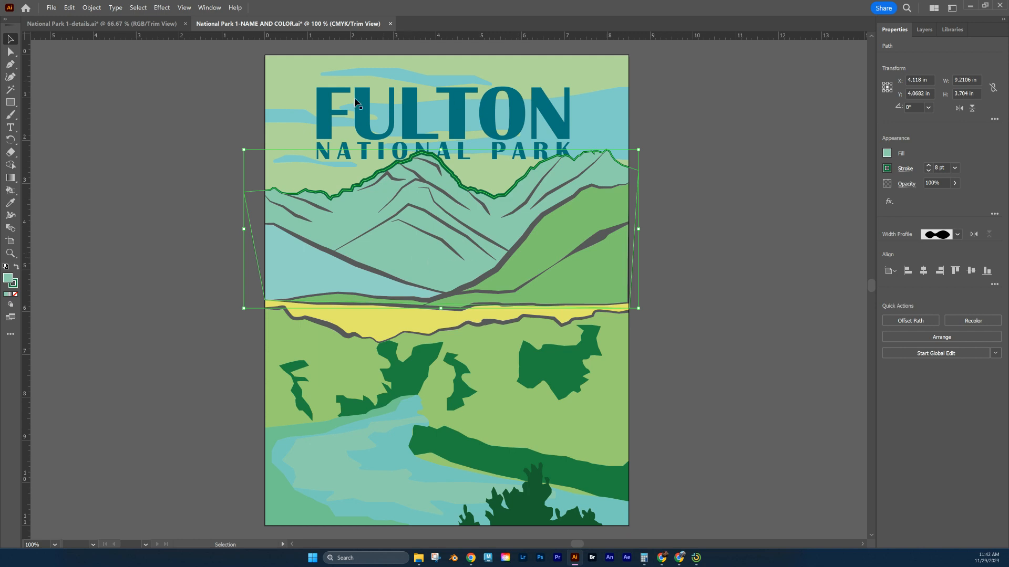
mouse_move(415, 373)
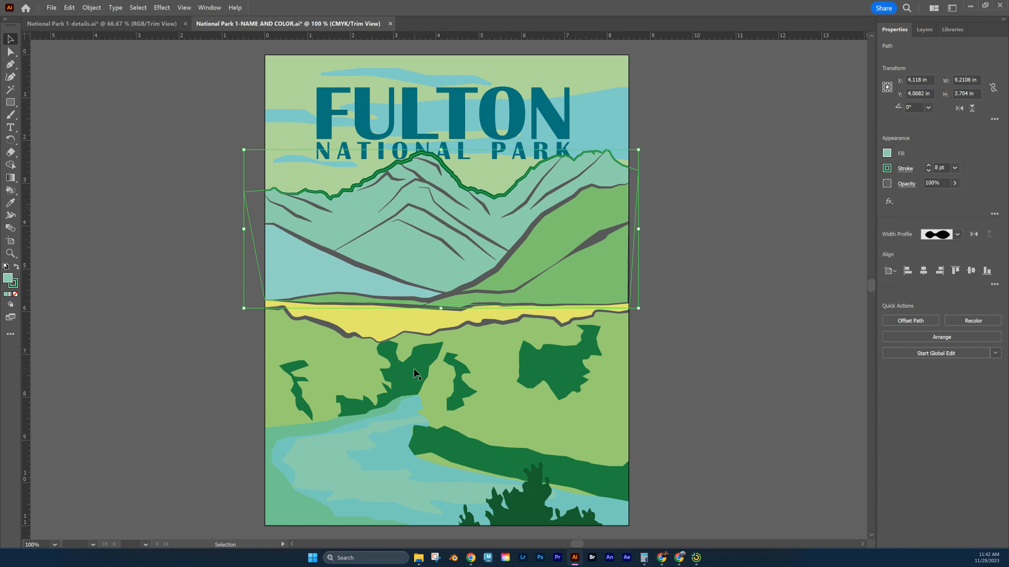
mouse_move(415, 368)
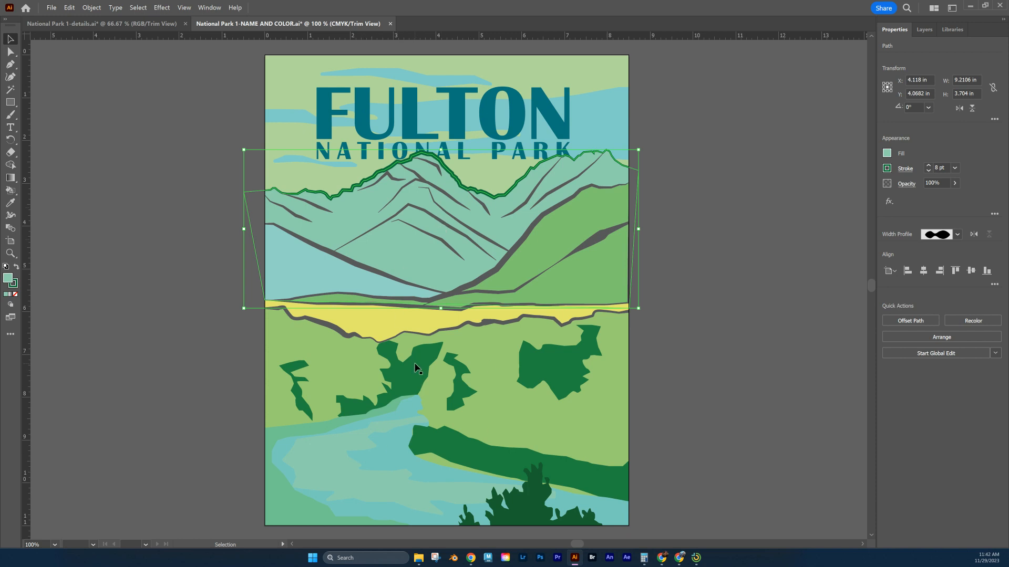
mouse_move(432, 98)
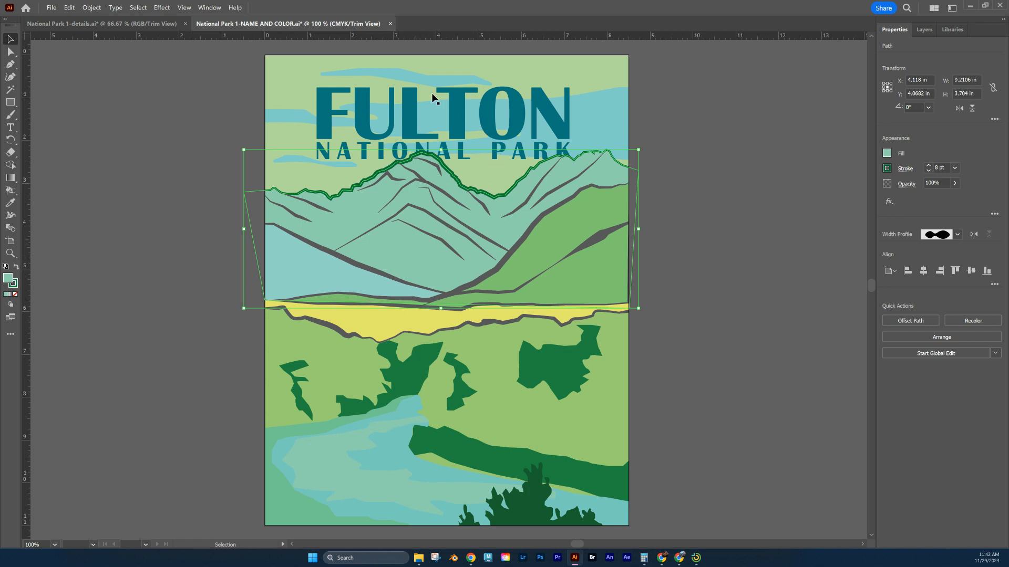
mouse_move(405, 498)
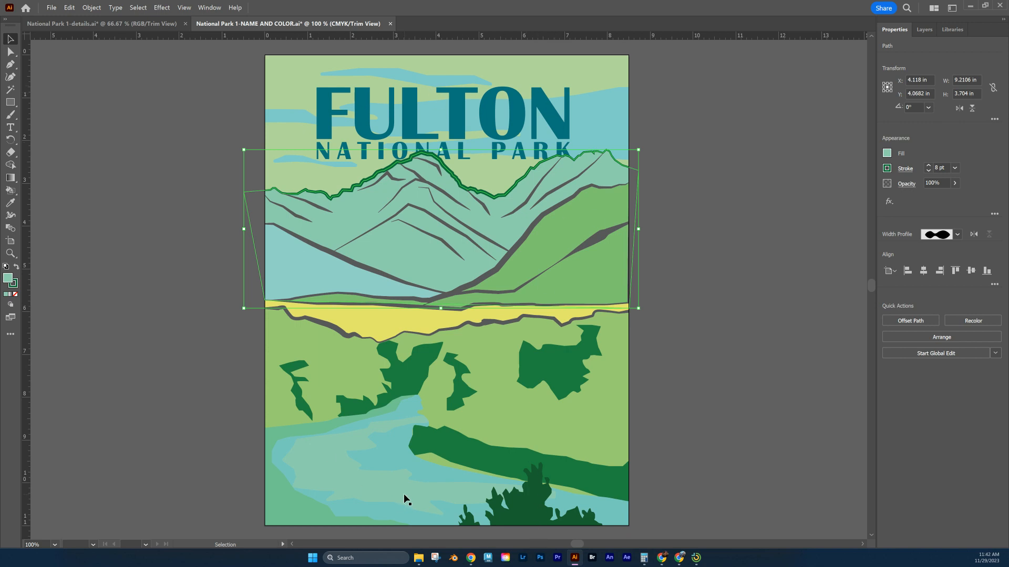
- Return to the 'National Park 1-details.ai' document and deselect the clouds
left_click(103, 24)
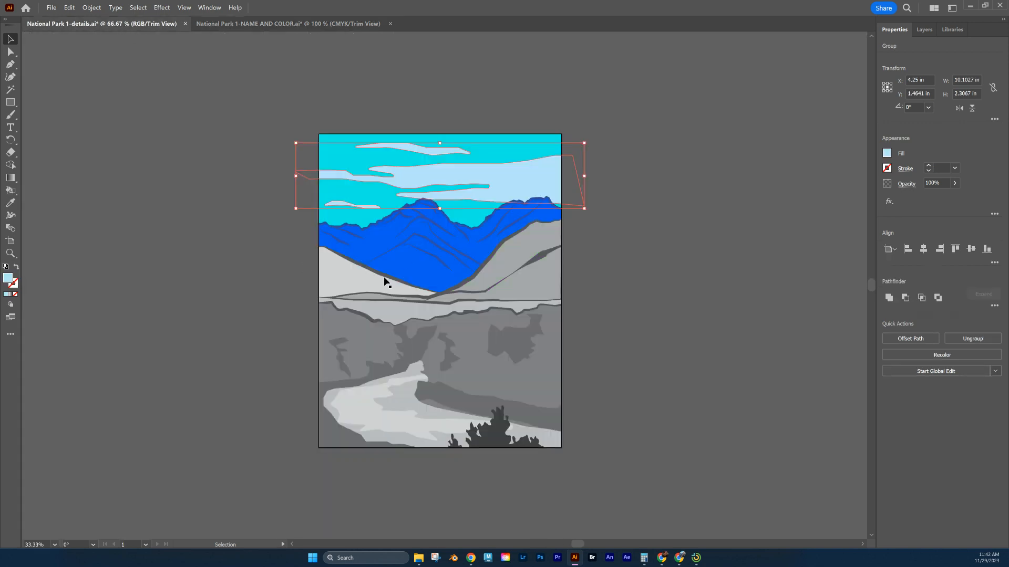
left_click(653, 203)
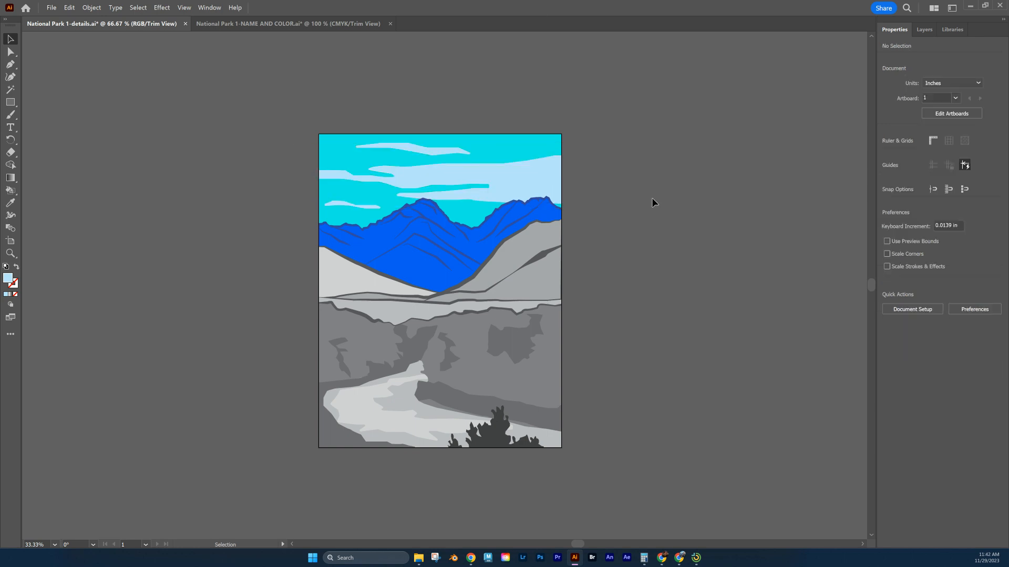
mouse_move(525, 230)
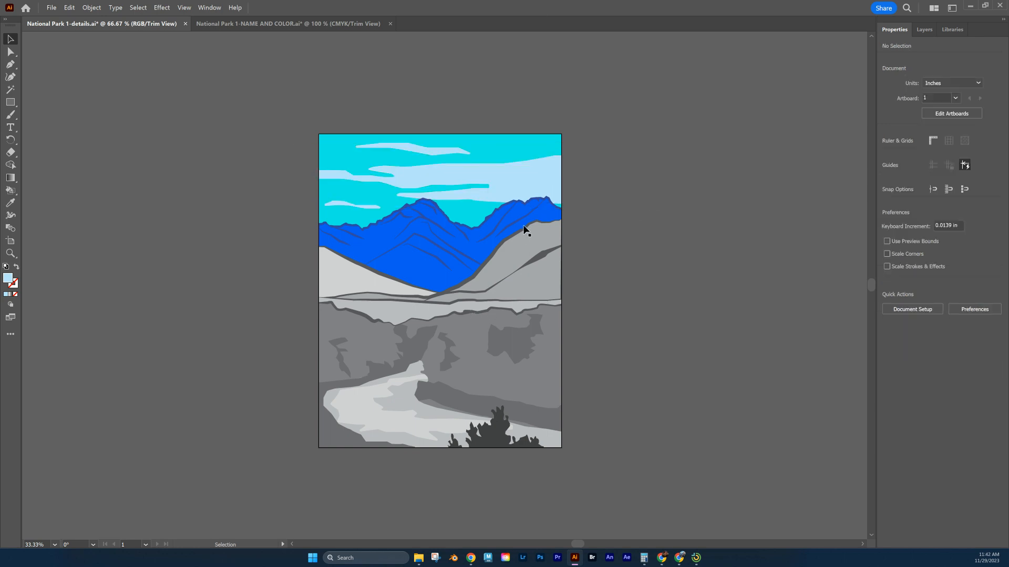
mouse_move(416, 355)
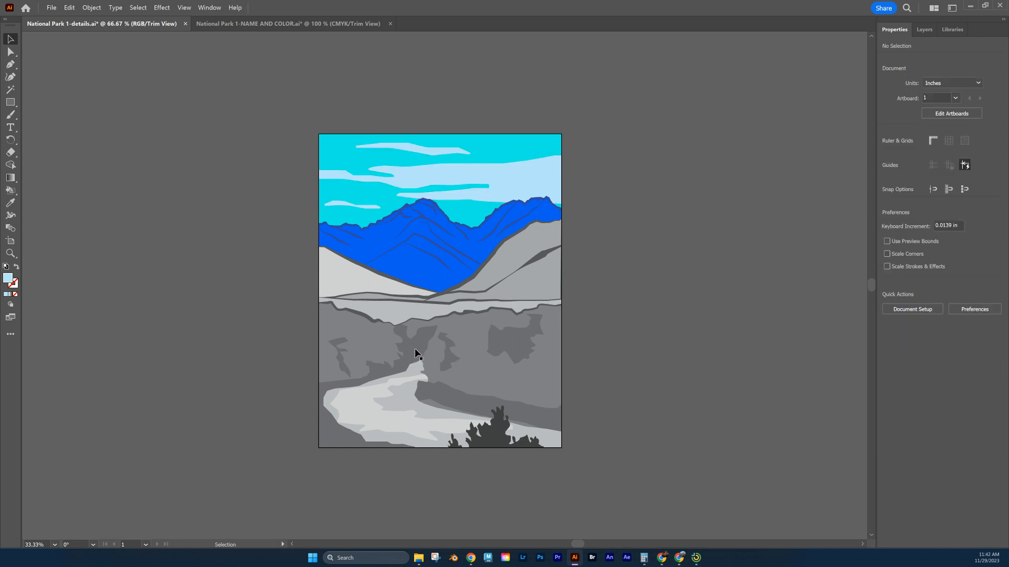
mouse_move(341, 438)
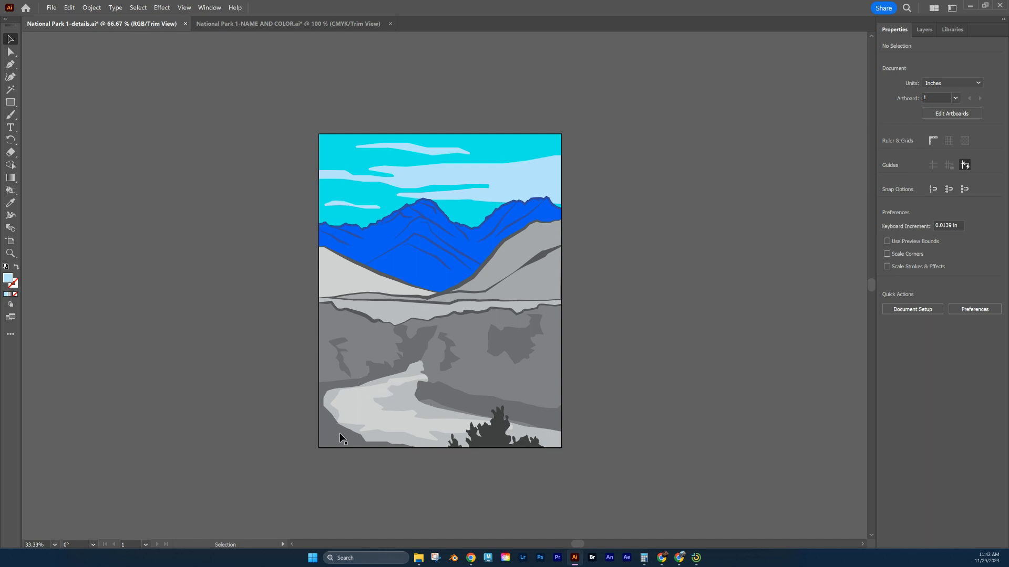
mouse_move(430, 411)
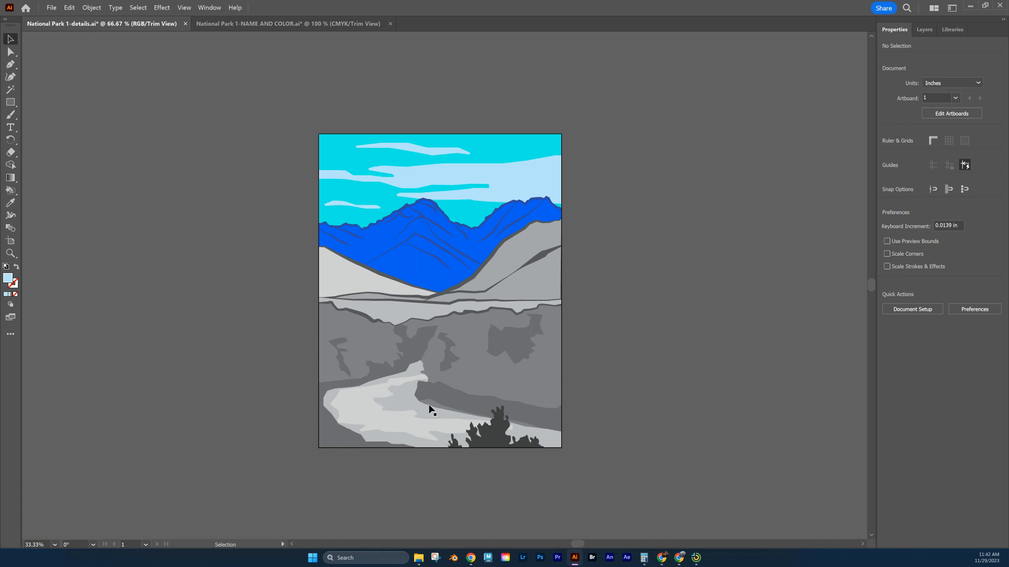
mouse_move(459, 235)
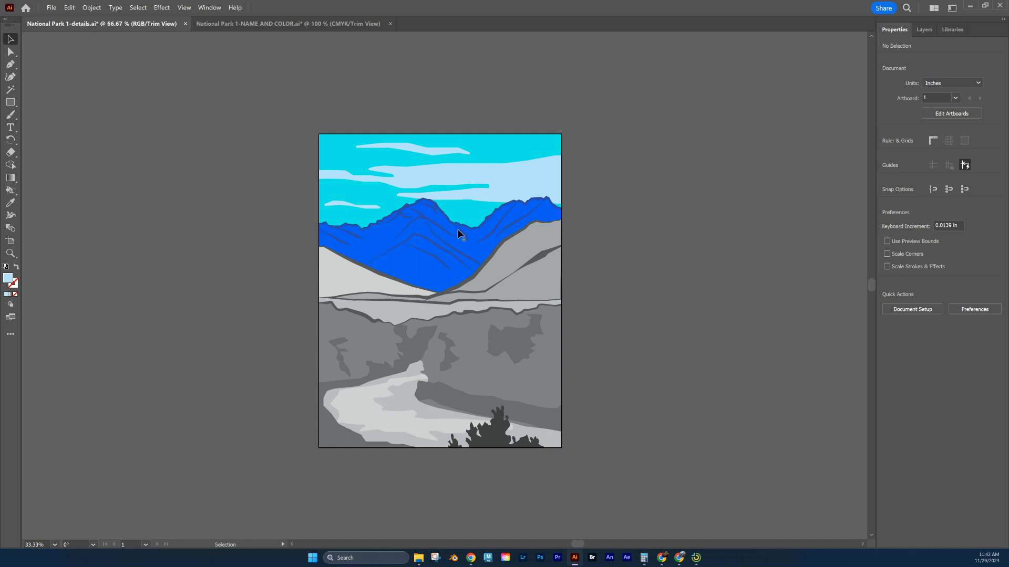
mouse_move(680, 557)
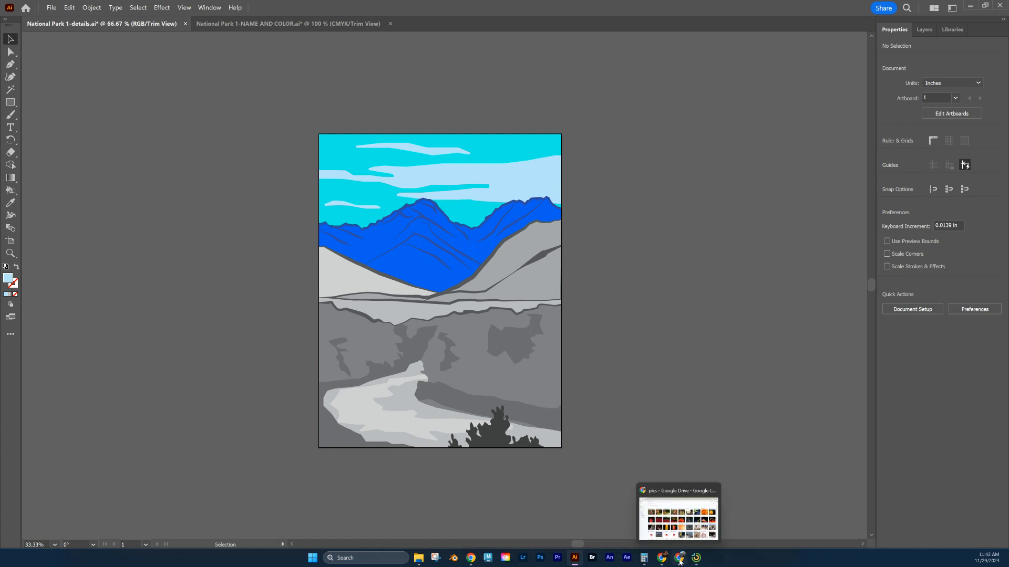
mouse_move(679, 558)
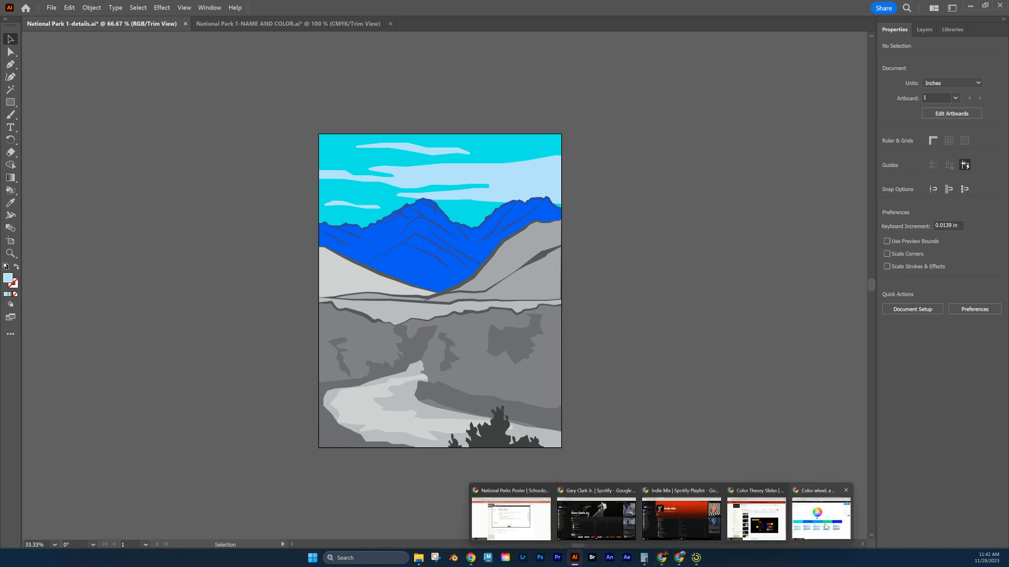
- Switch to Adobe Color and change the colour harmony from Analogous to Monochromatic blues
left_click(820, 518)
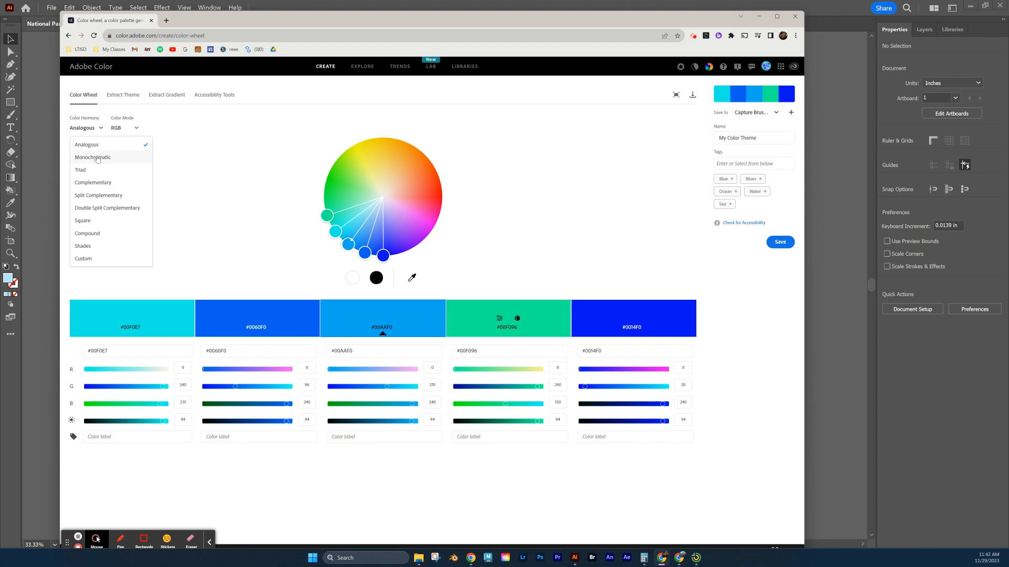
left_click(93, 157)
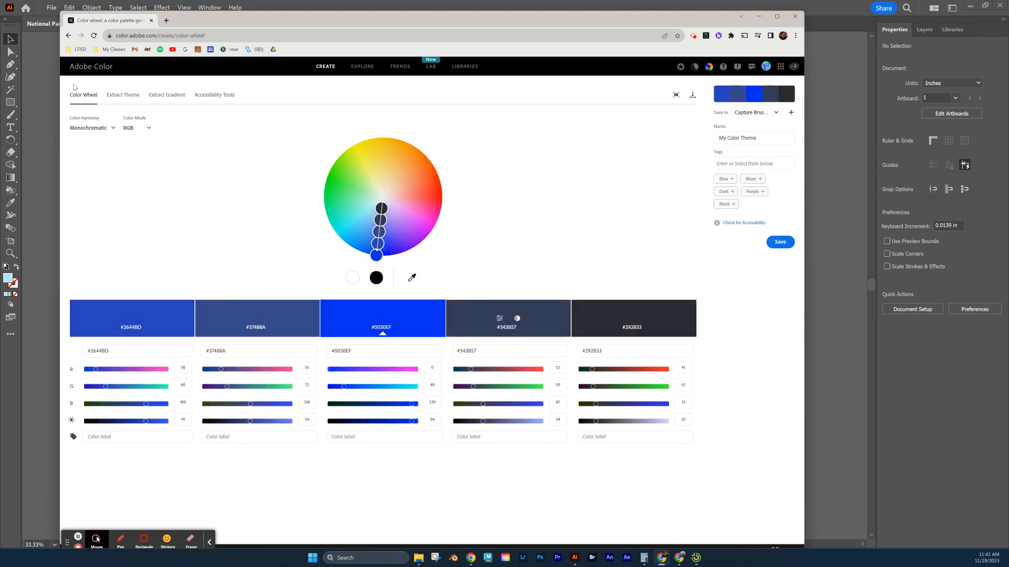
left_click(93, 127)
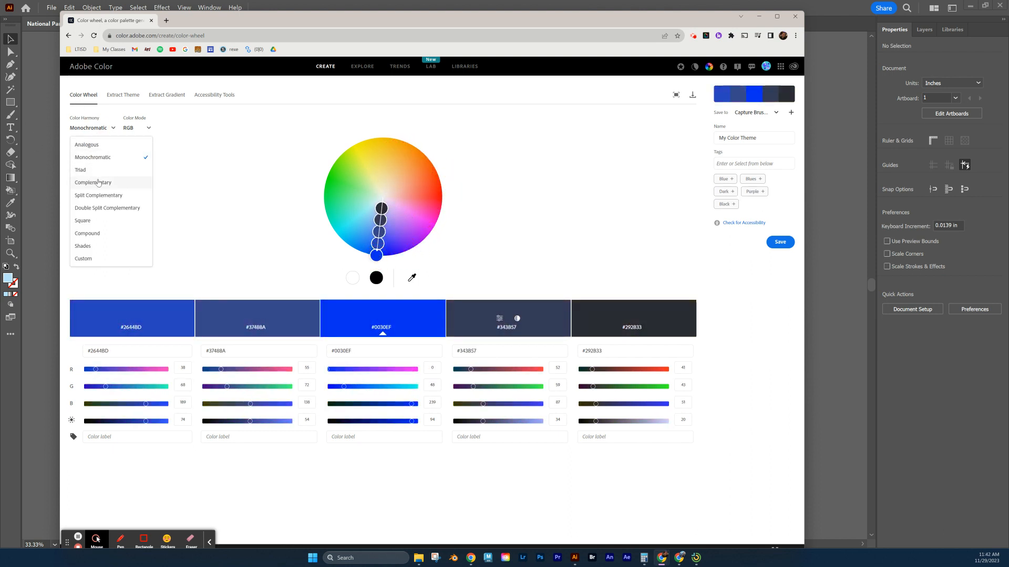